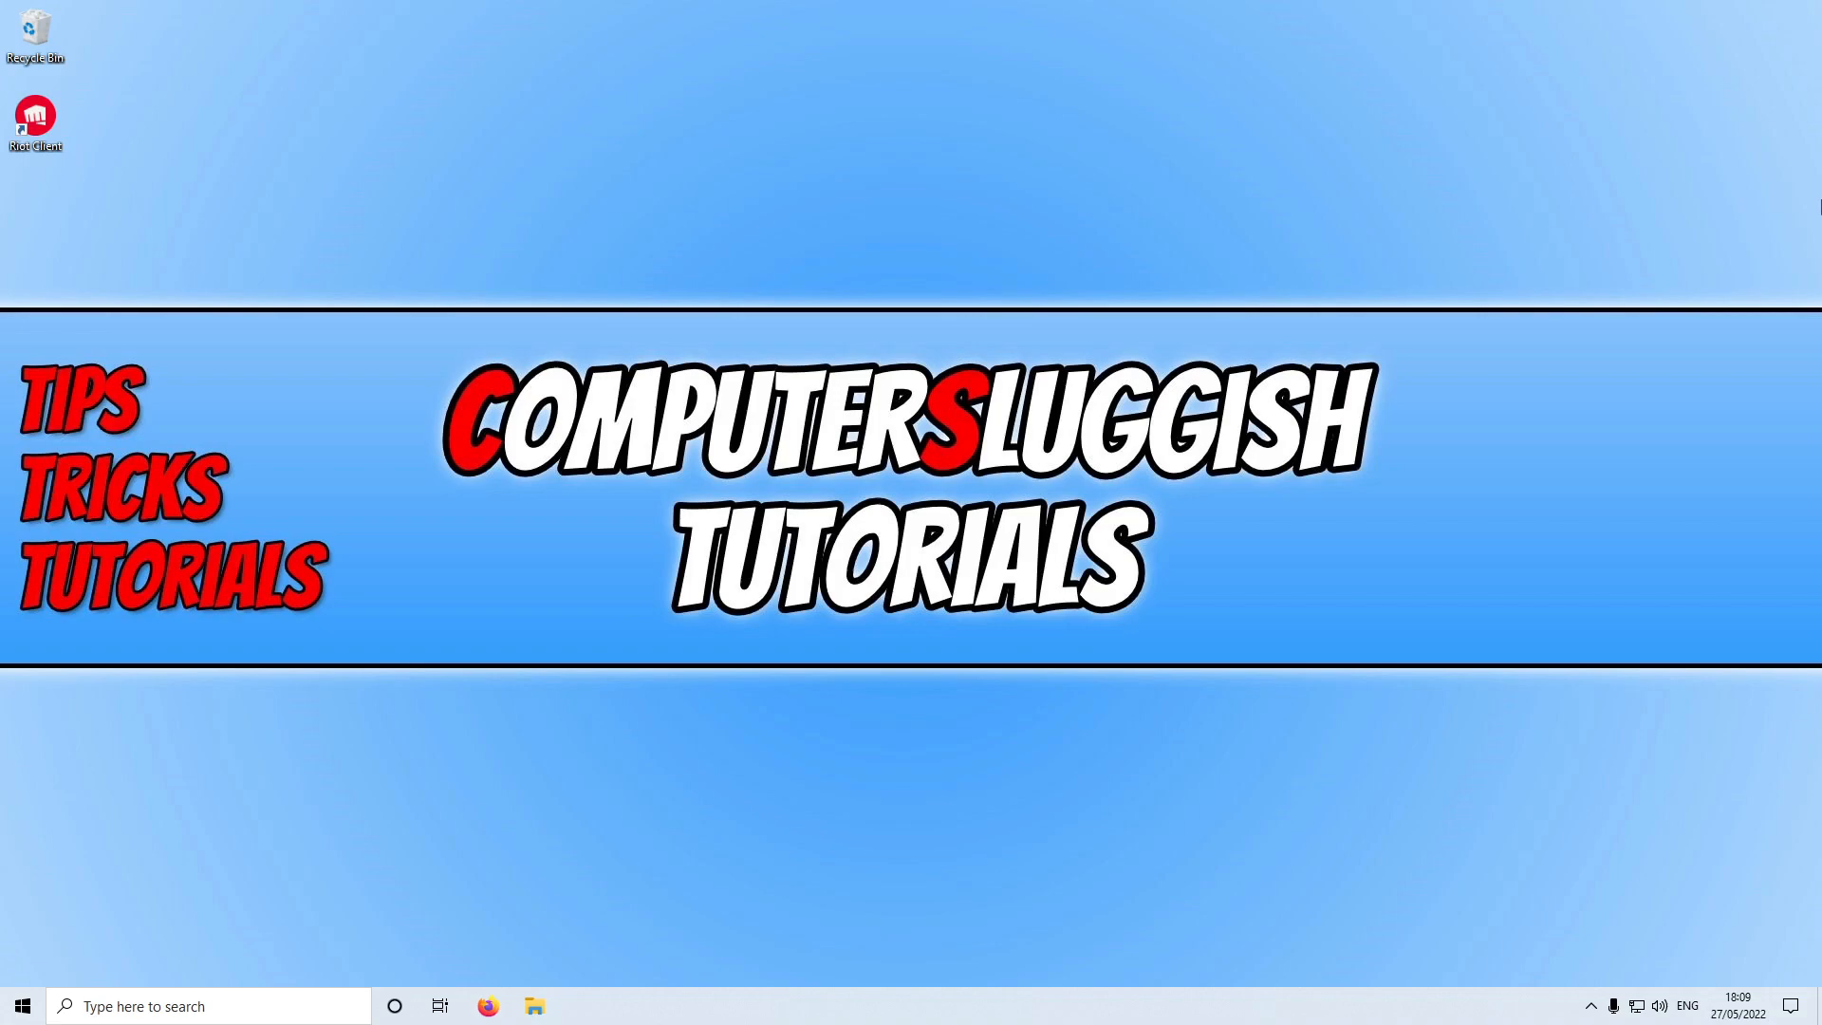
Step: Open File Explorer and go to %localappdata via the address bar
left_click(533, 1005)
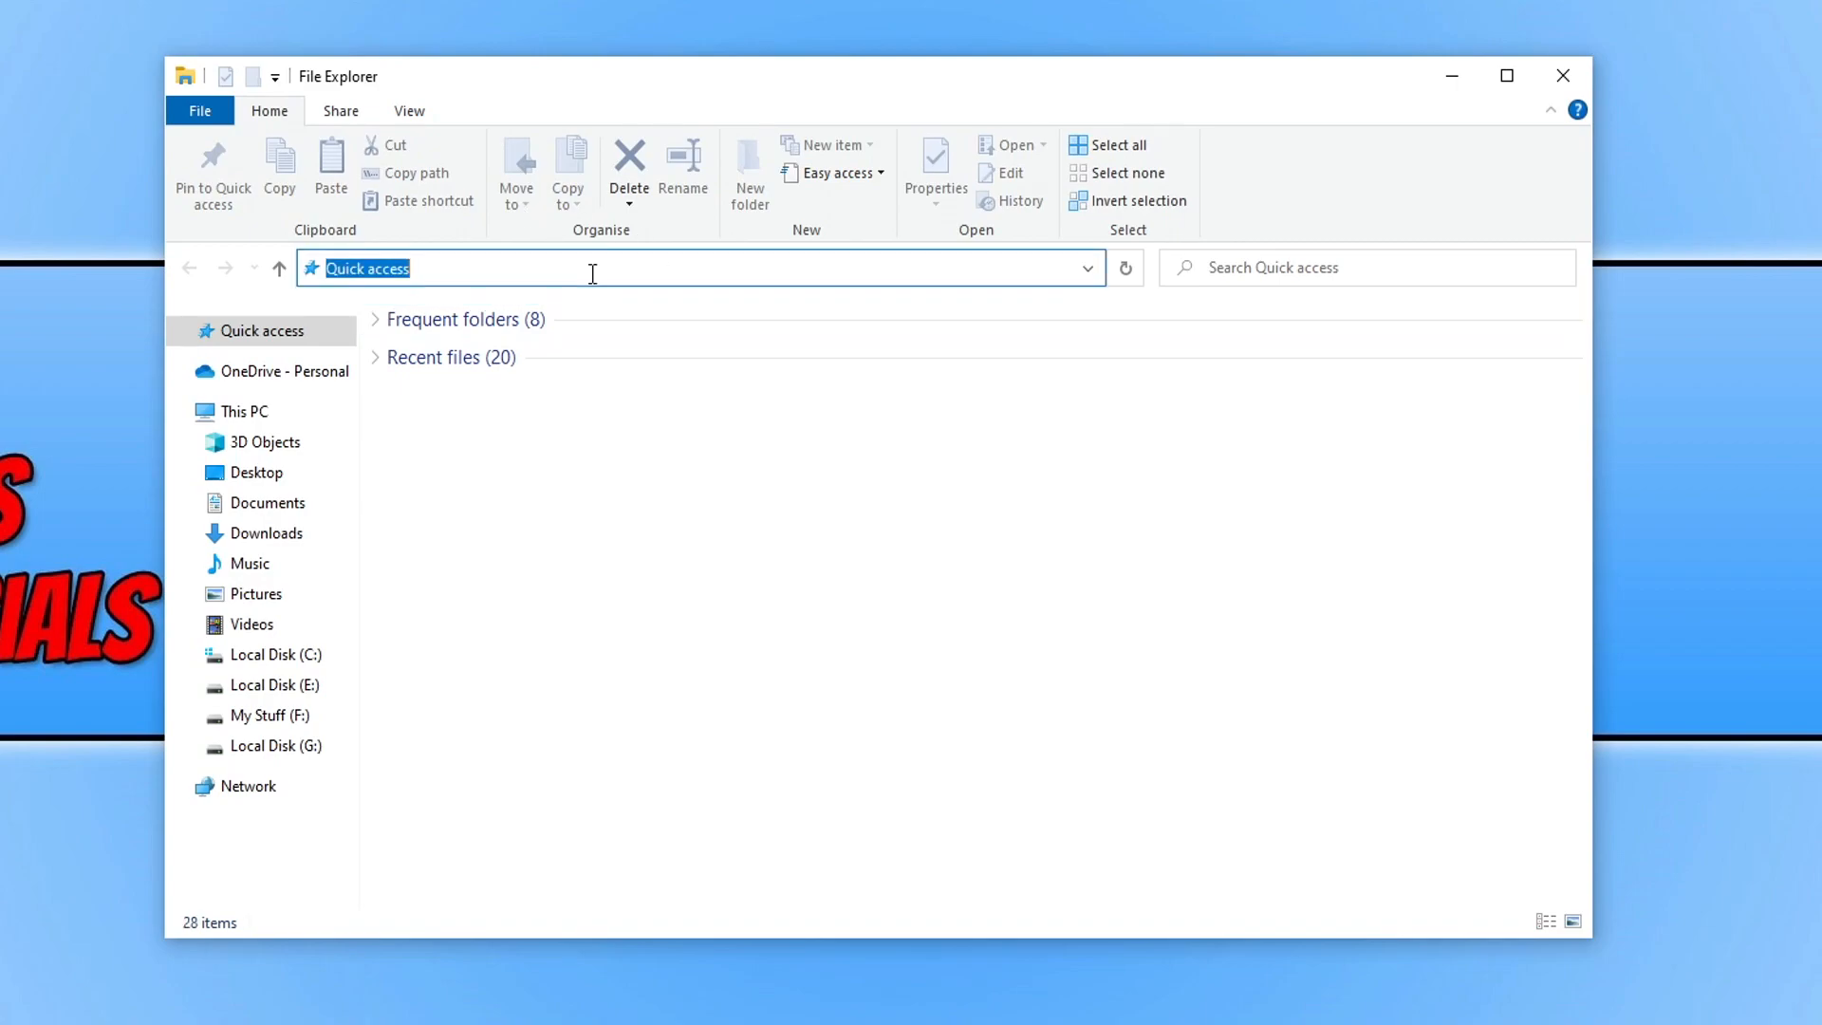
type("%loc")
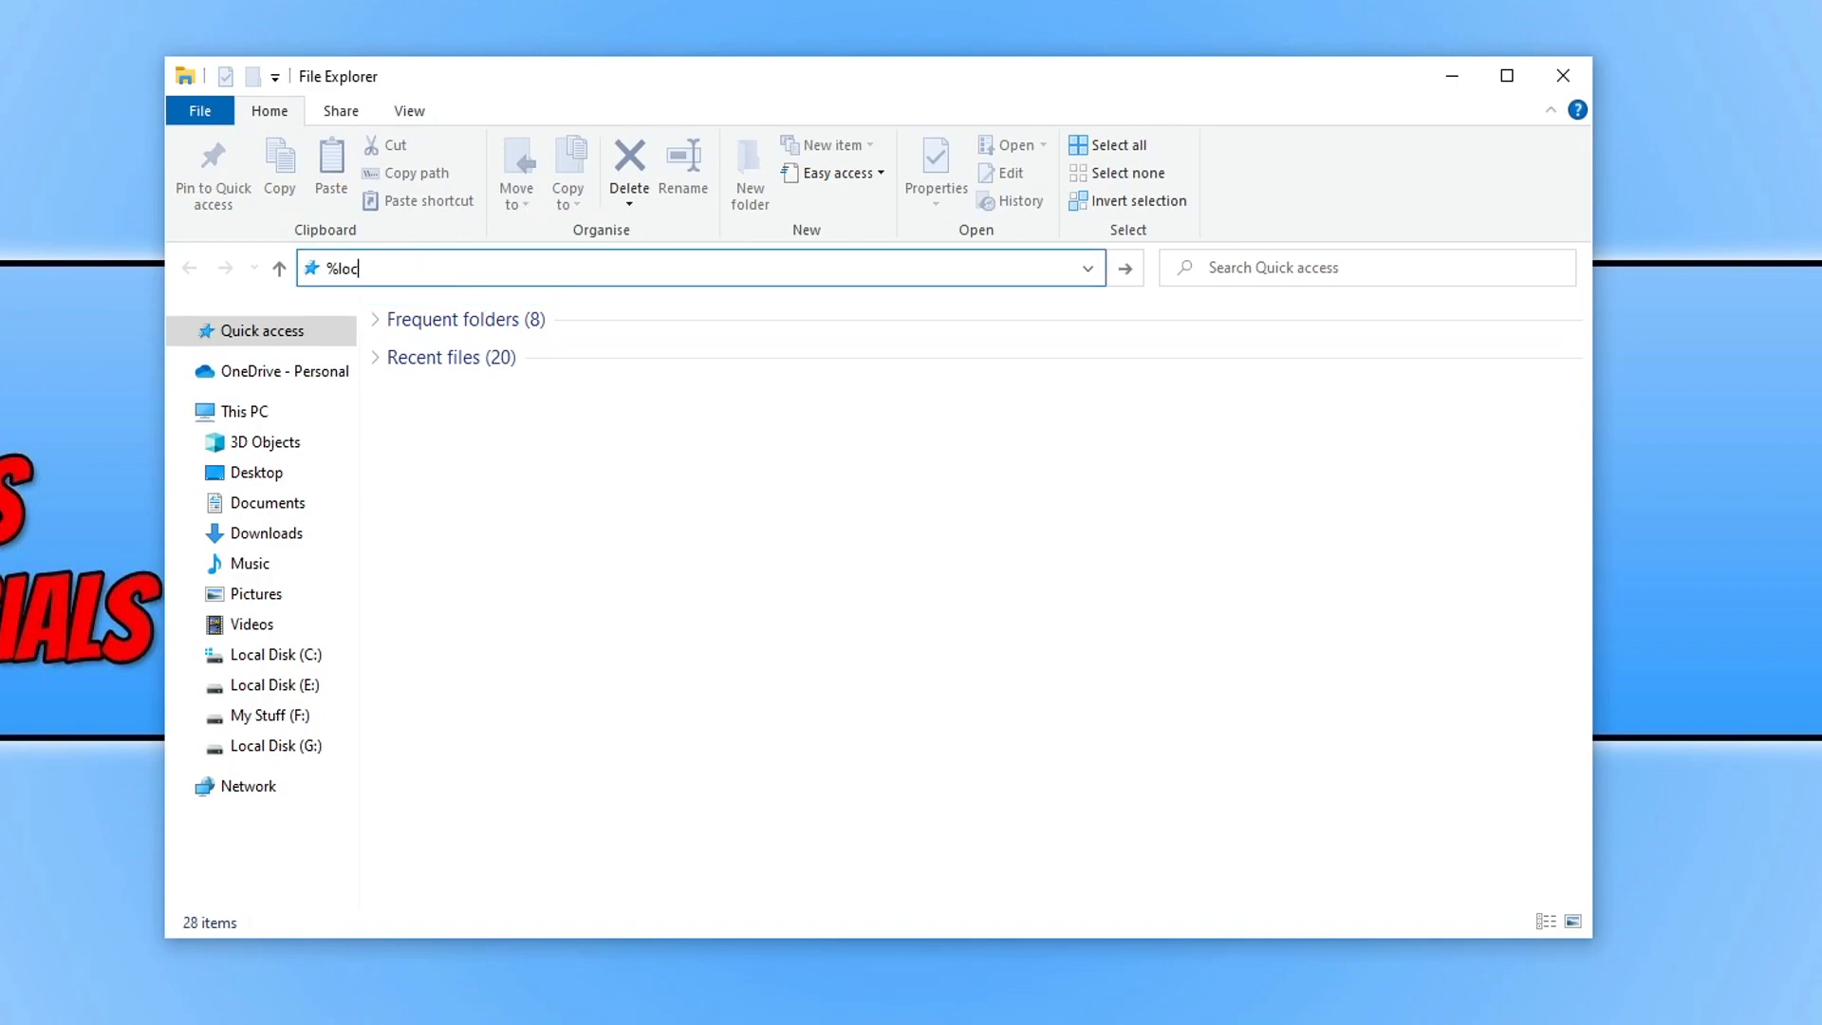
type("alappdata")
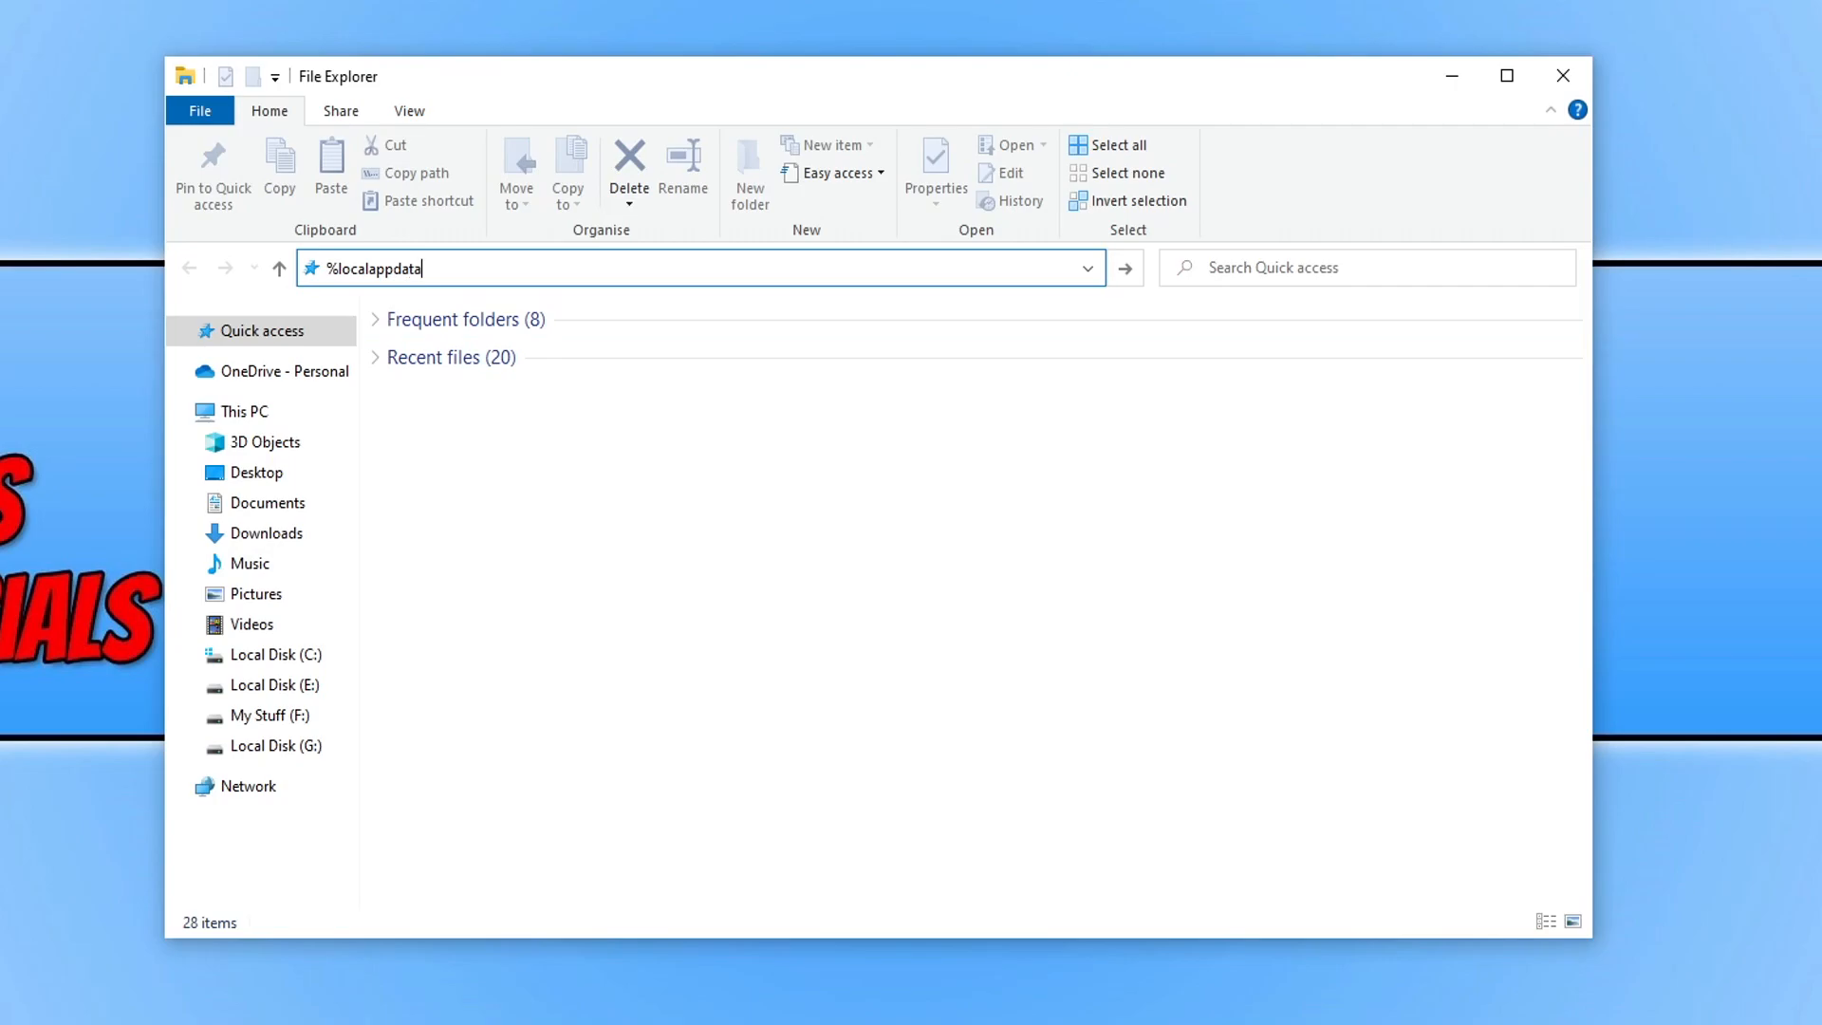
key("Return")
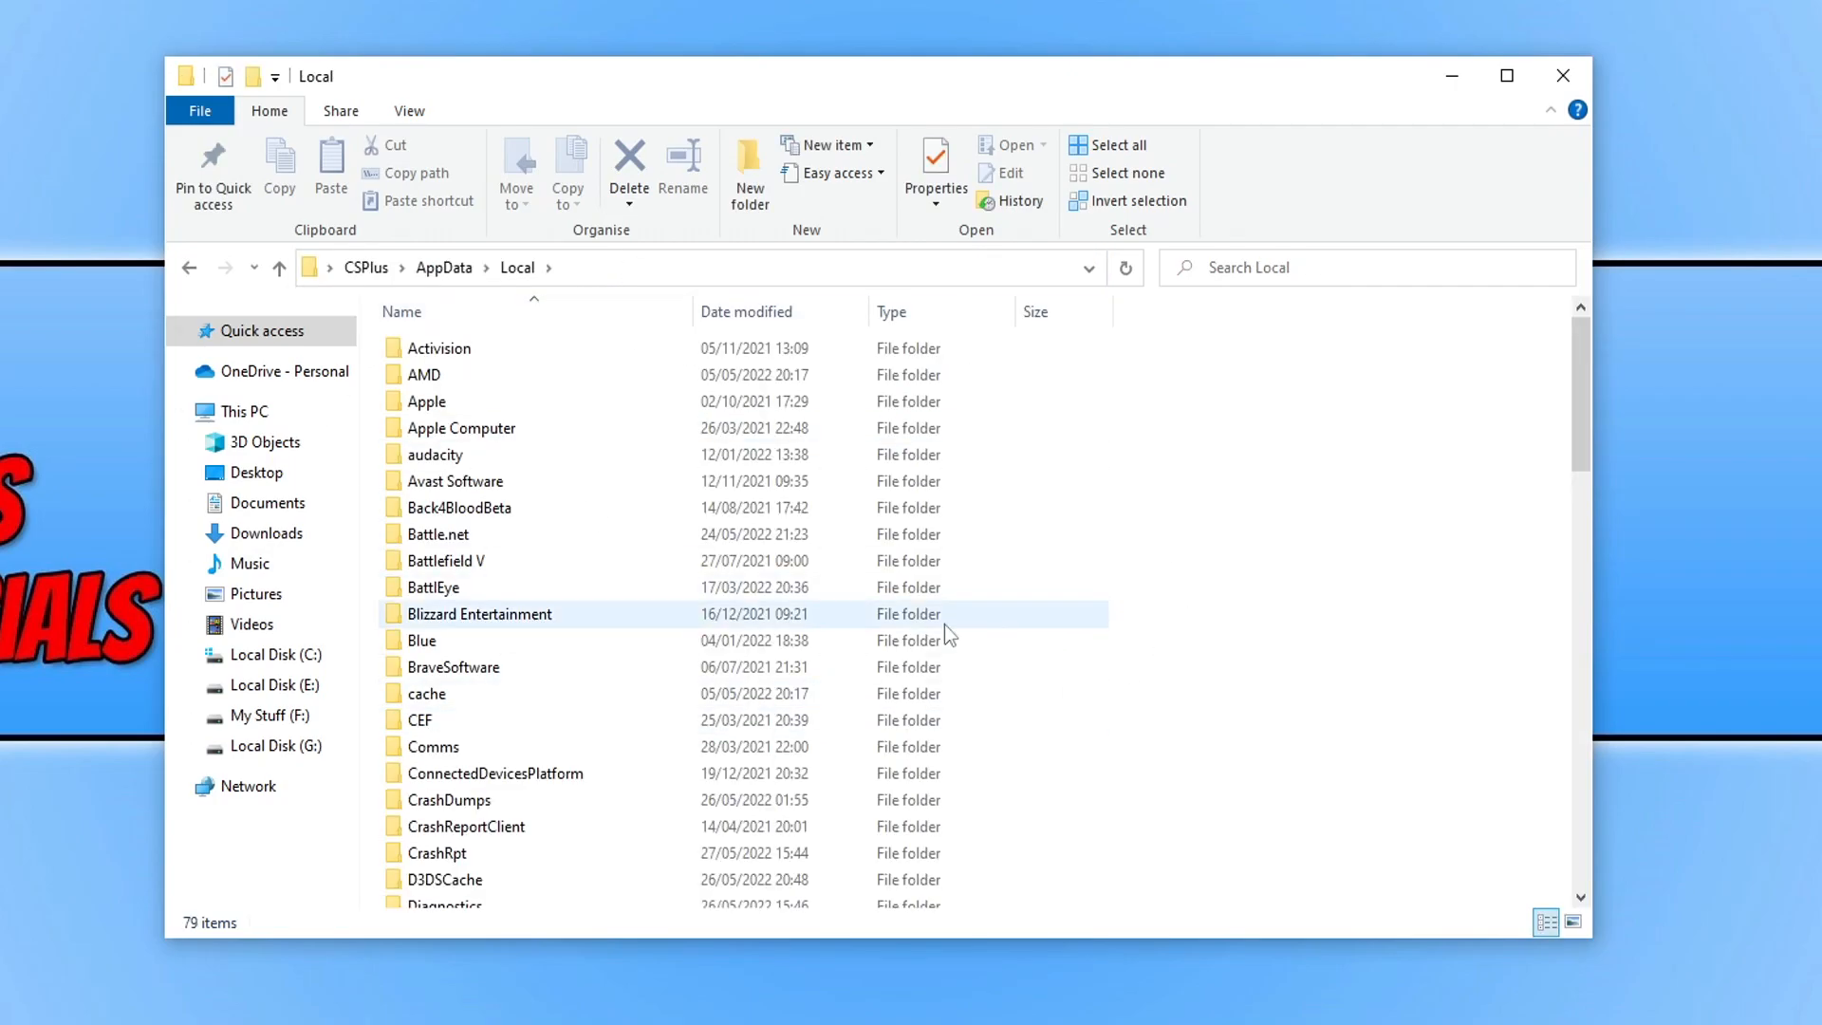
Step: Open the VALORANT folder and rename its Saved folder to Savedtemp
left_click(459, 508)
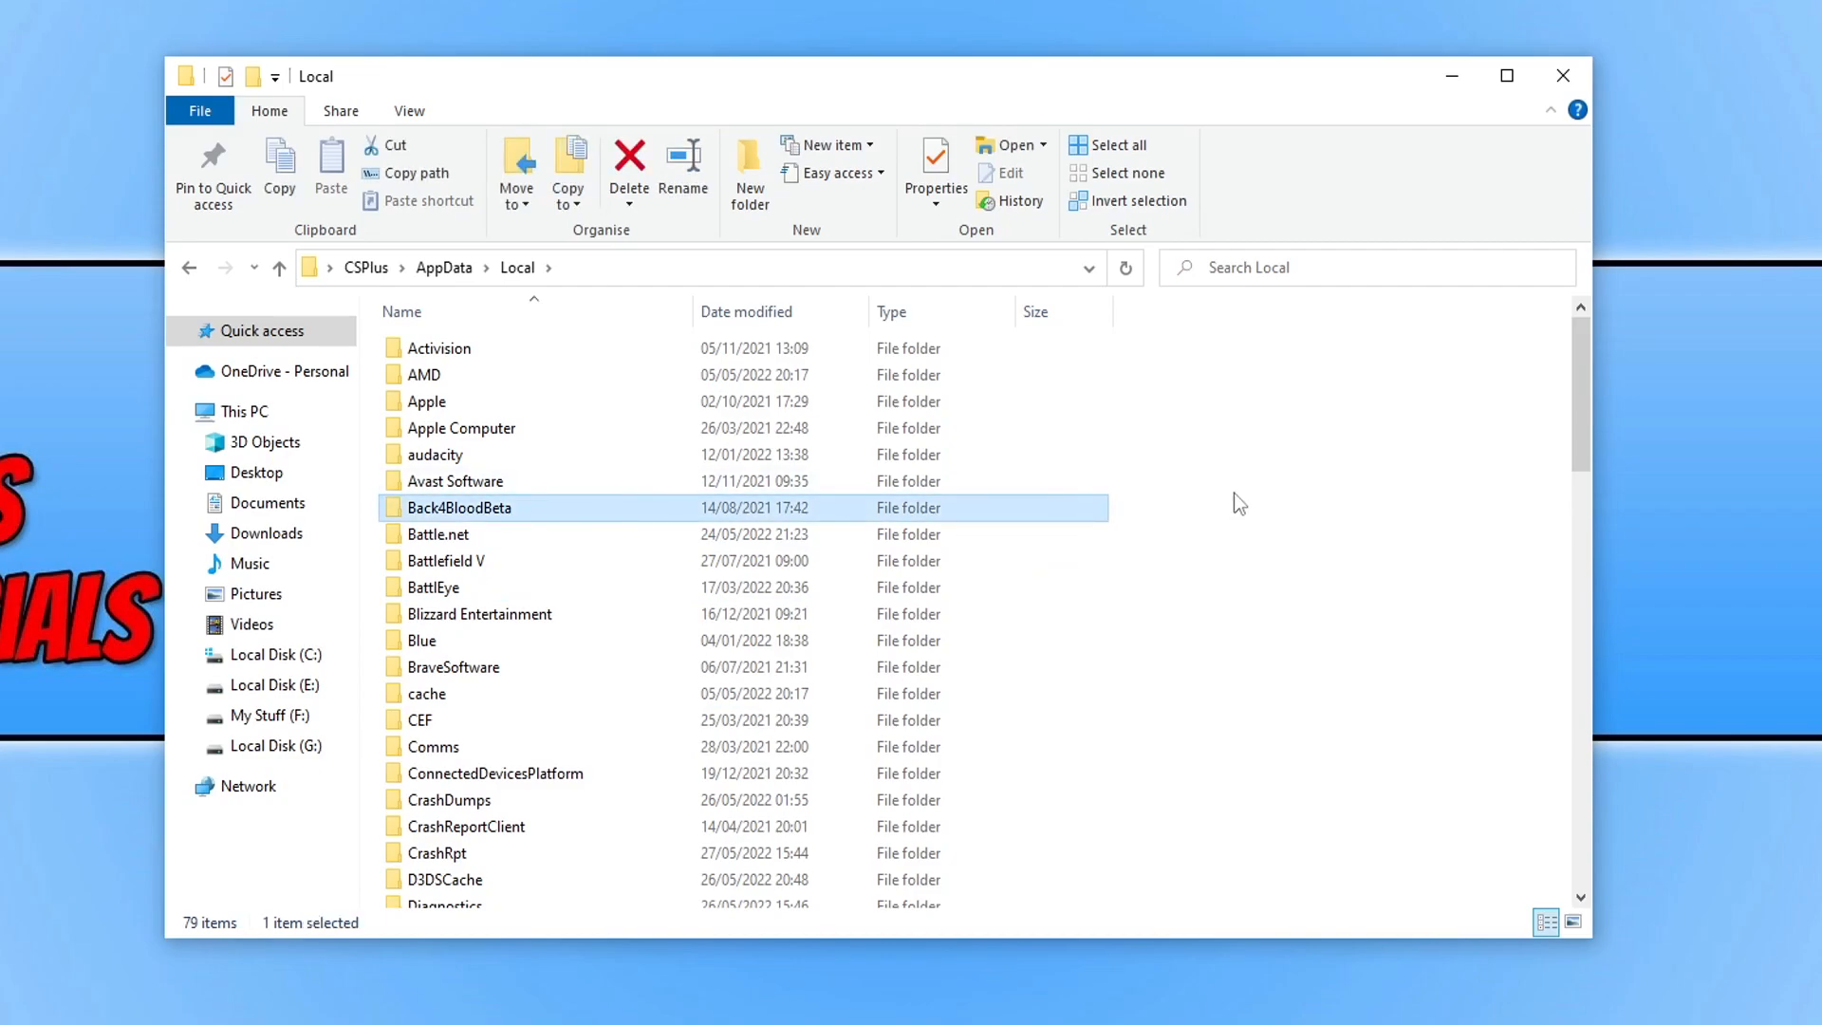
scroll("down", 3)
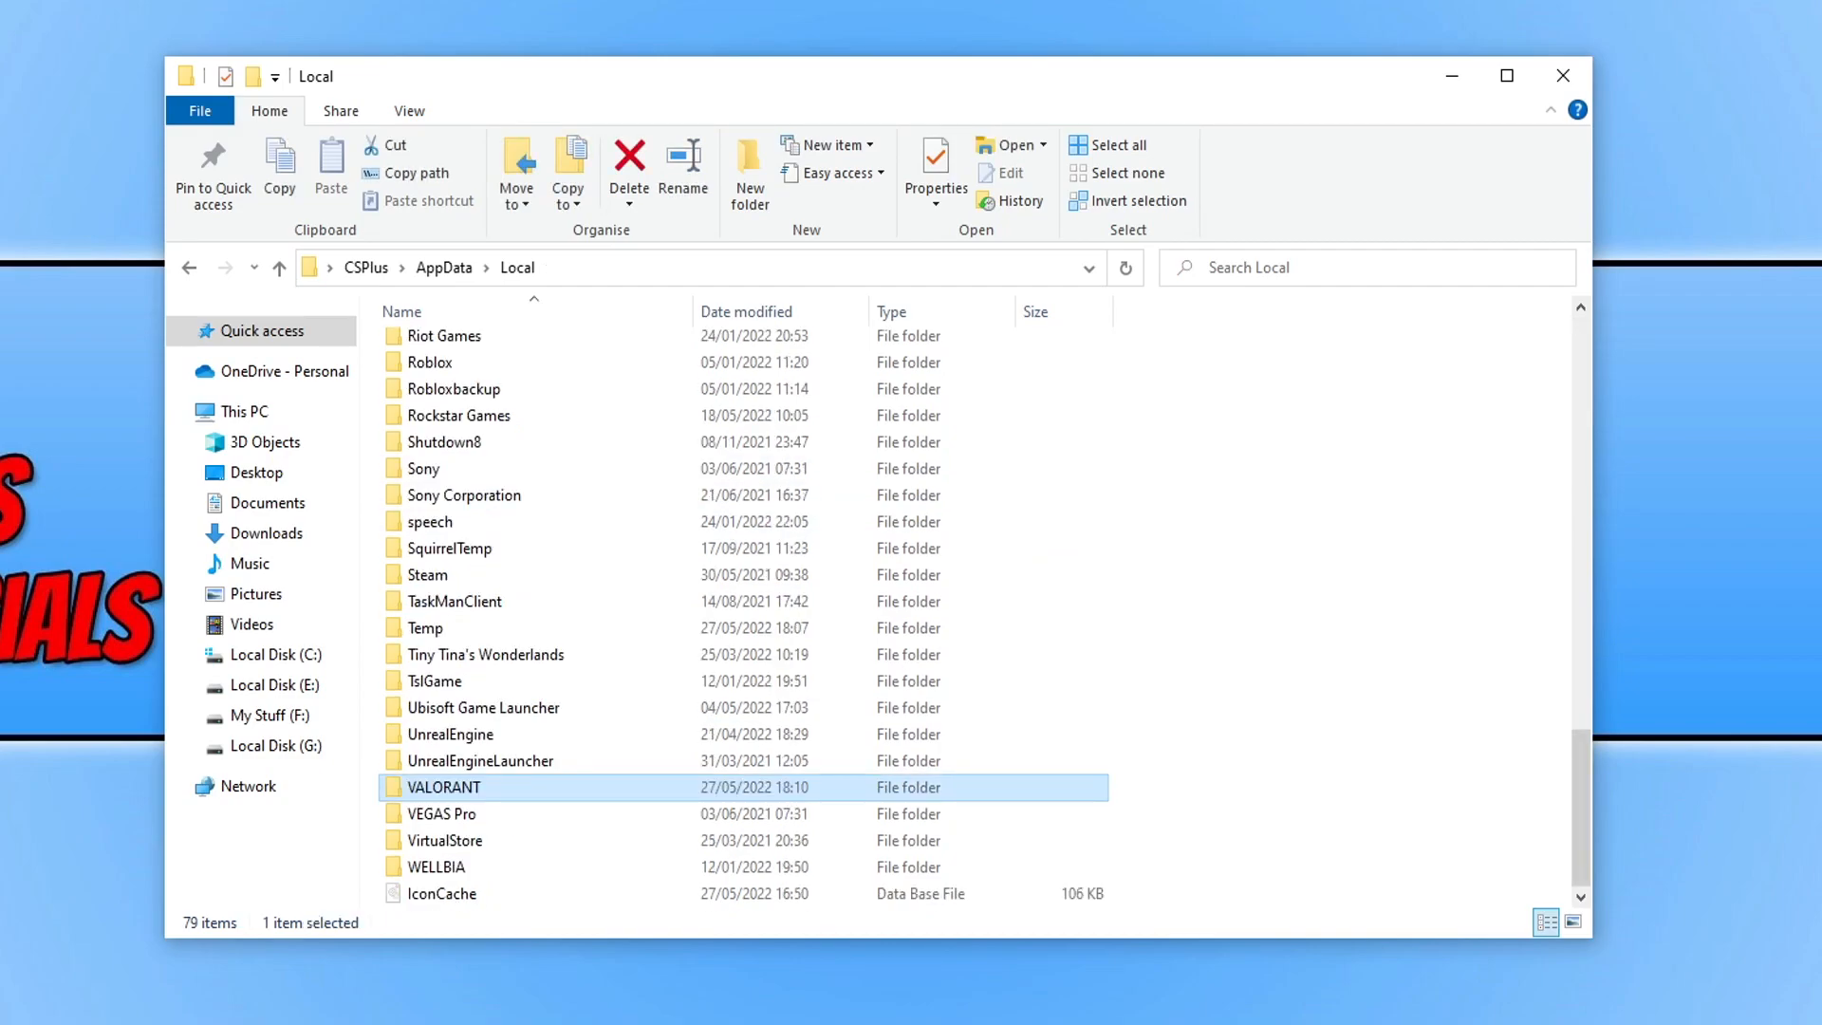
double_click(444, 787)
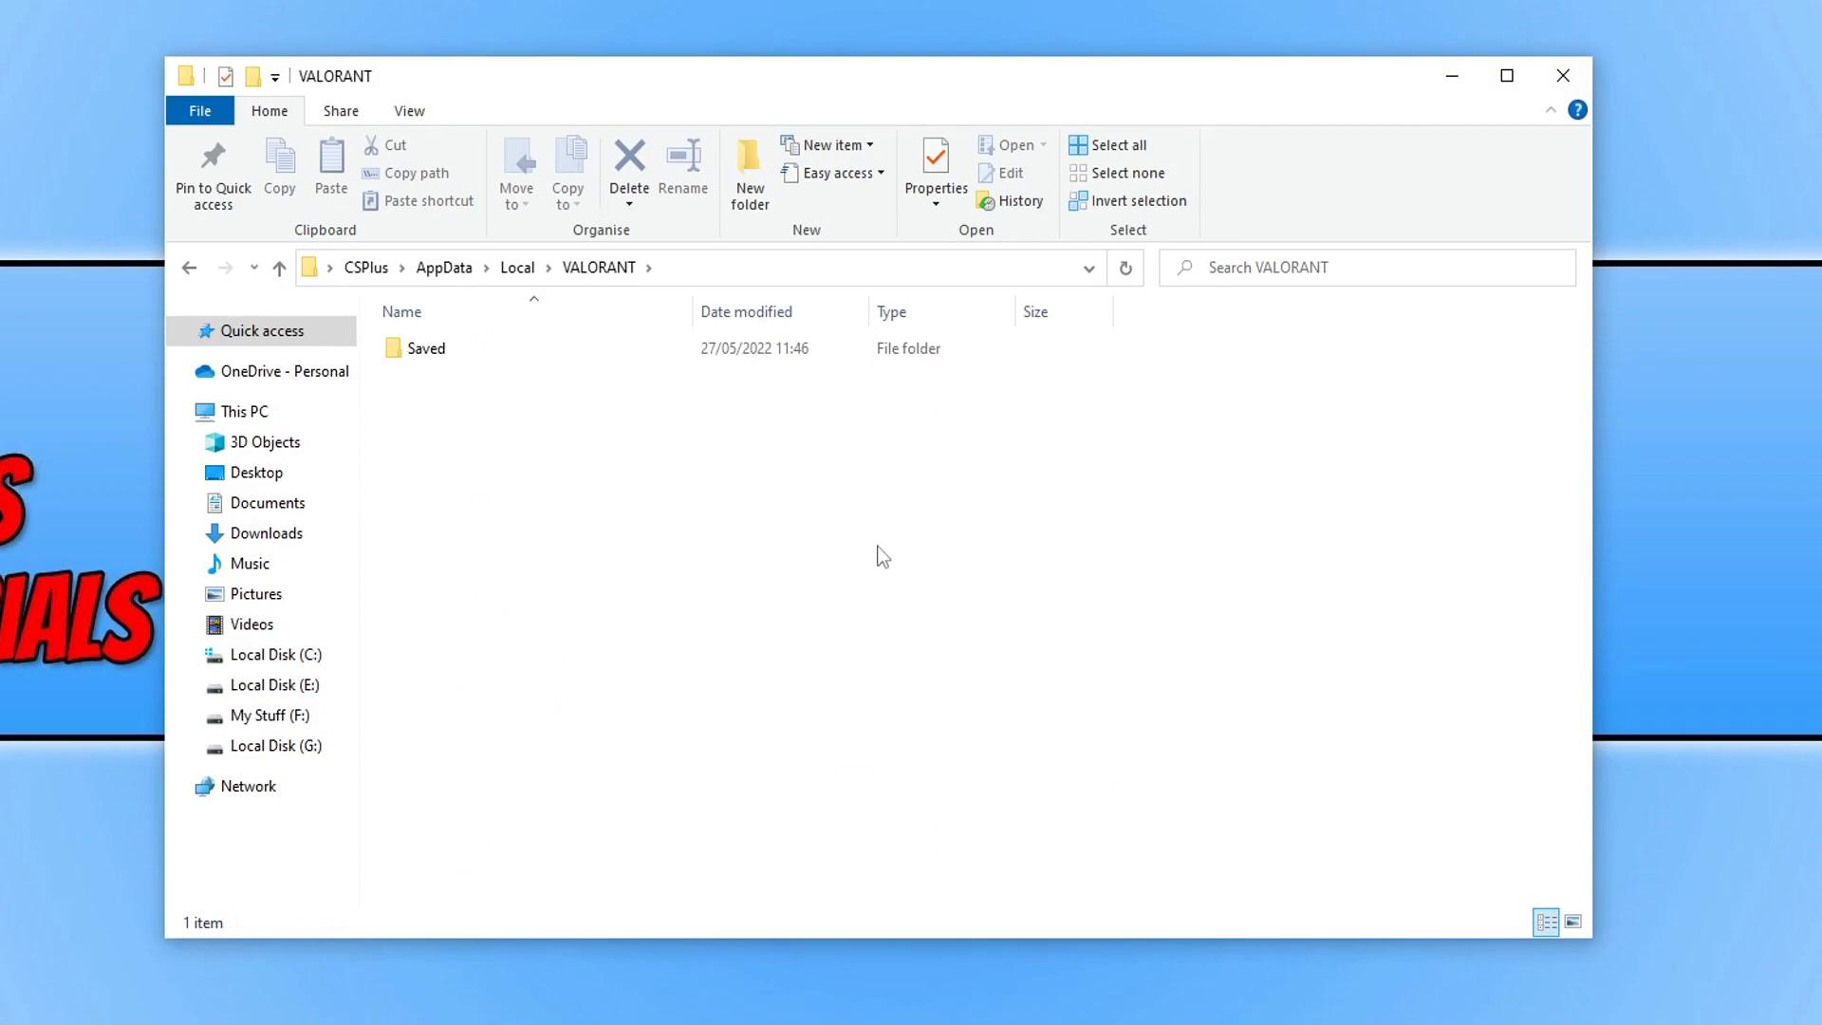
right_click(425, 347)
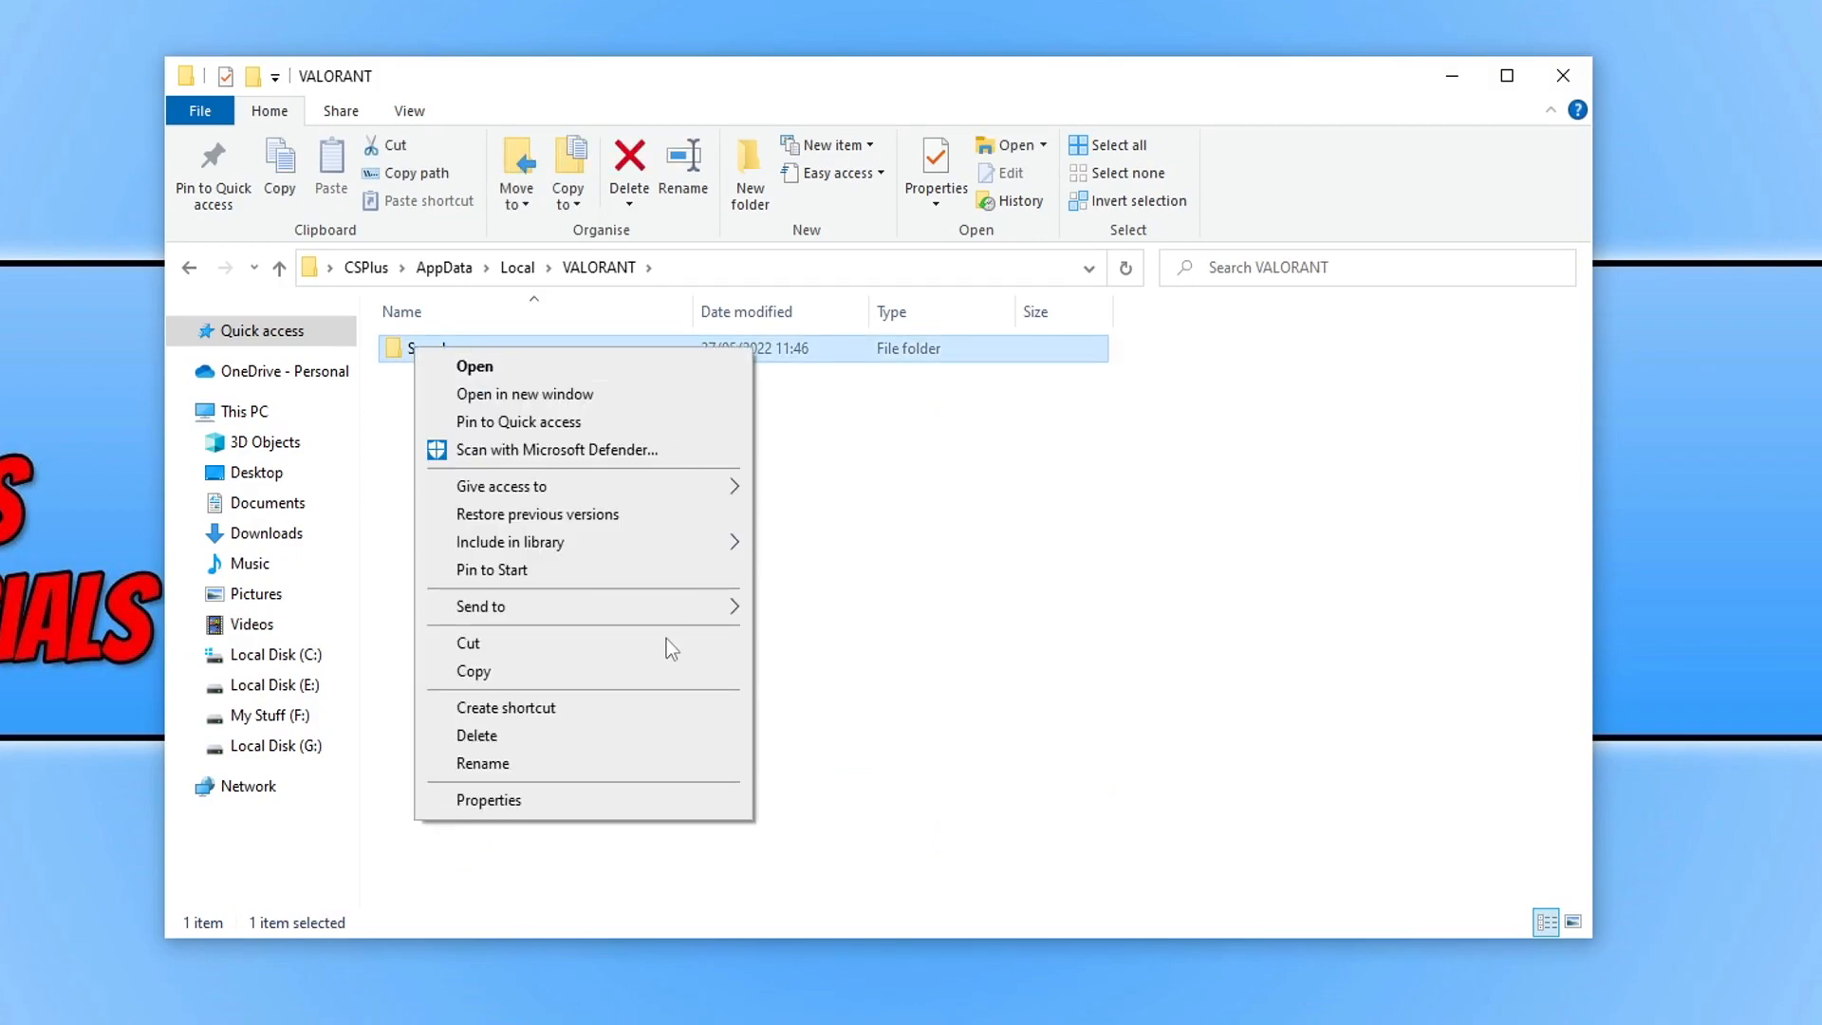
left_click(482, 763)
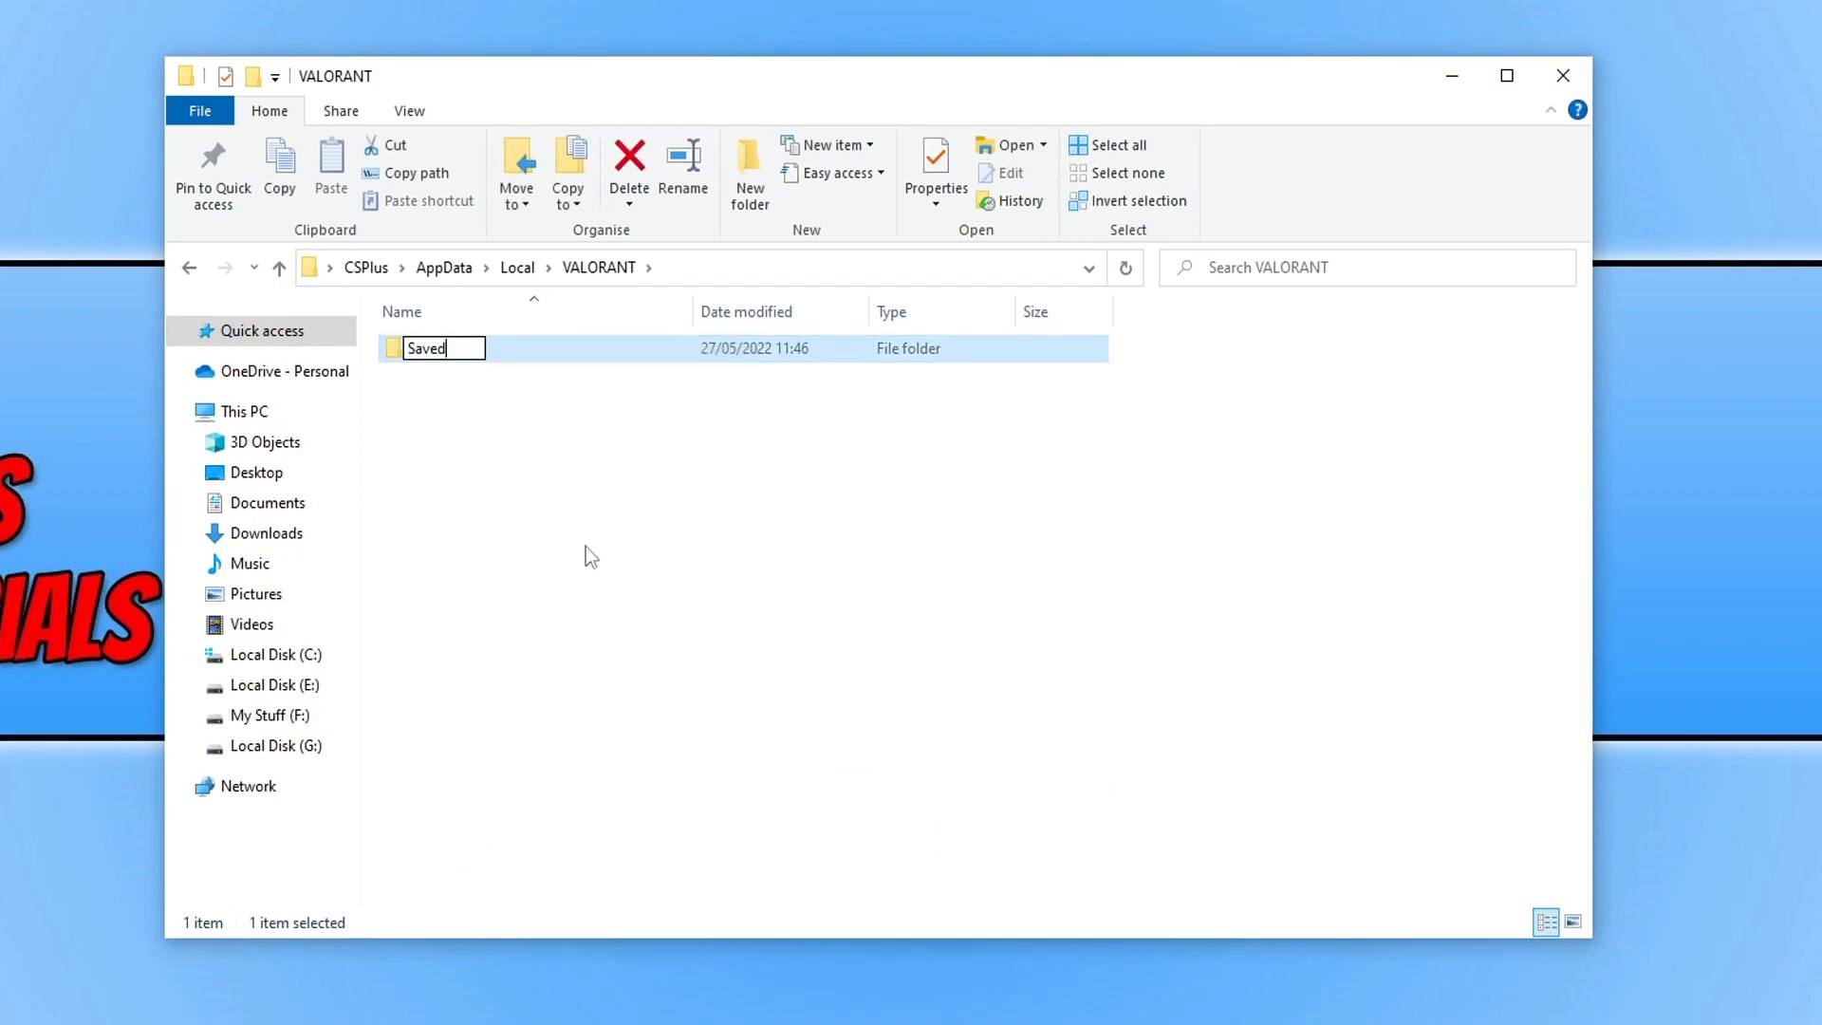
type("temp")
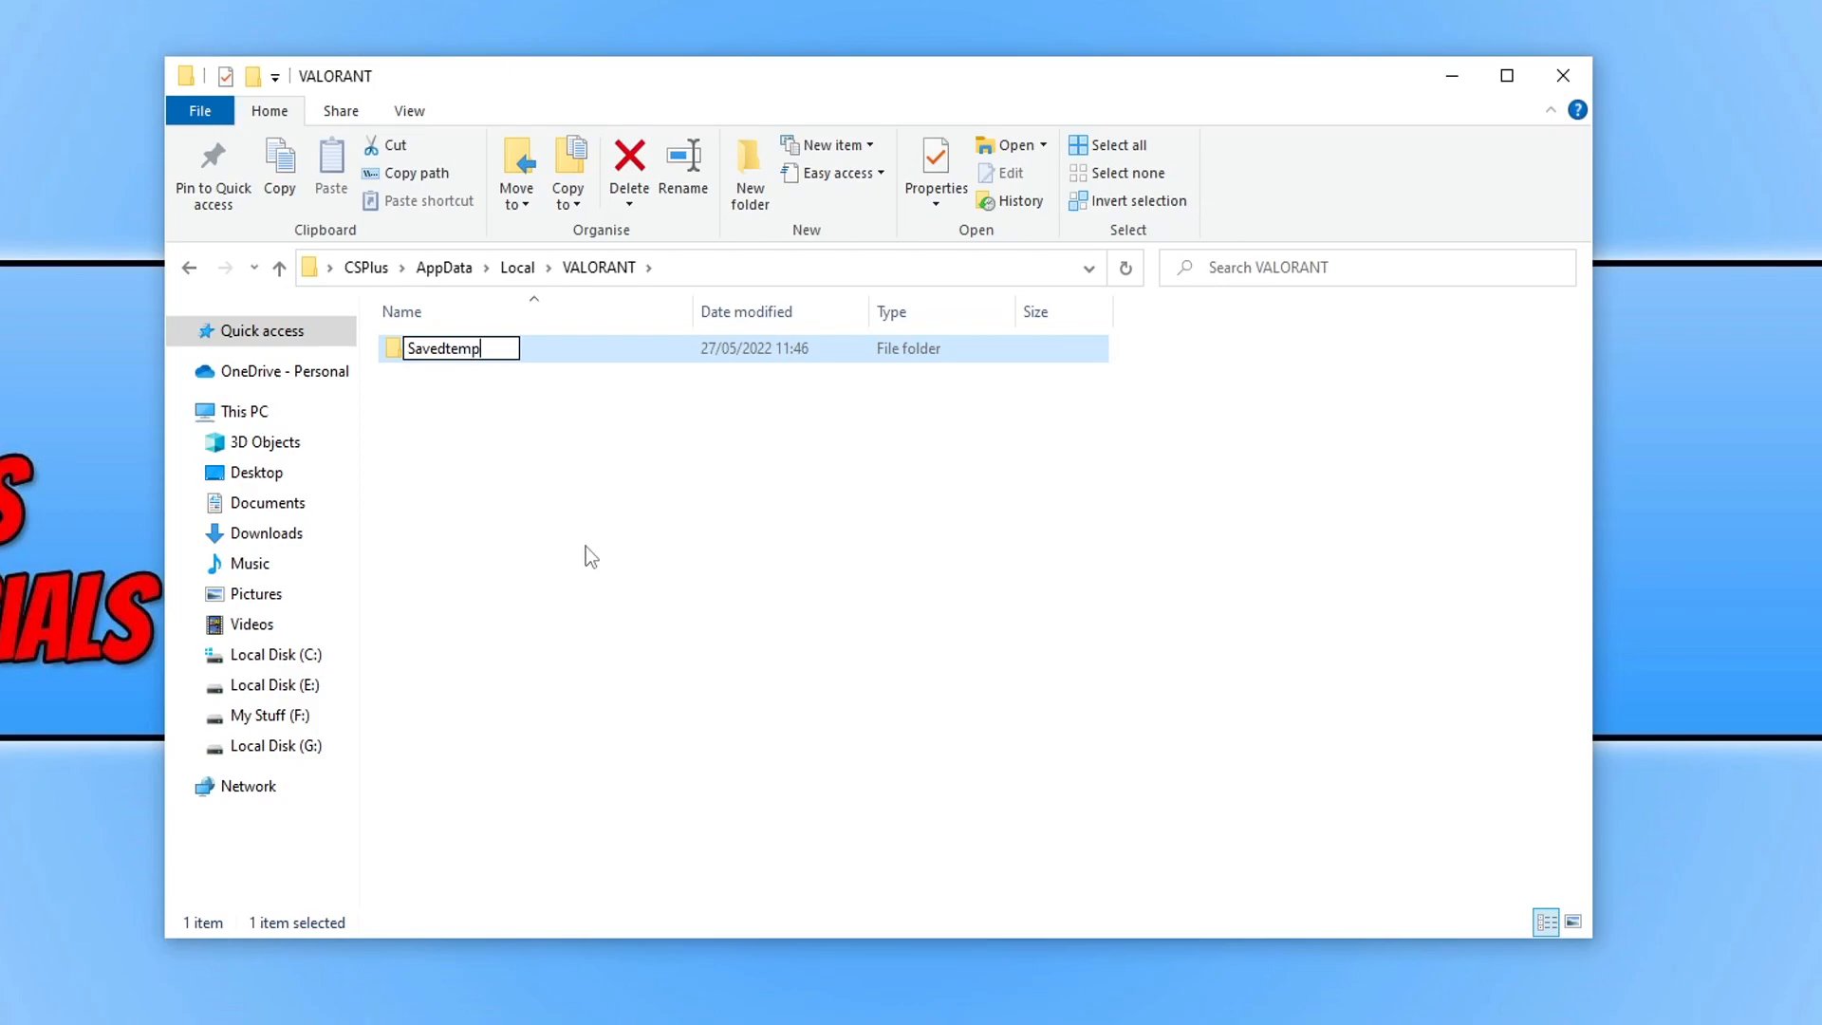
key("Return")
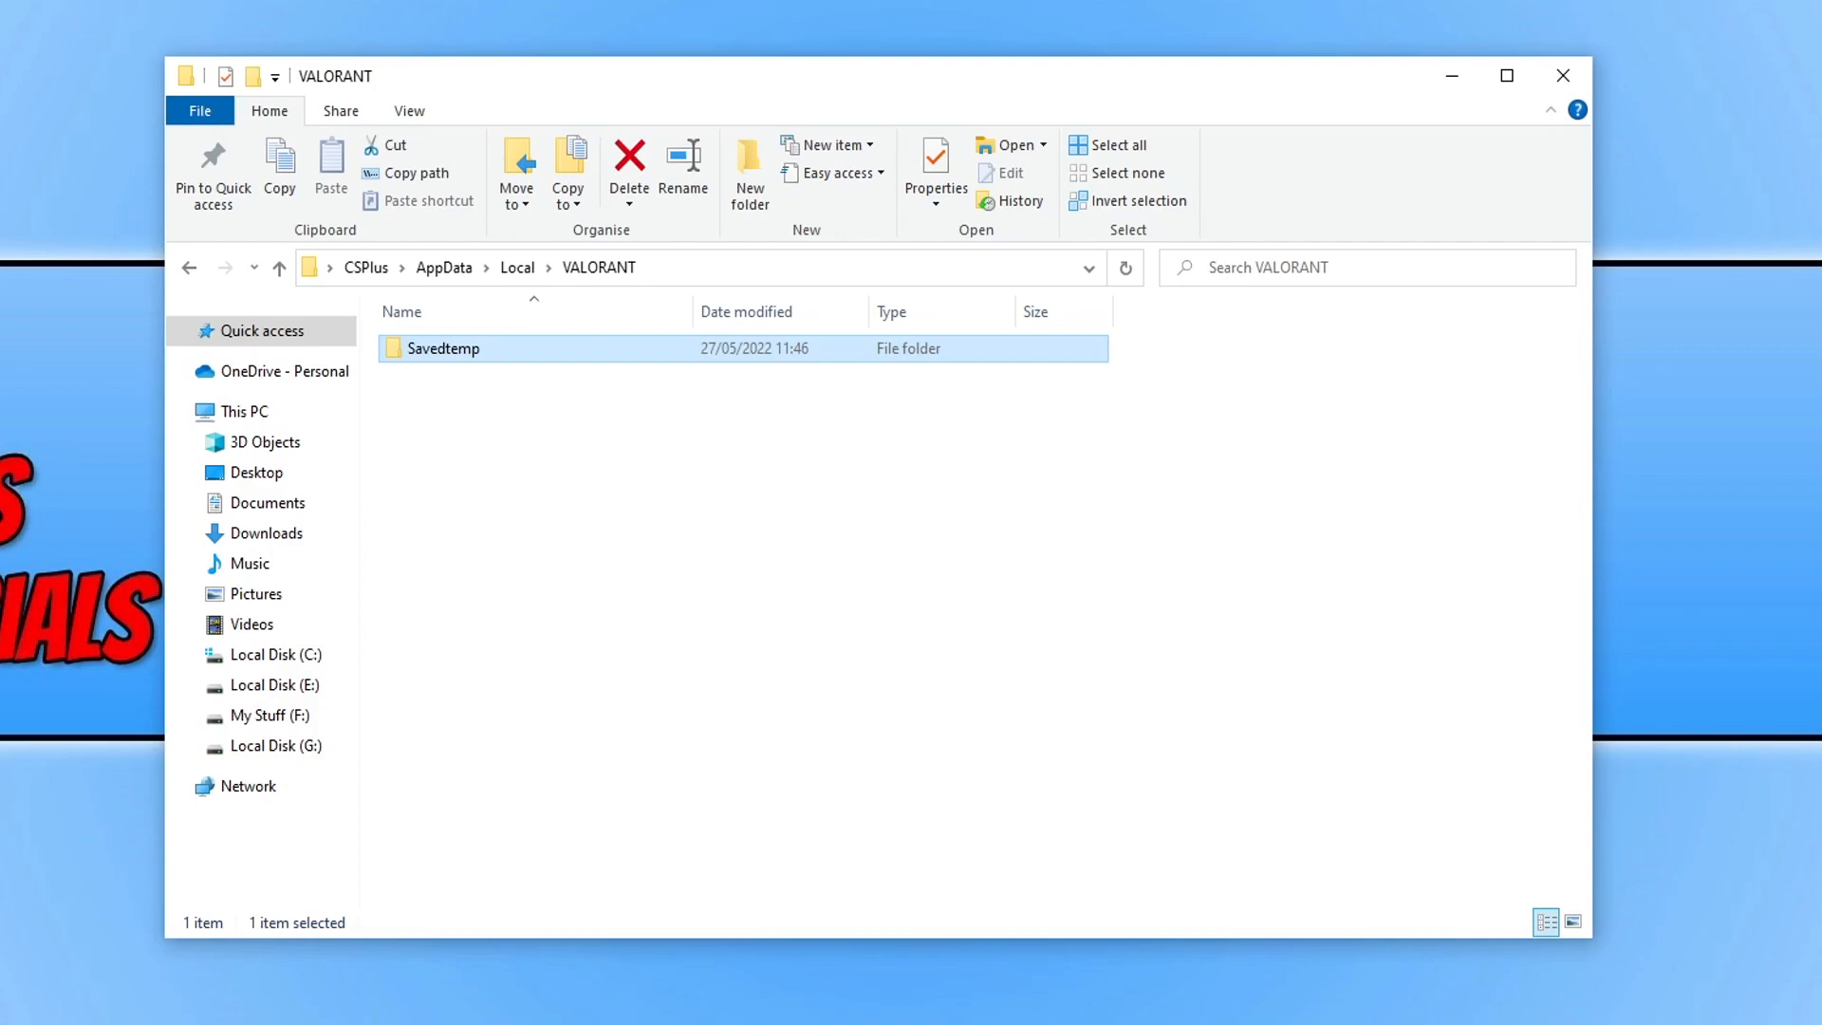
mouse_move(849, 323)
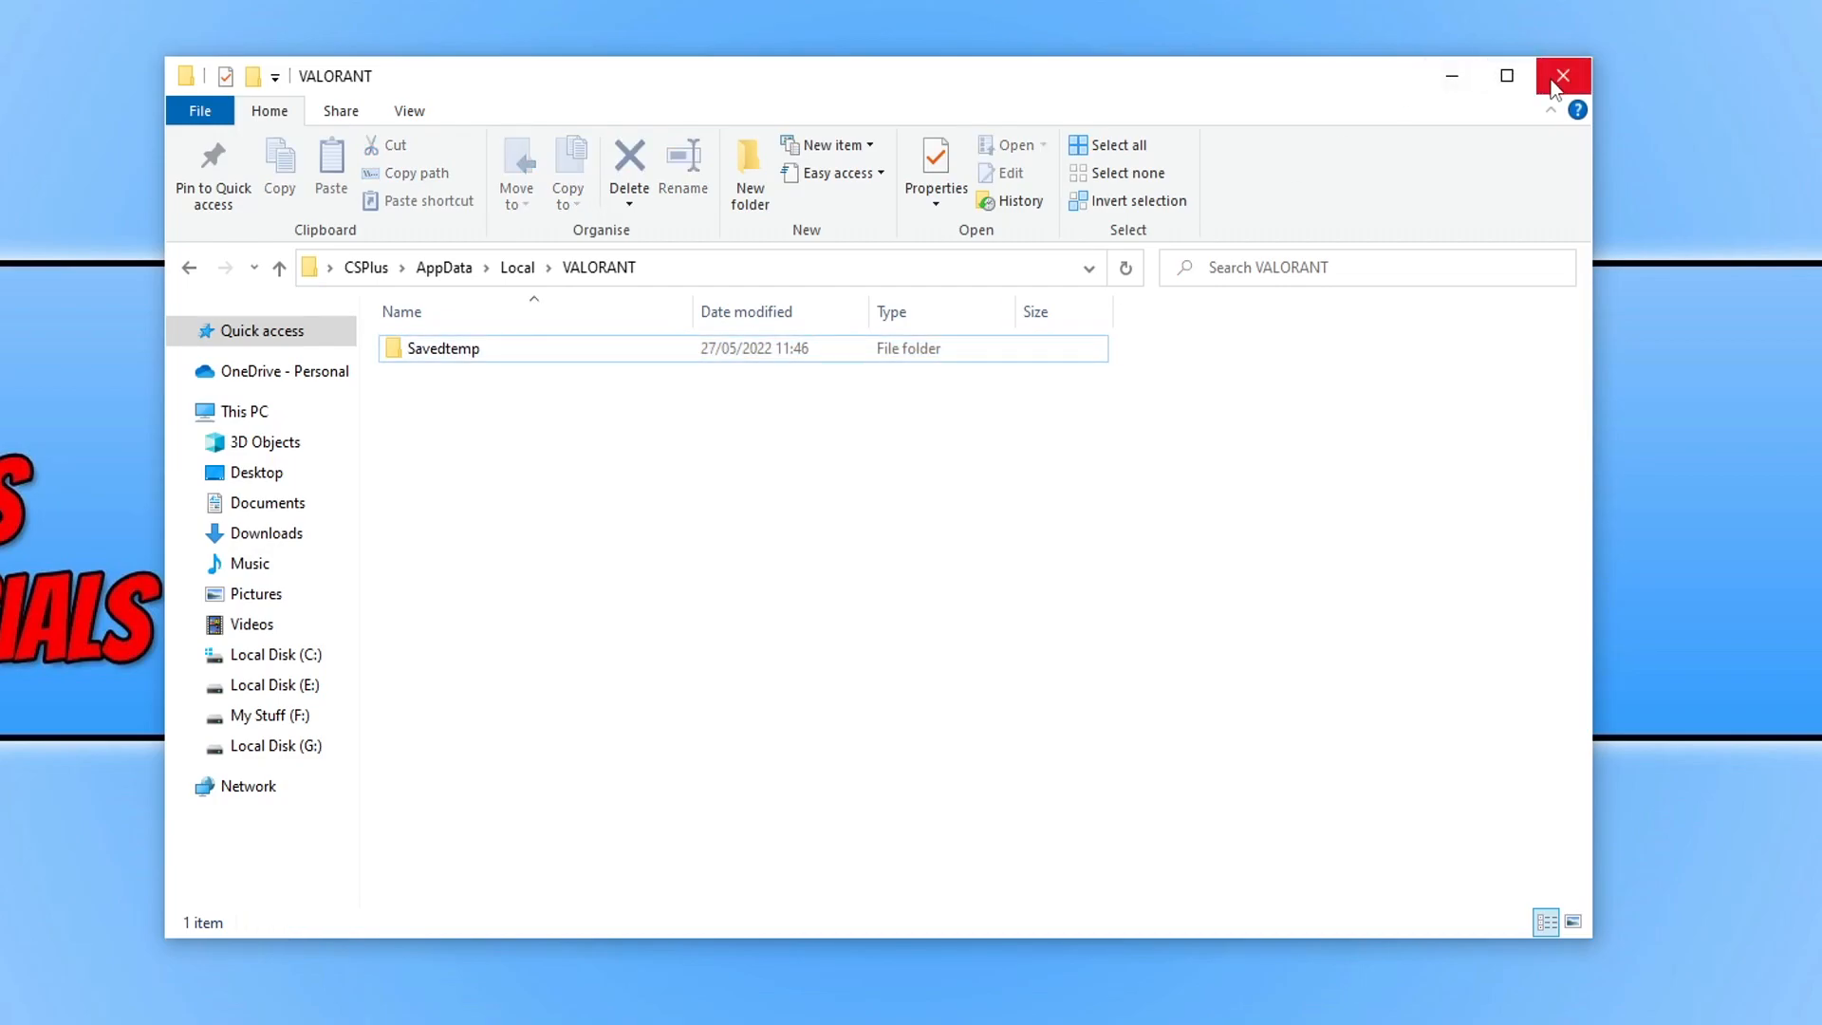
Step: Close File Explorer, open Device Manager from Start, and expand Display adapters
left_click(1563, 76)
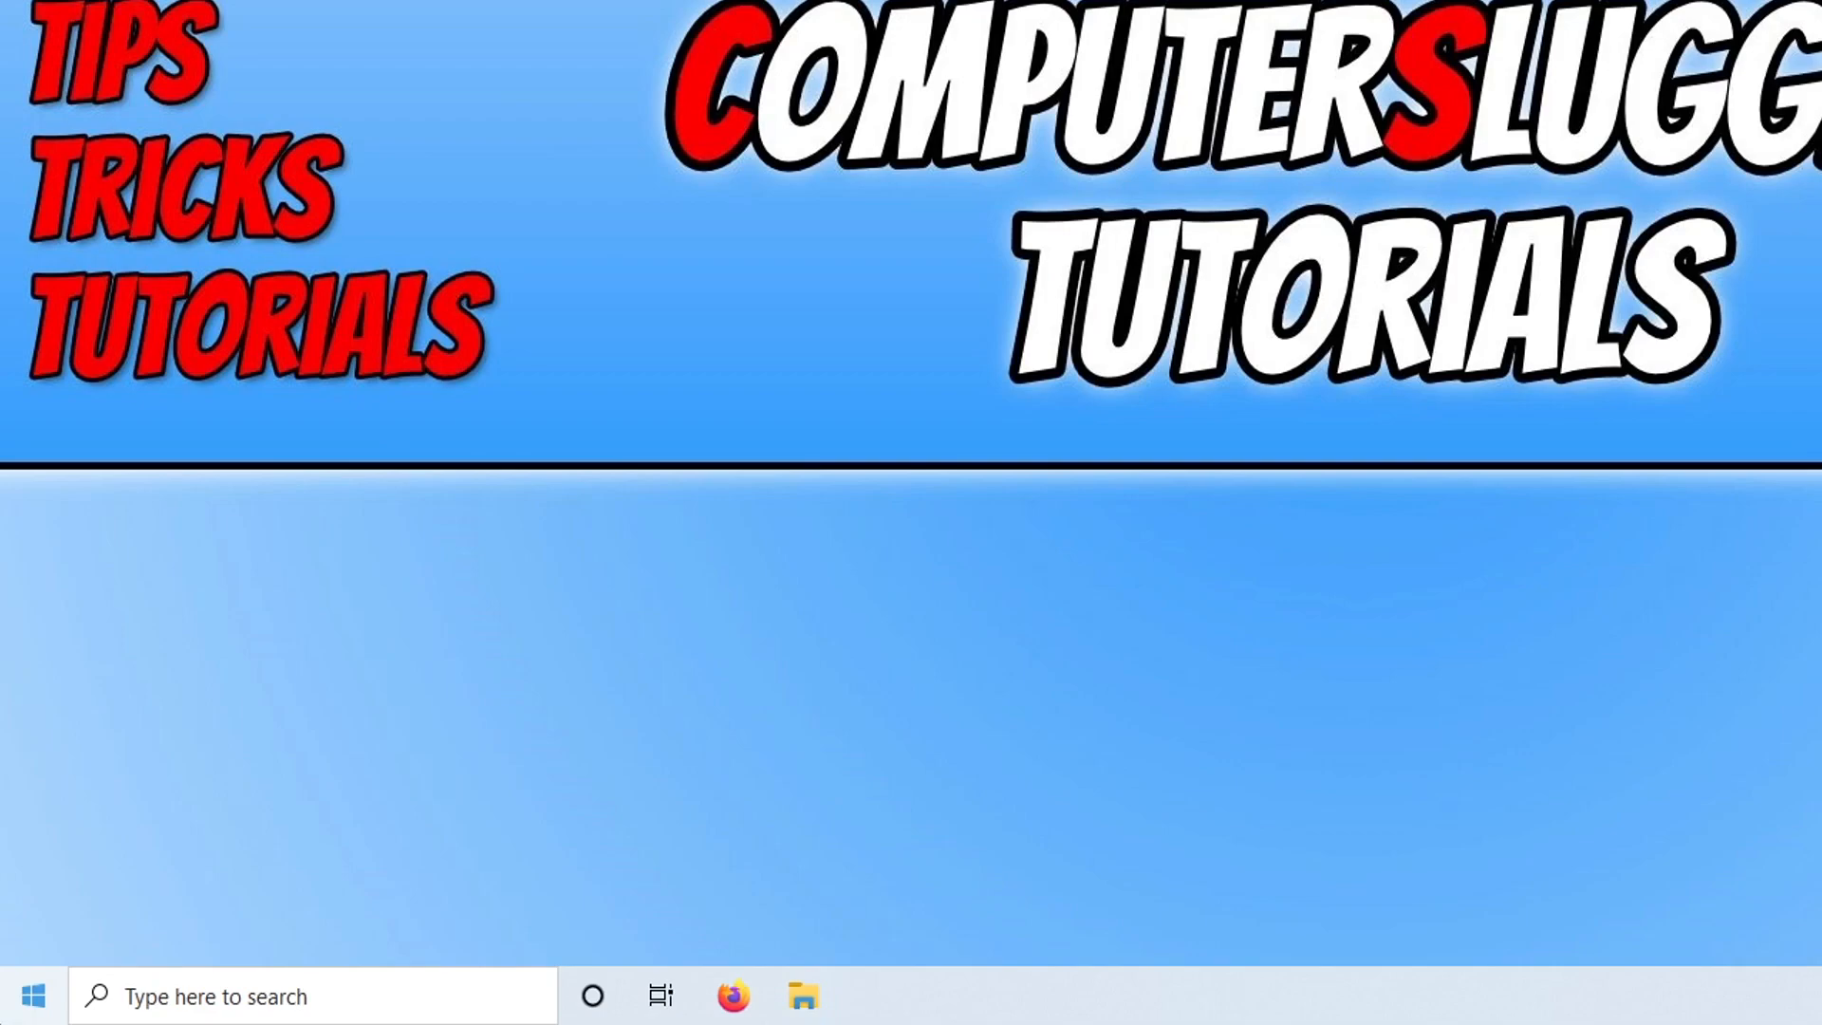
right_click(31, 996)
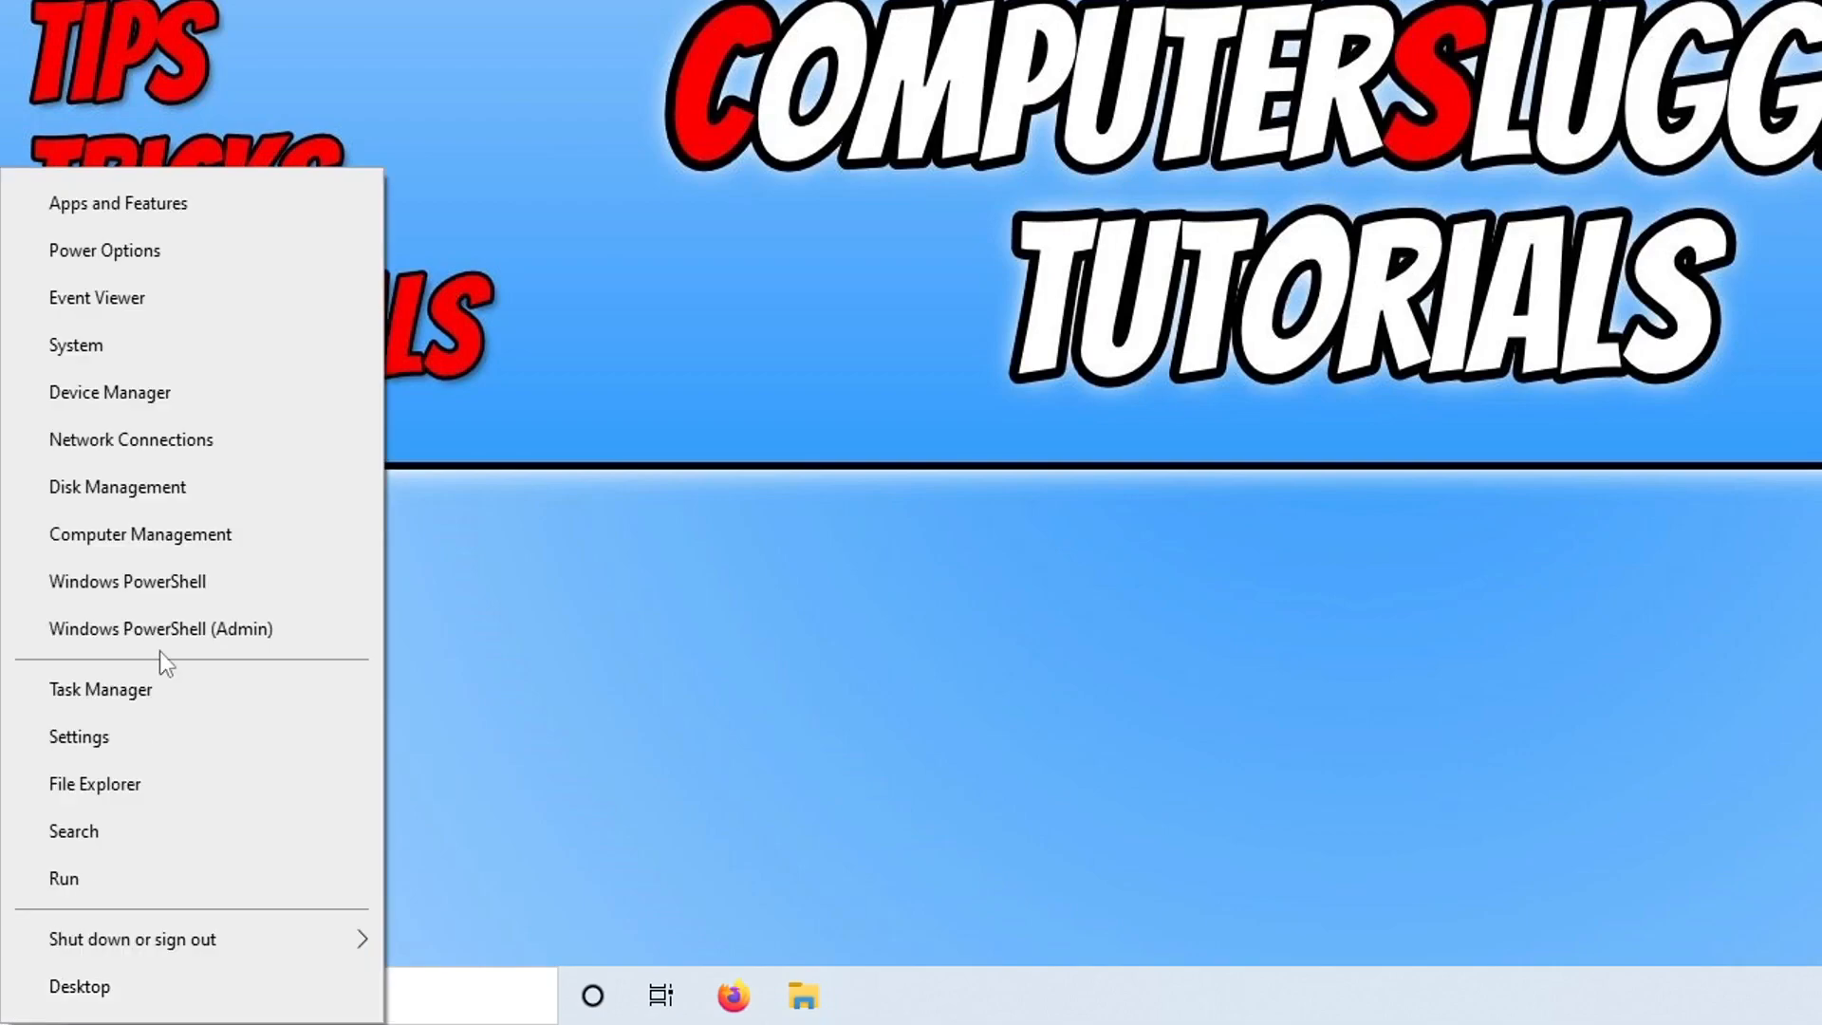
left_click(109, 392)
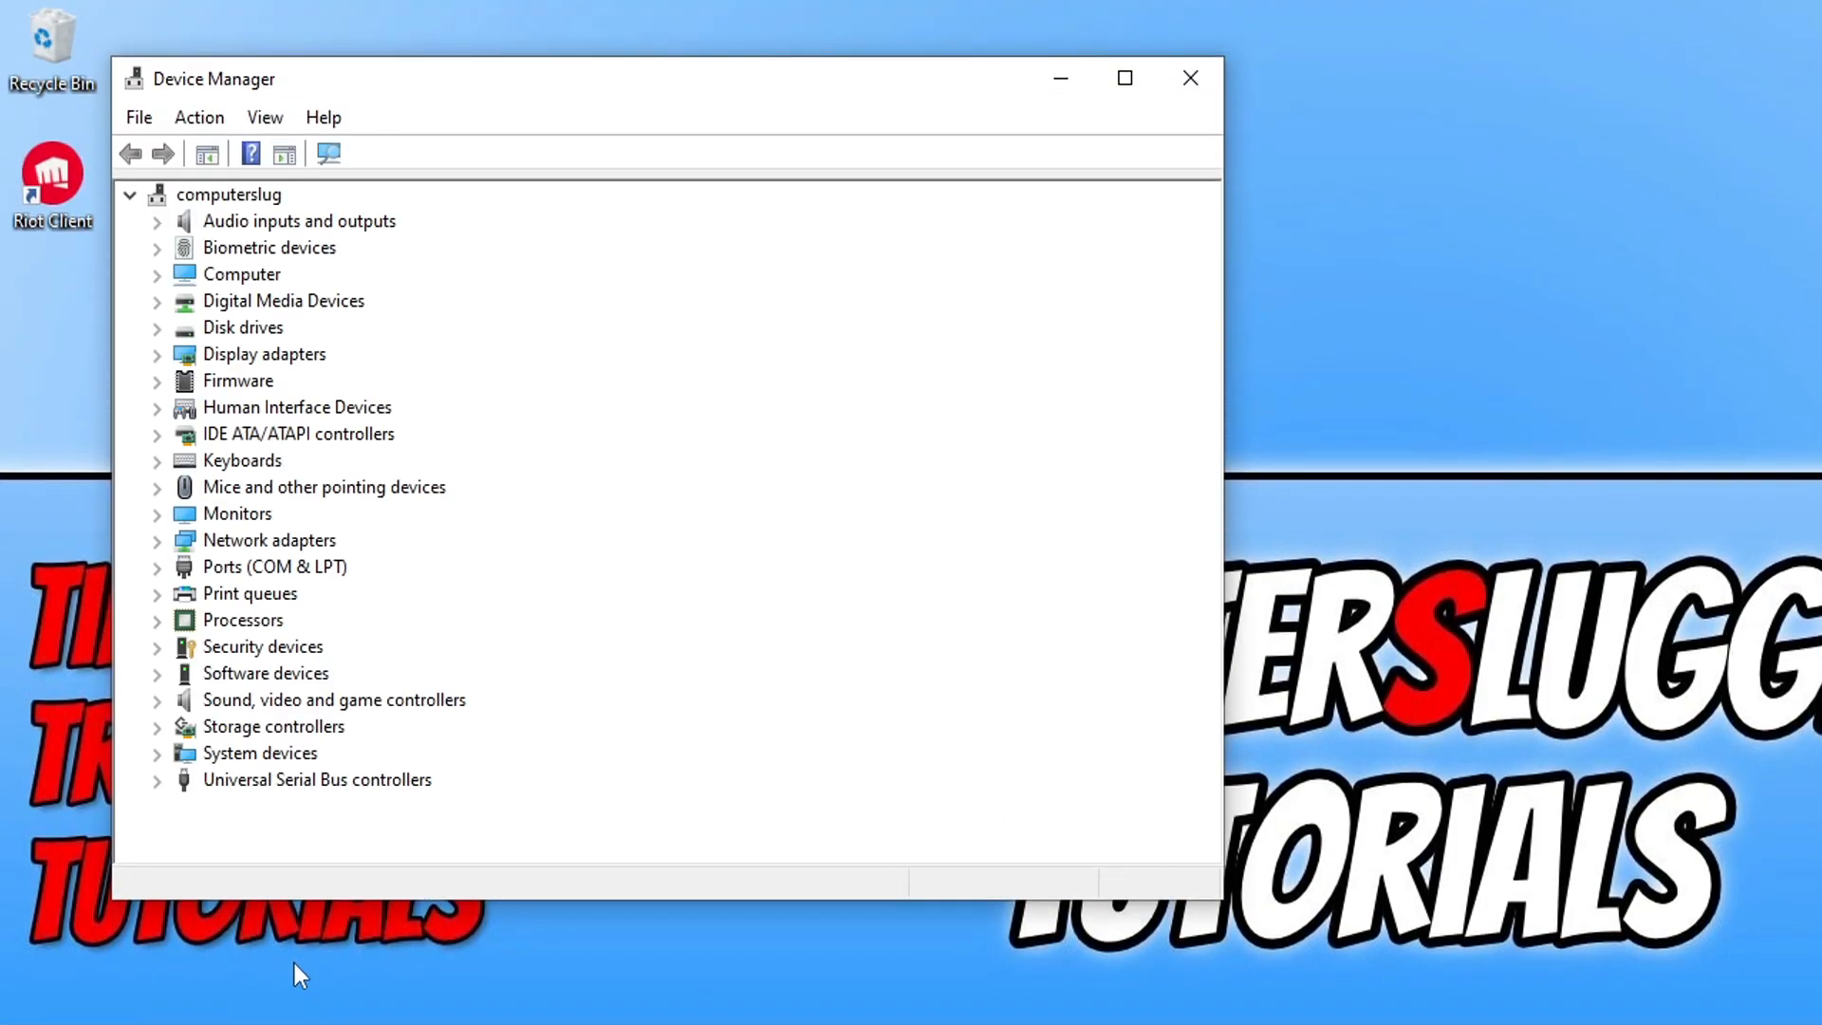
left_click(157, 353)
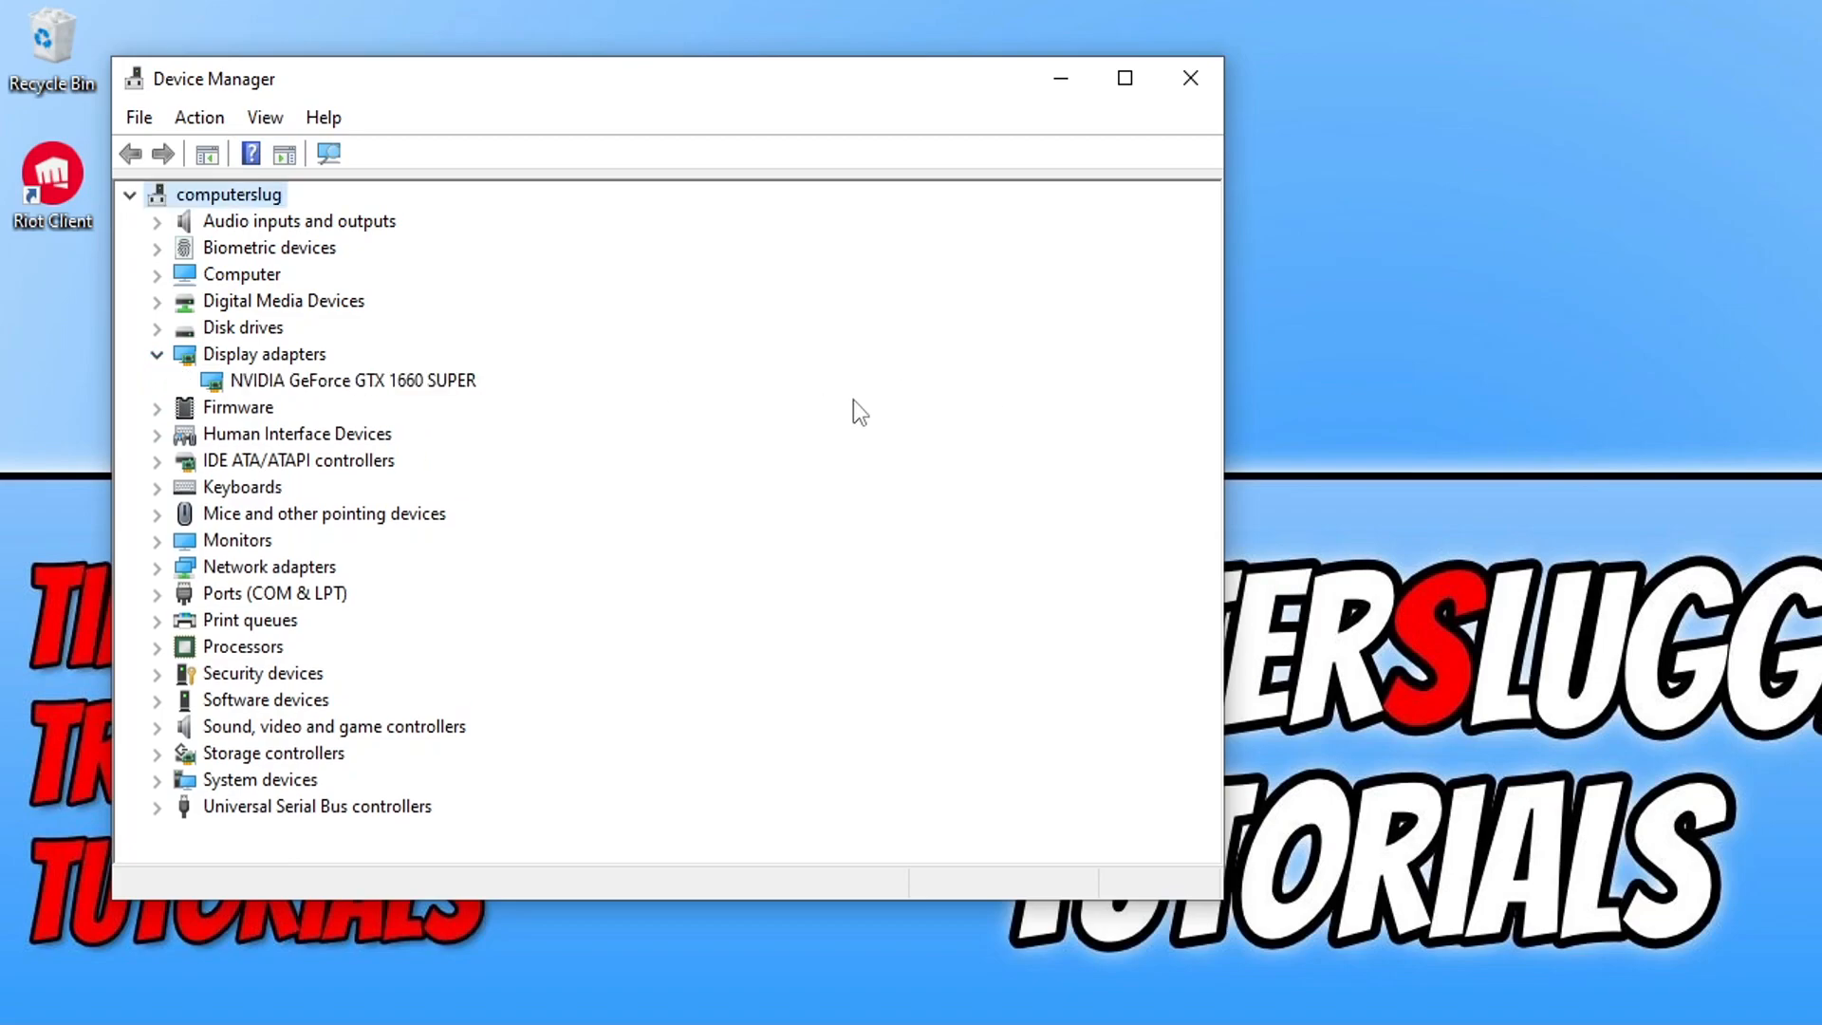
mouse_move(374, 389)
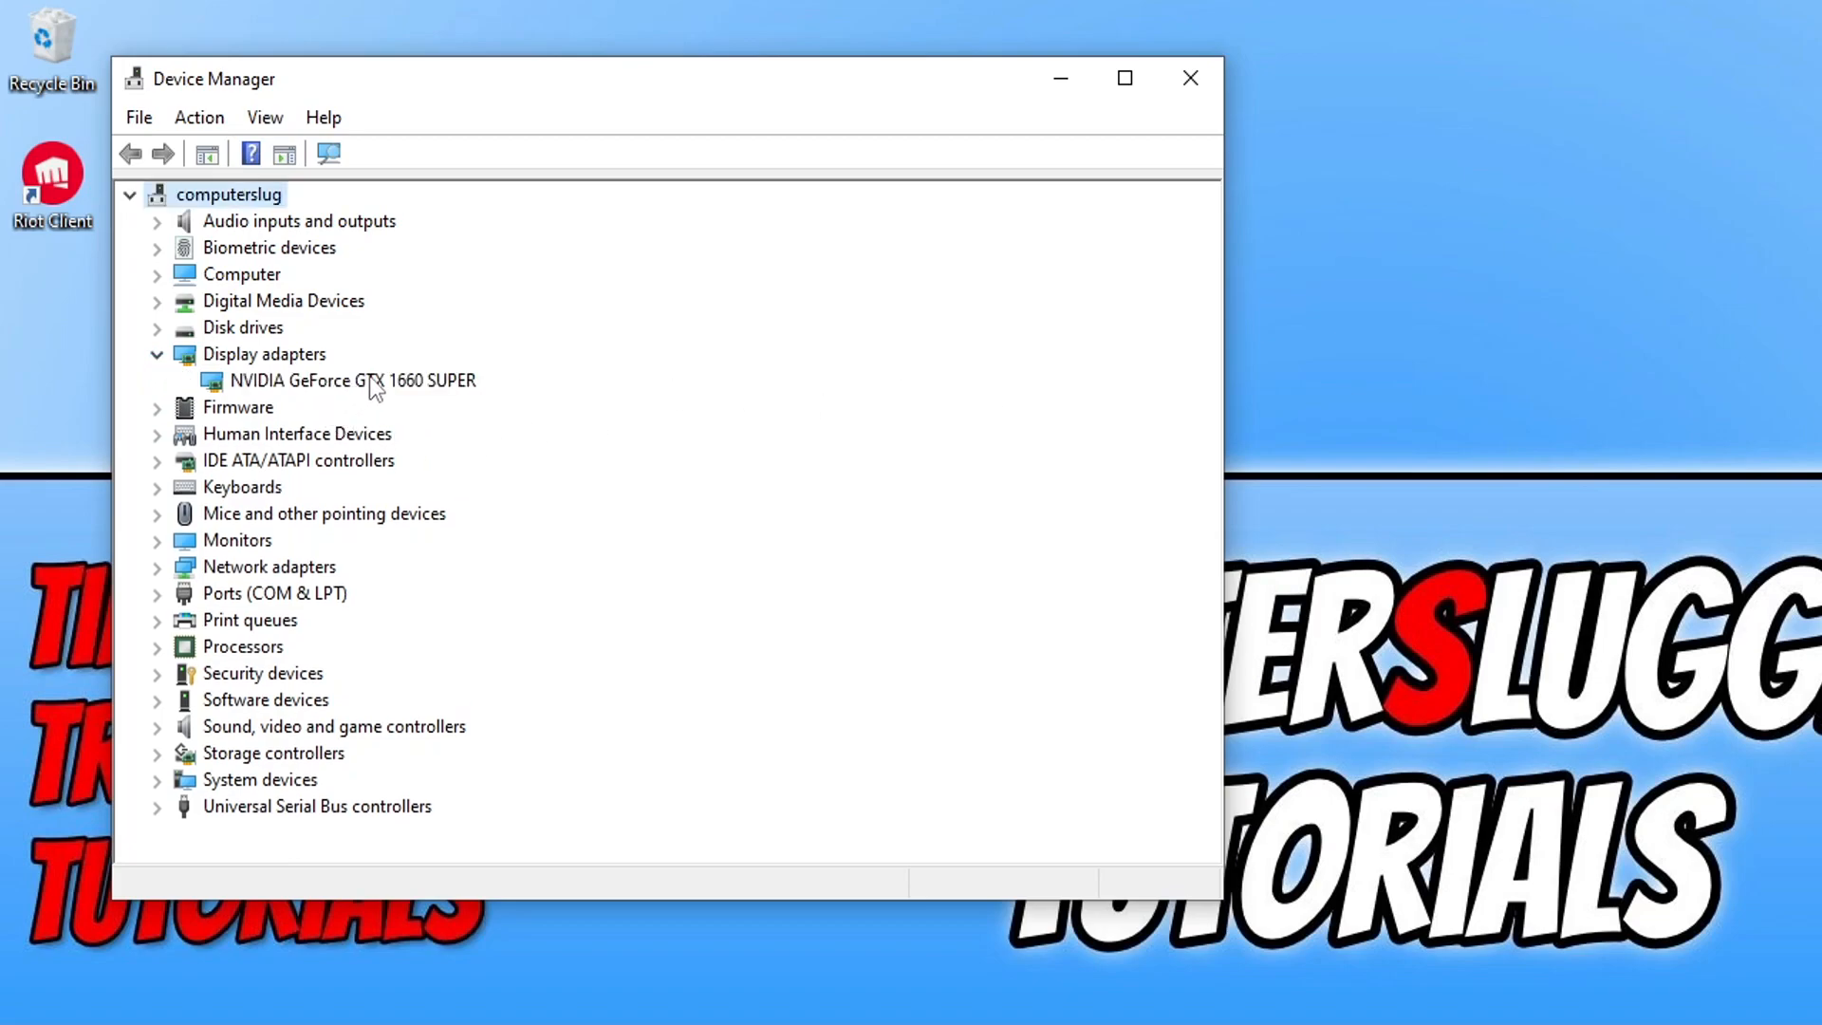
mouse_move(508, 389)
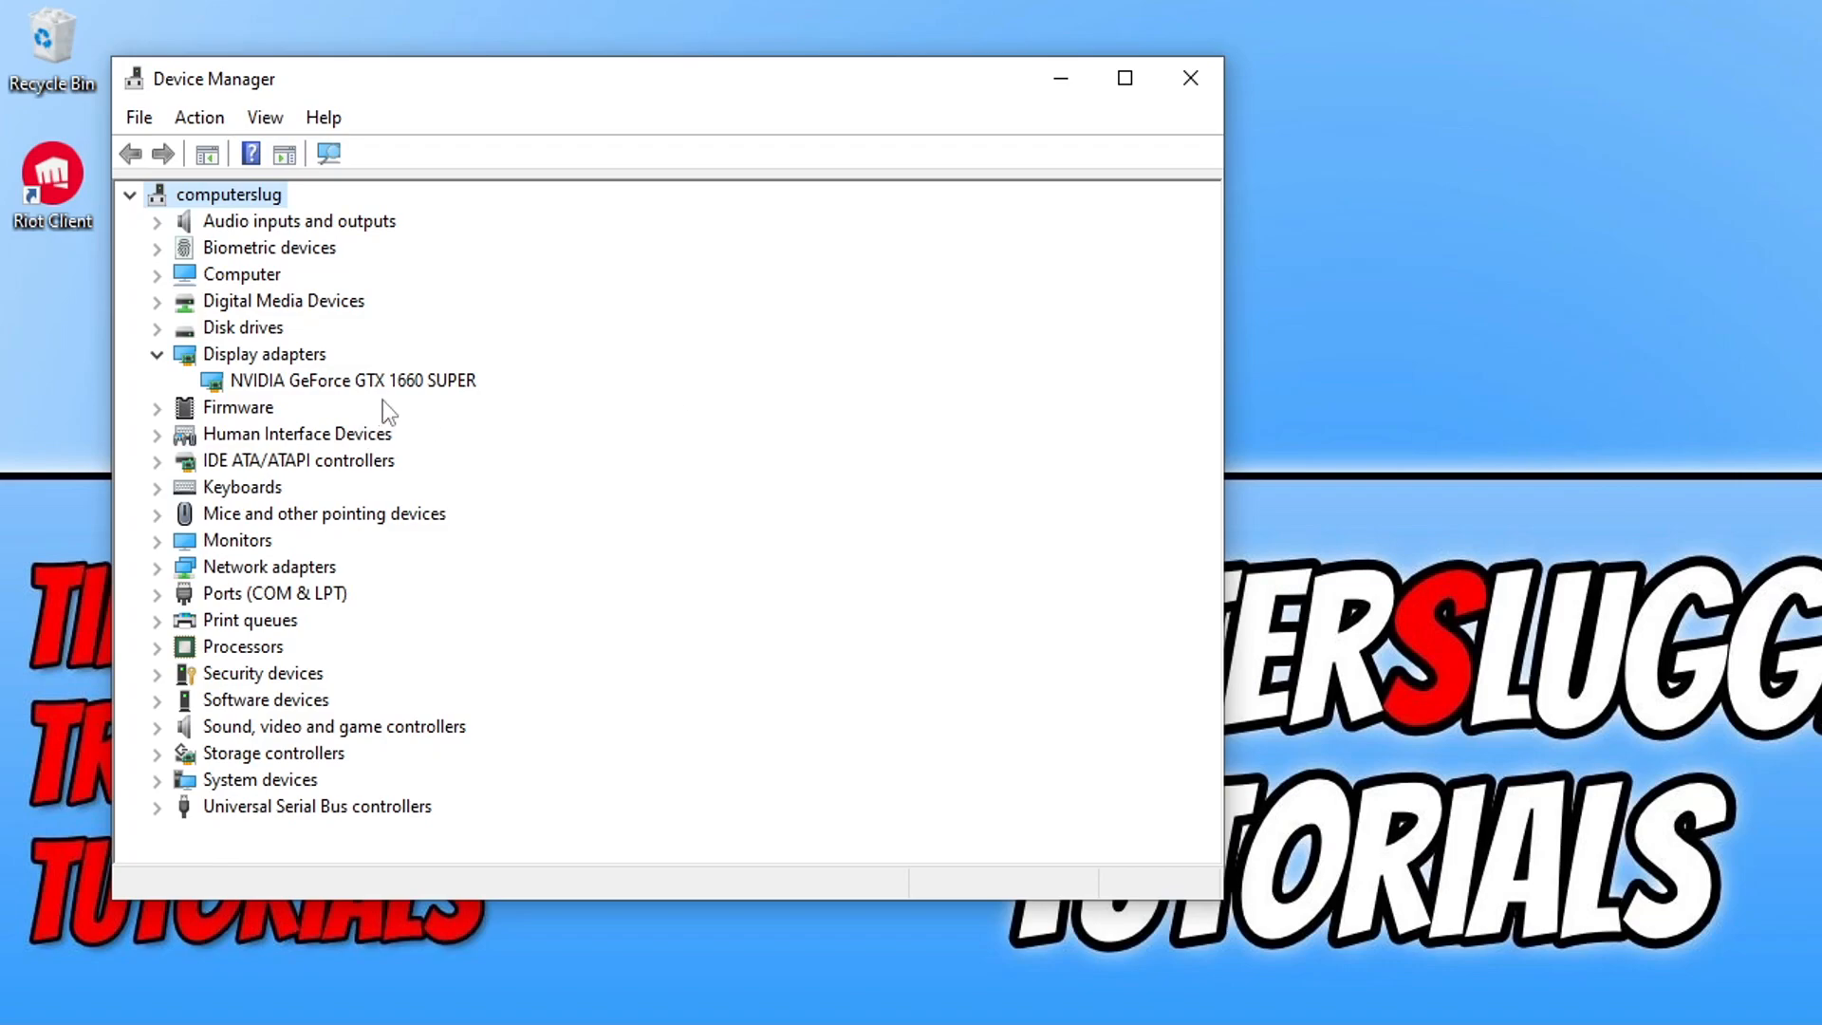
Step: Search automatically for a GTX 1660 SUPER driver update and close the result
right_click(351, 380)
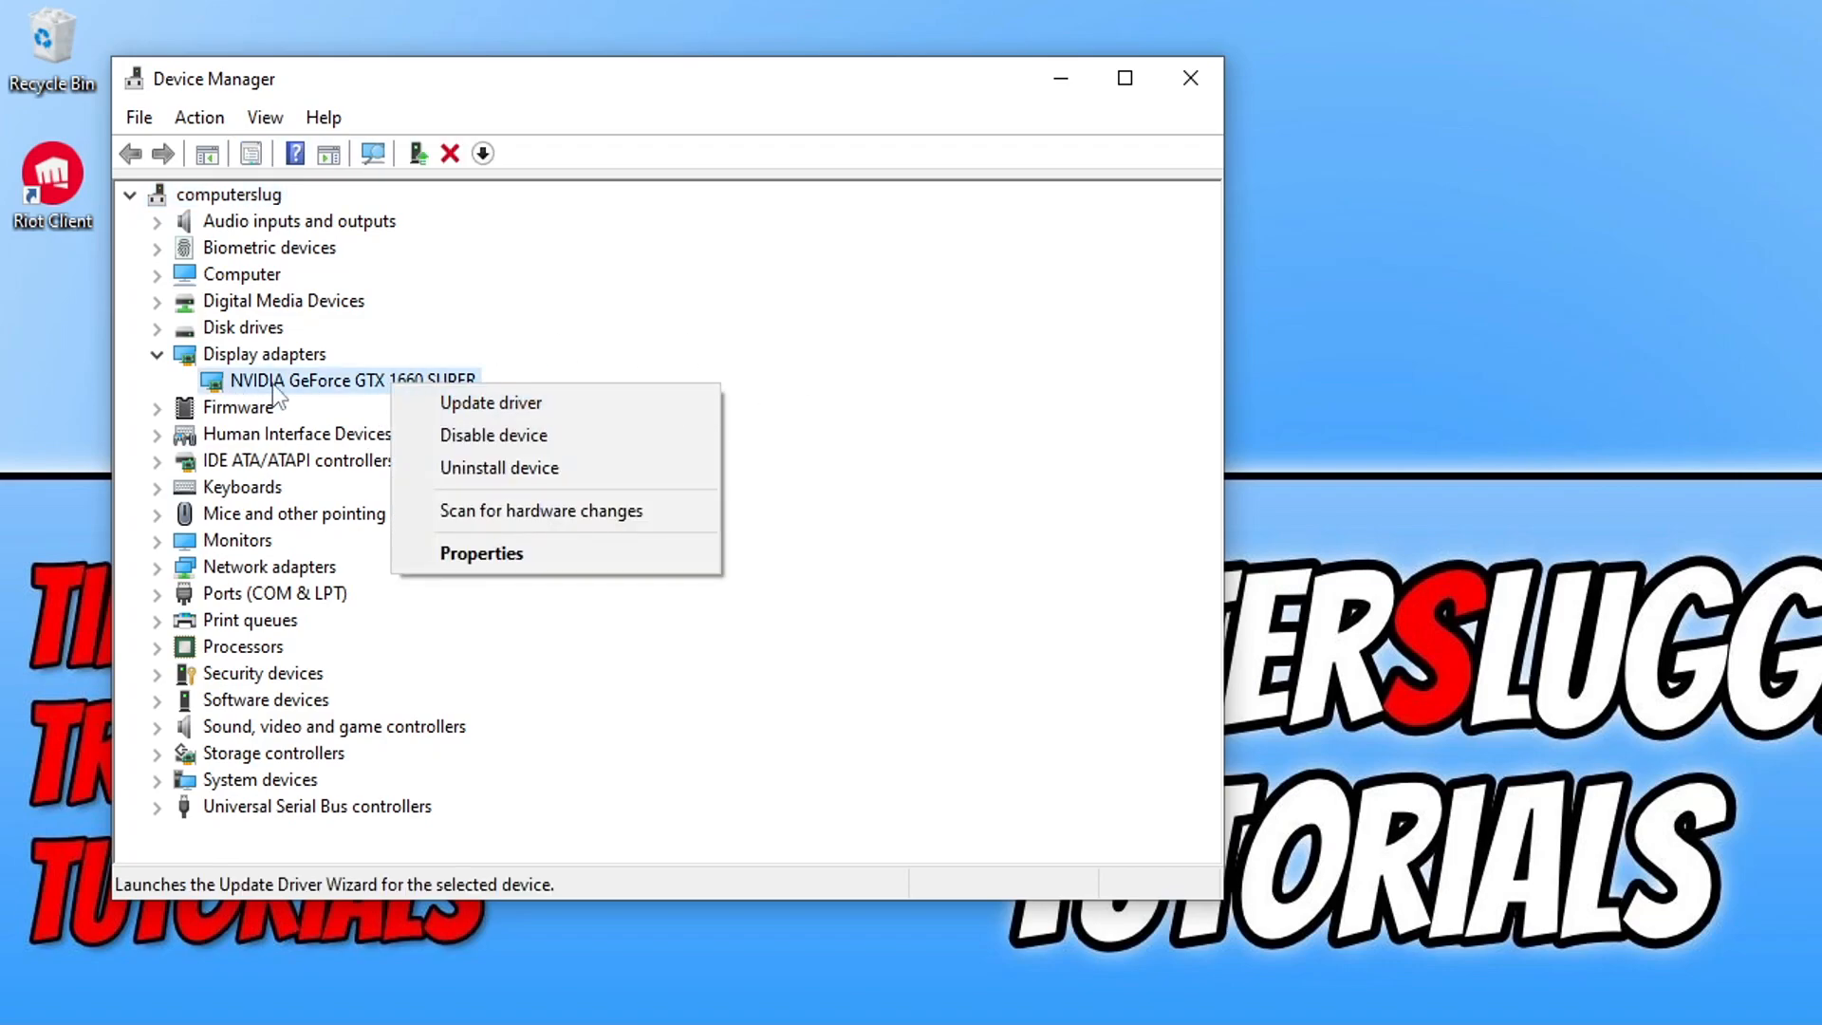
mouse_move(625, 409)
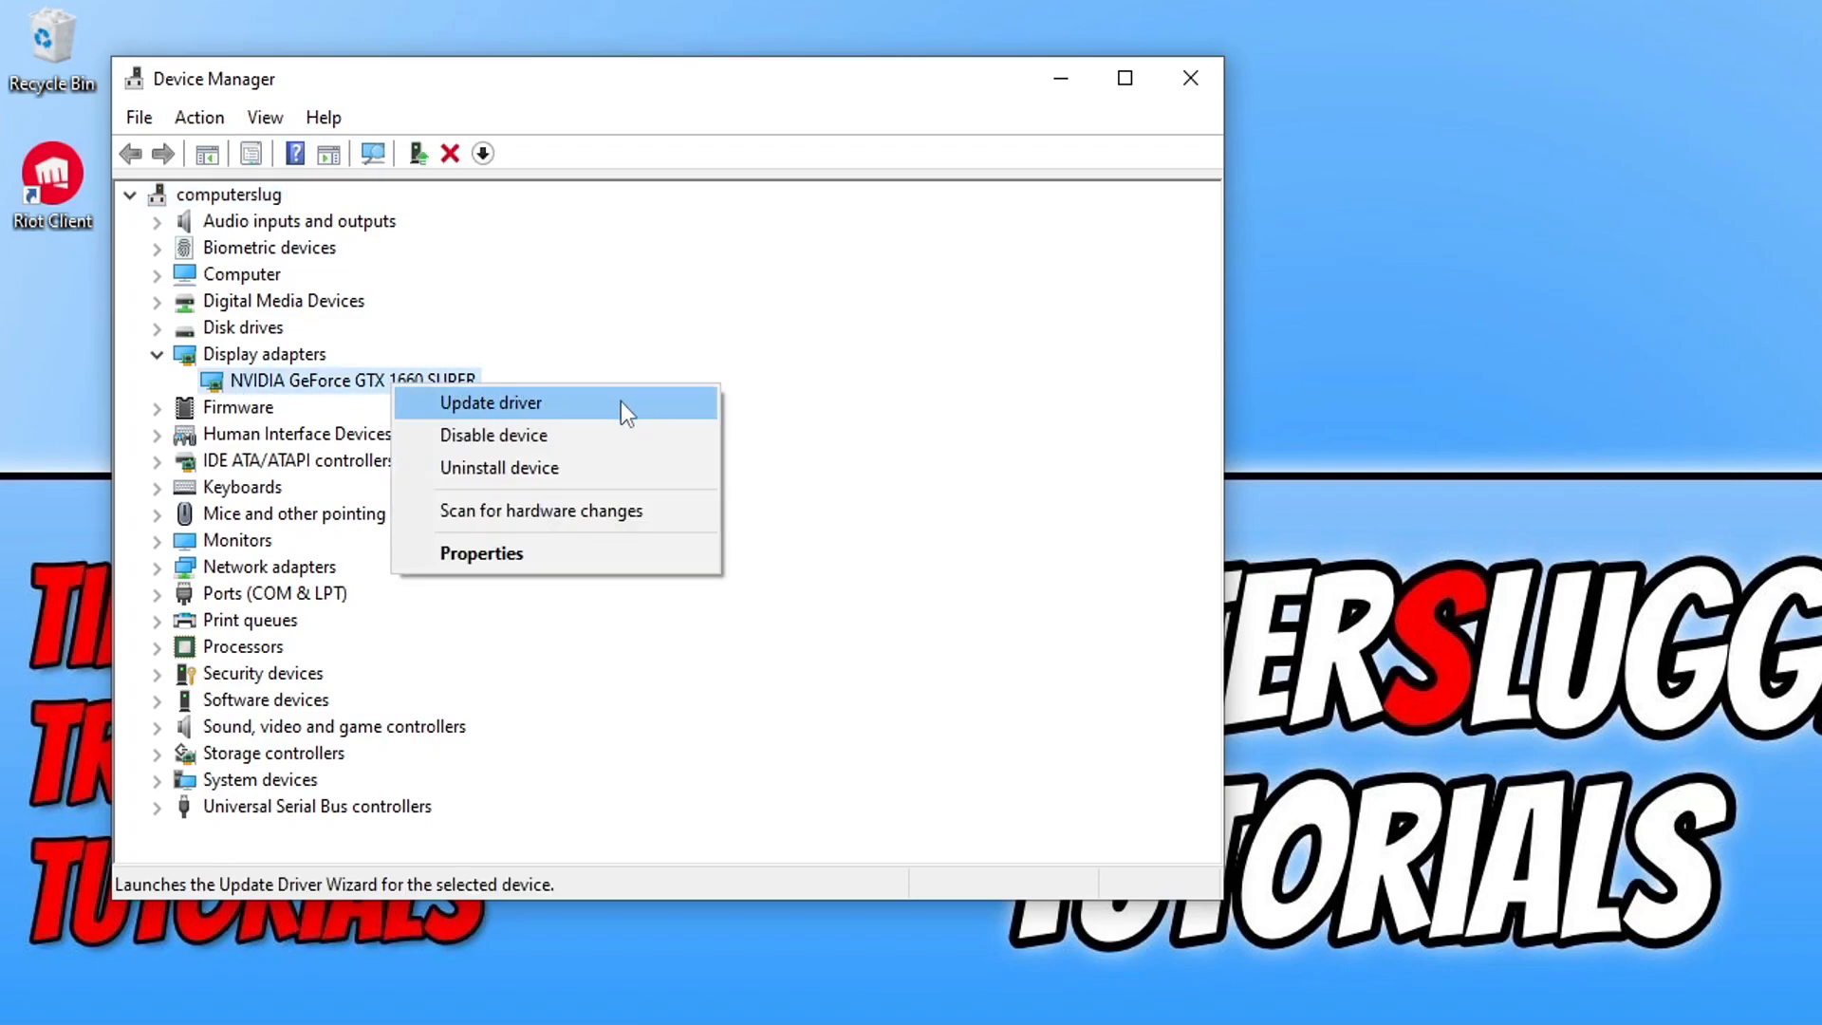
left_click(490, 402)
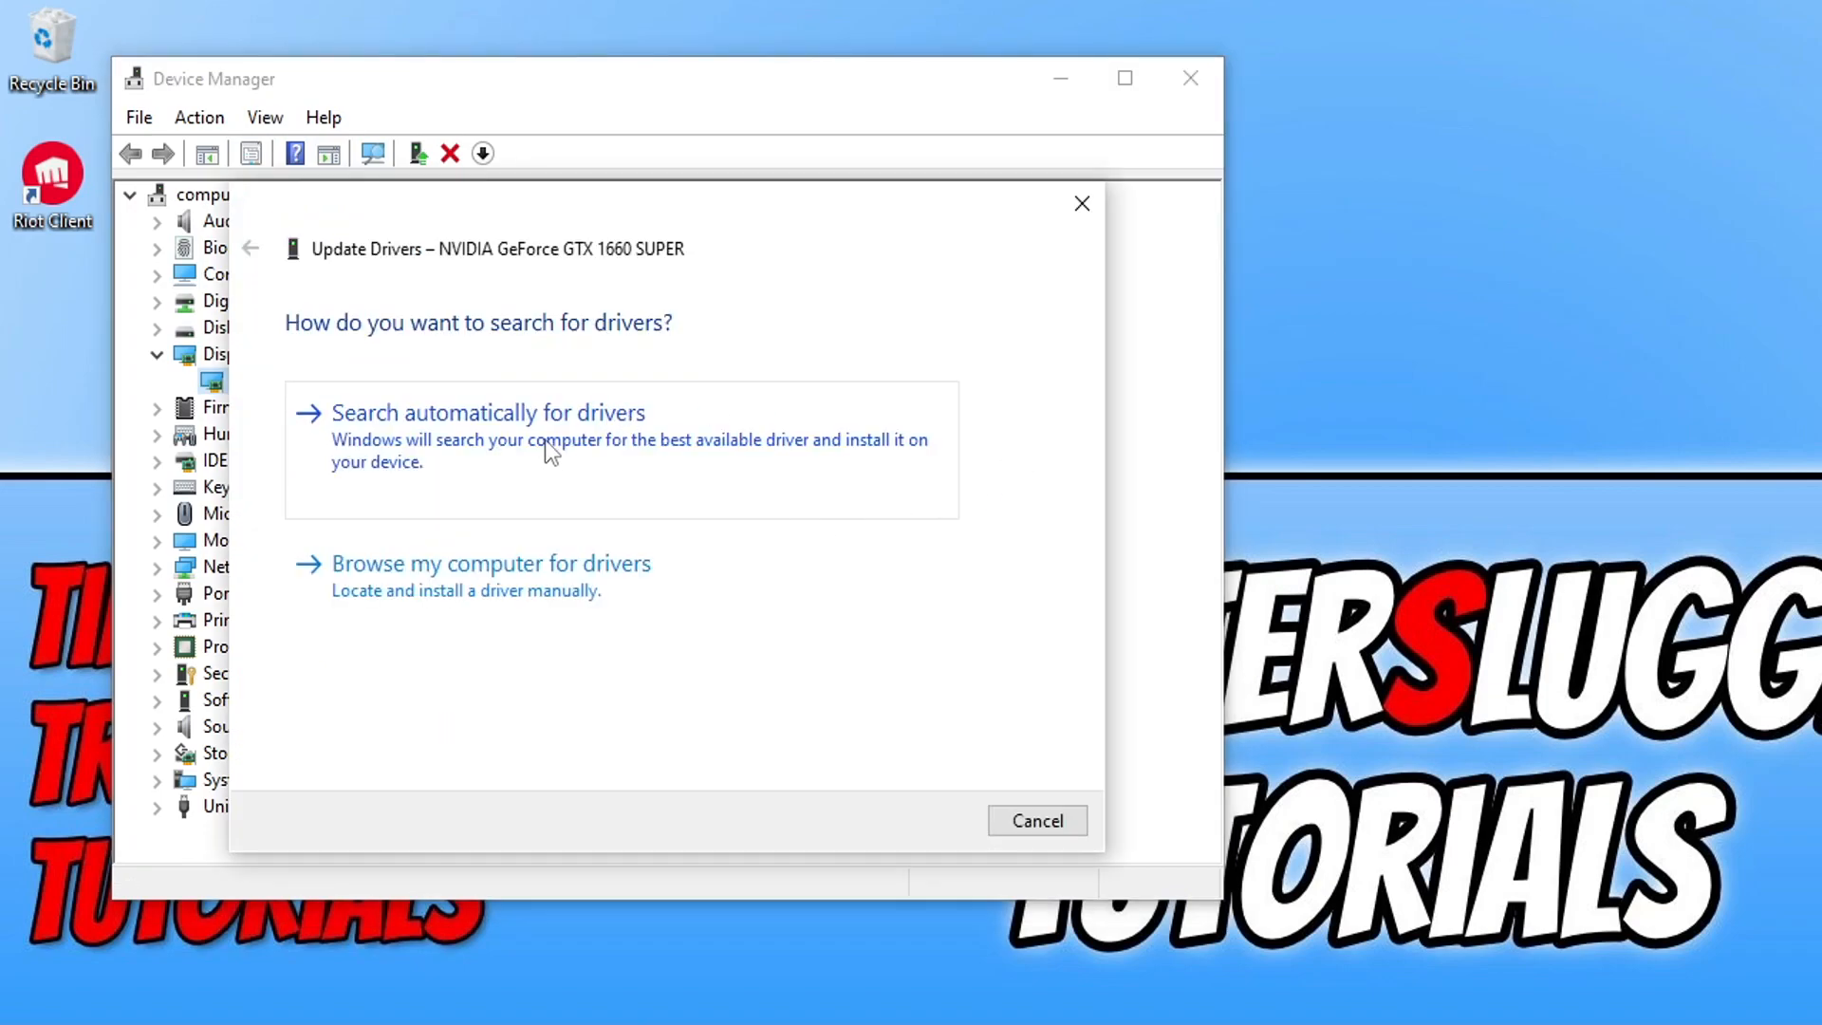
left_click(488, 413)
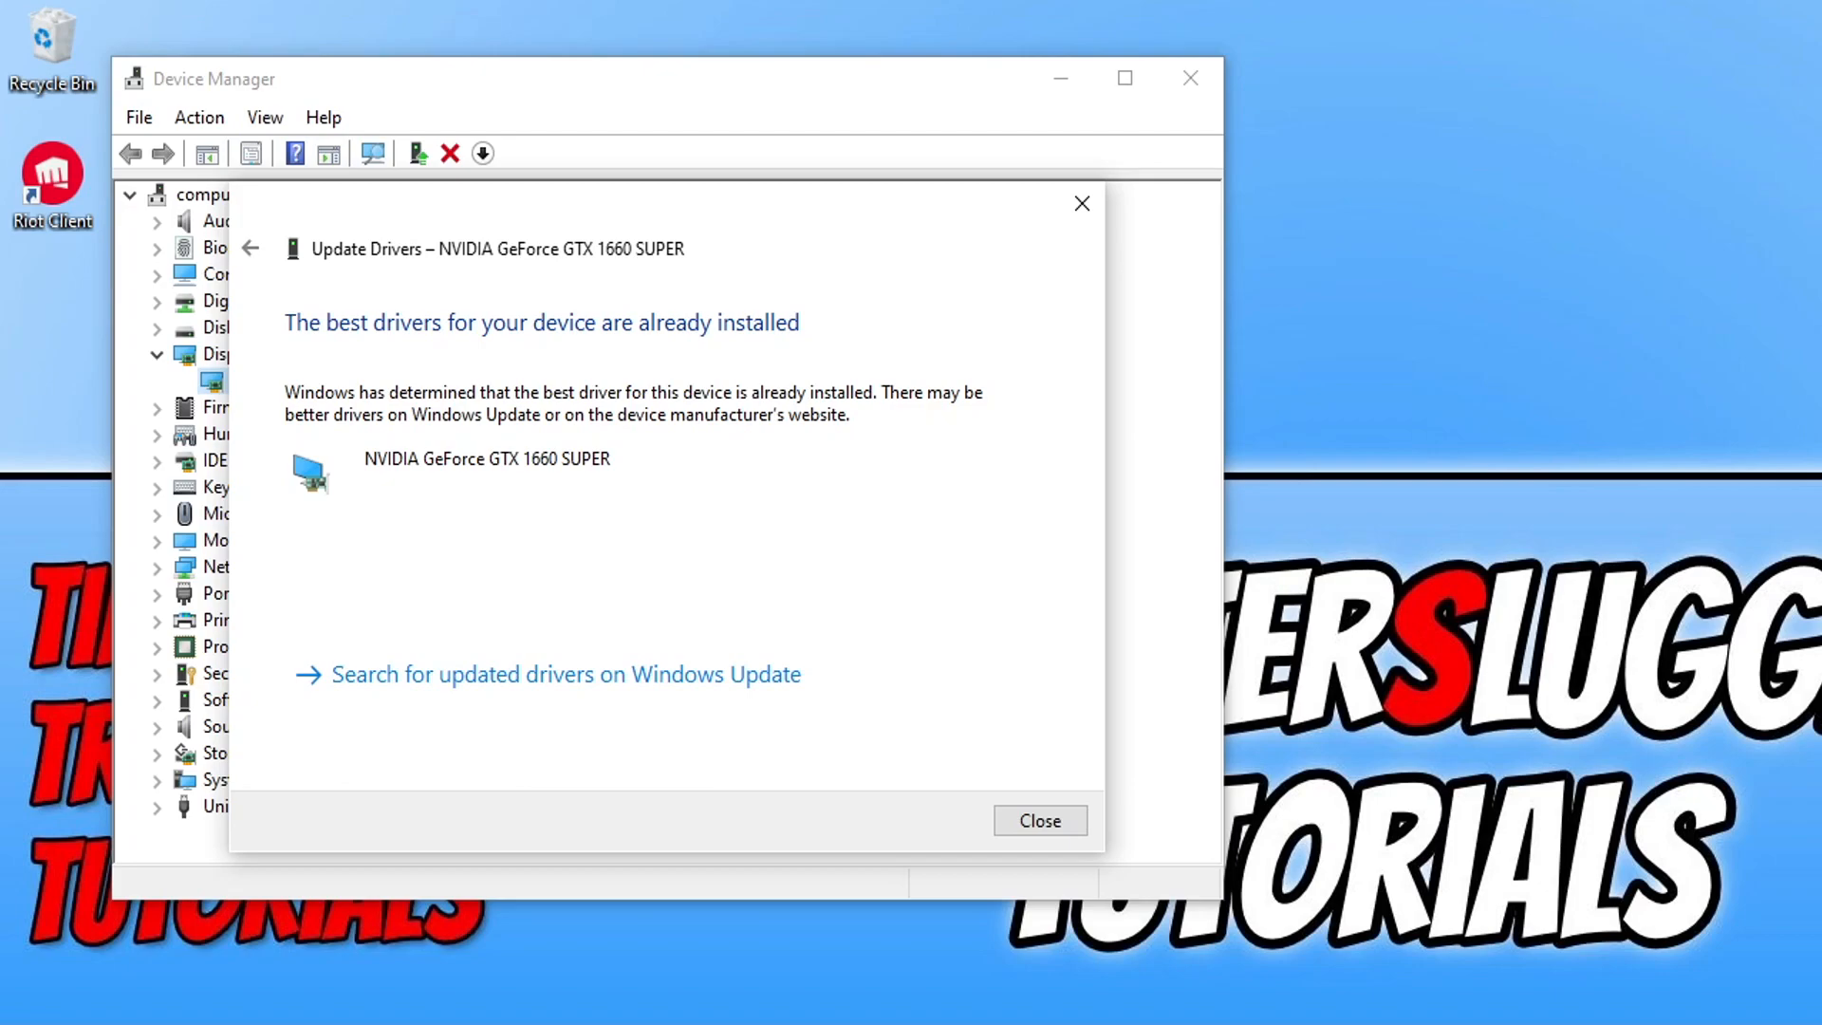
mouse_move(848, 767)
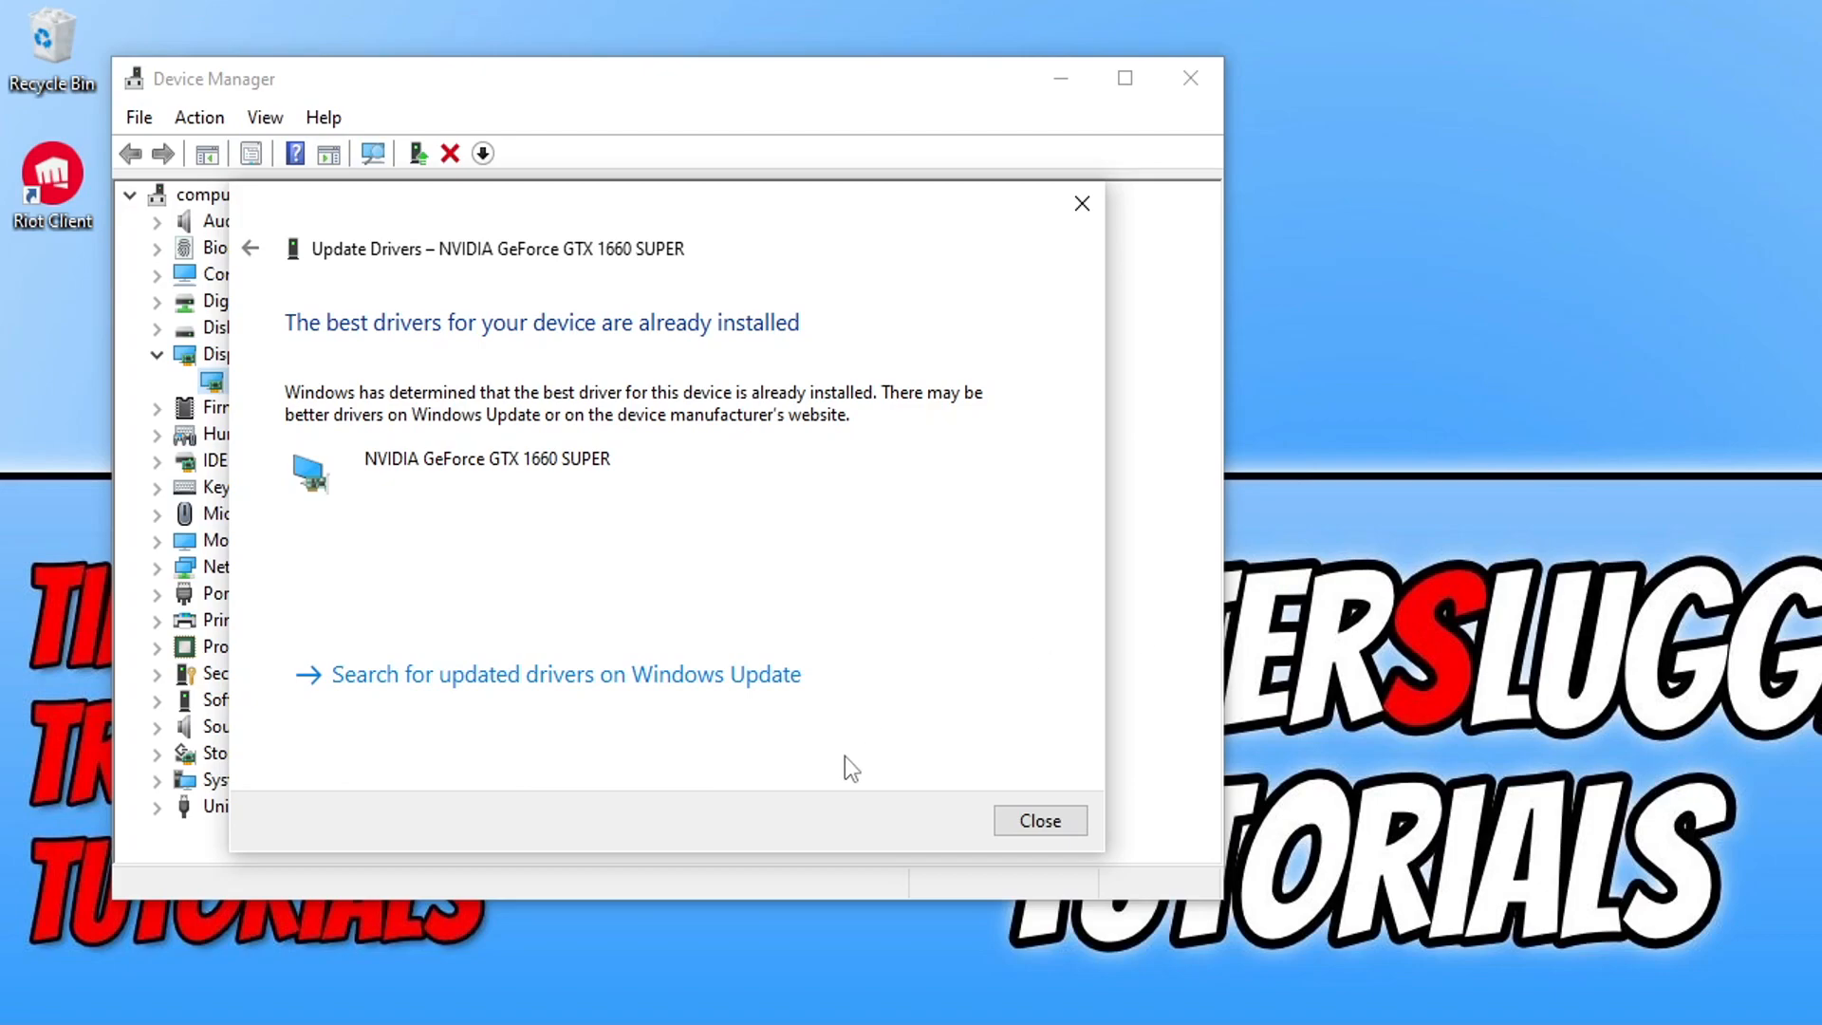
left_click(1037, 820)
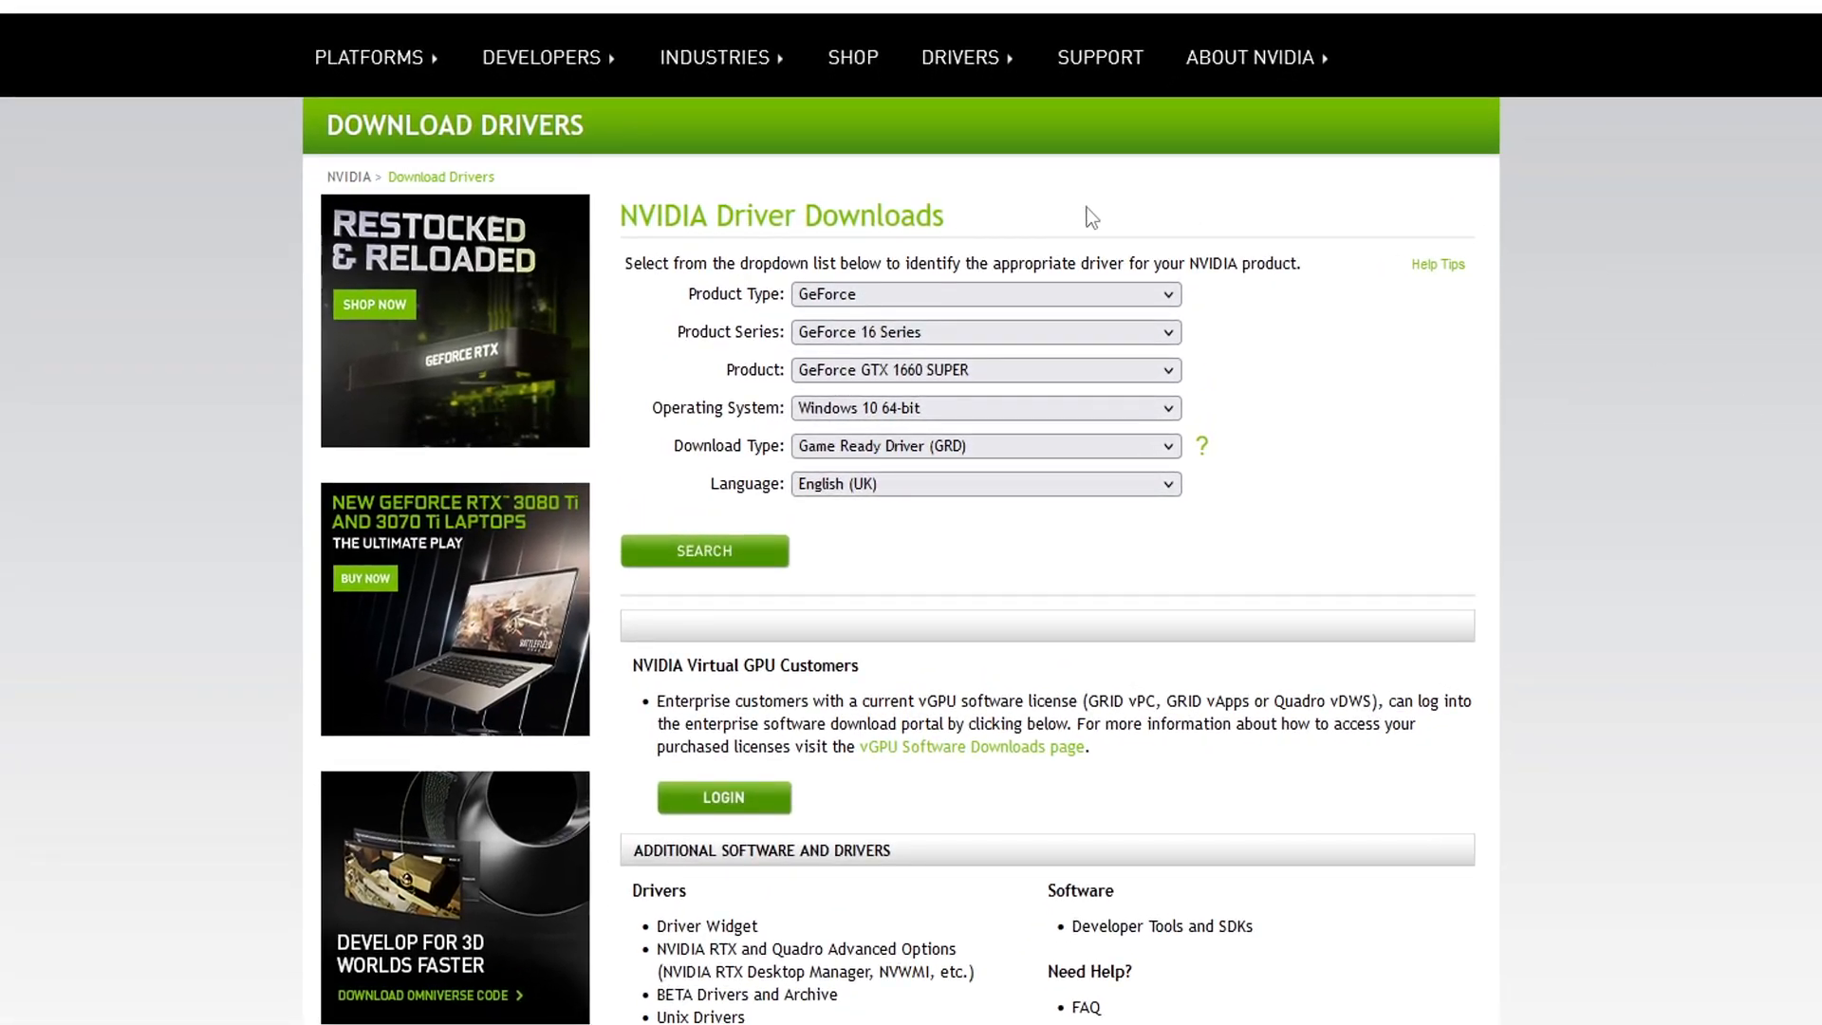
mouse_move(636, 197)
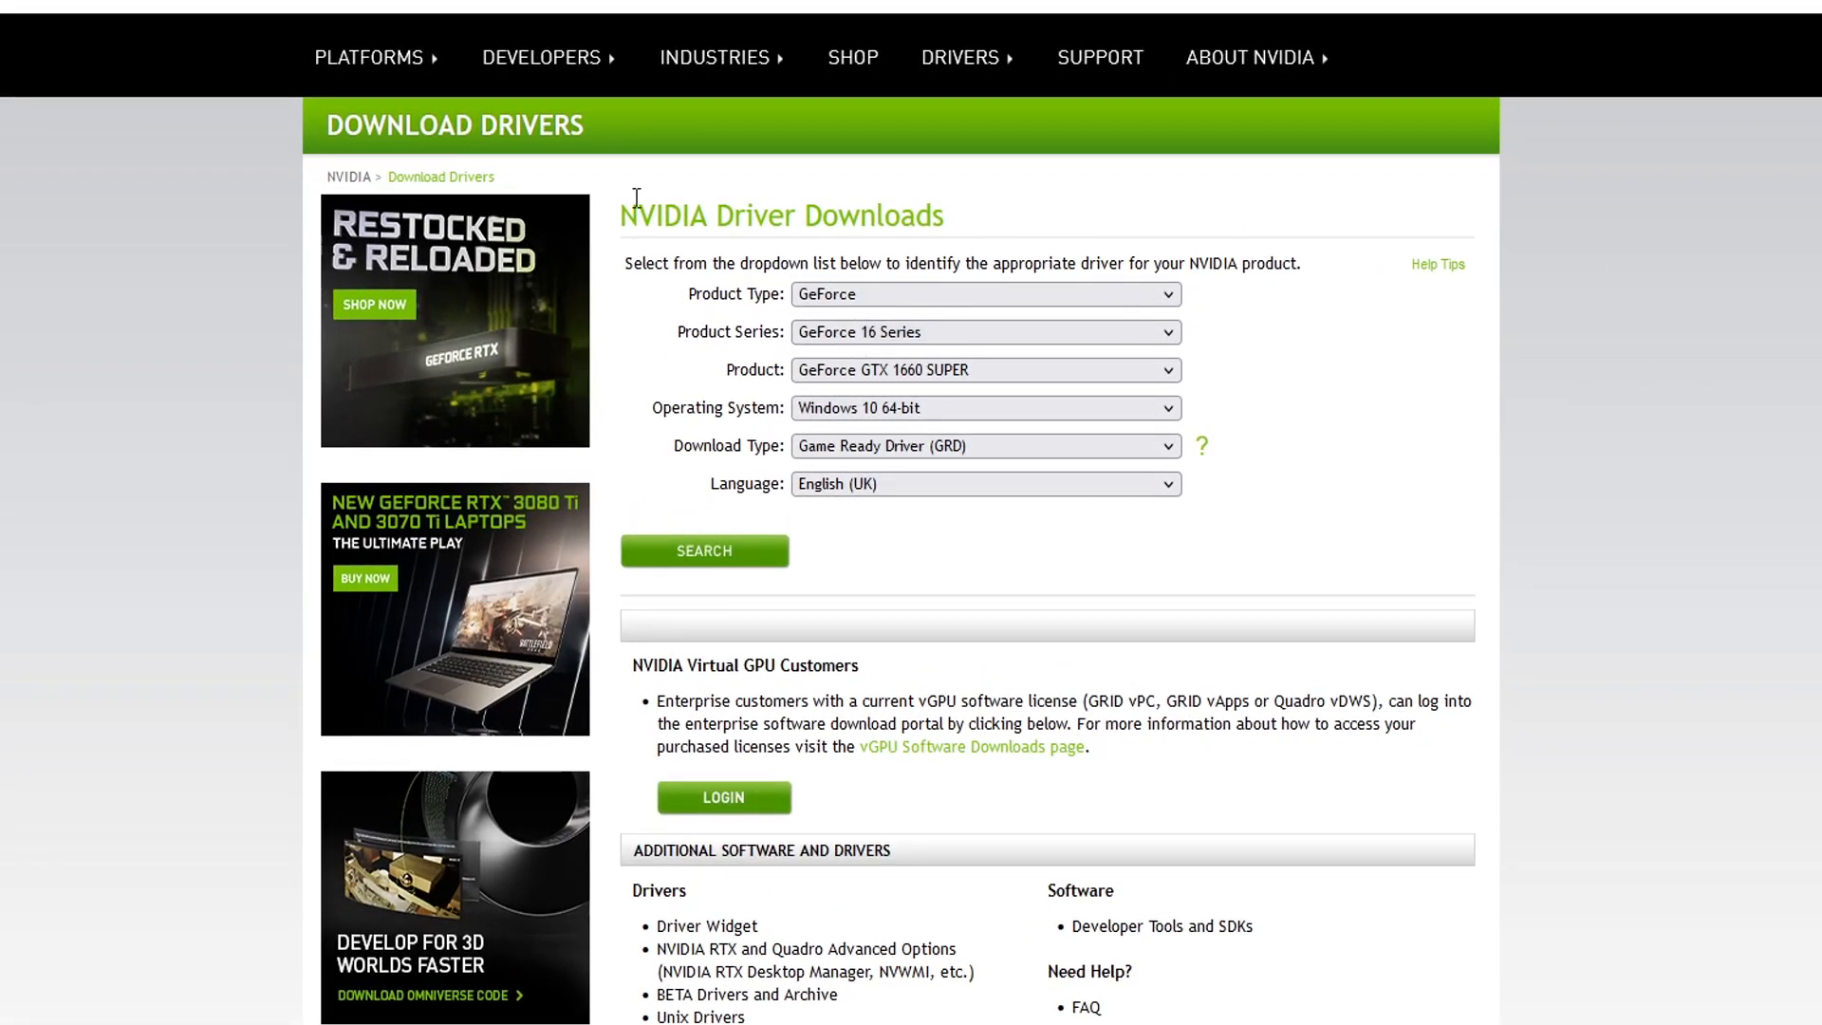
mouse_move(1014, 323)
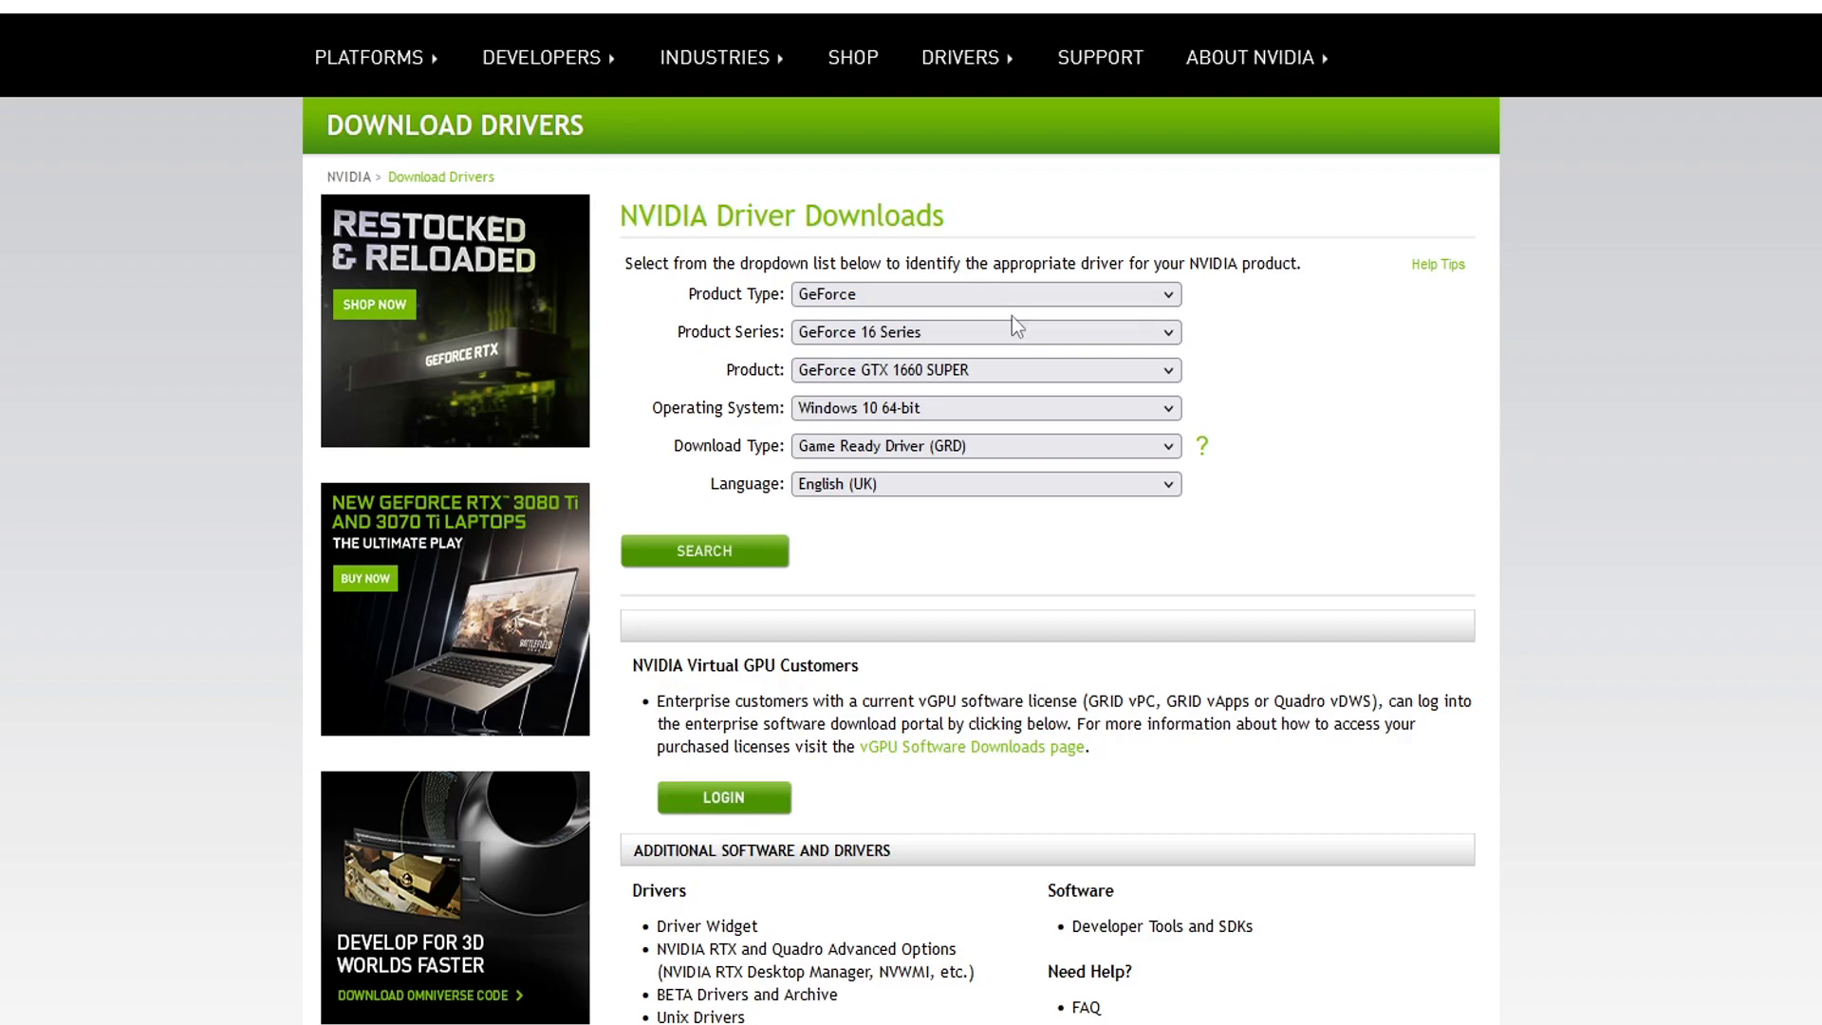
mouse_move(889, 299)
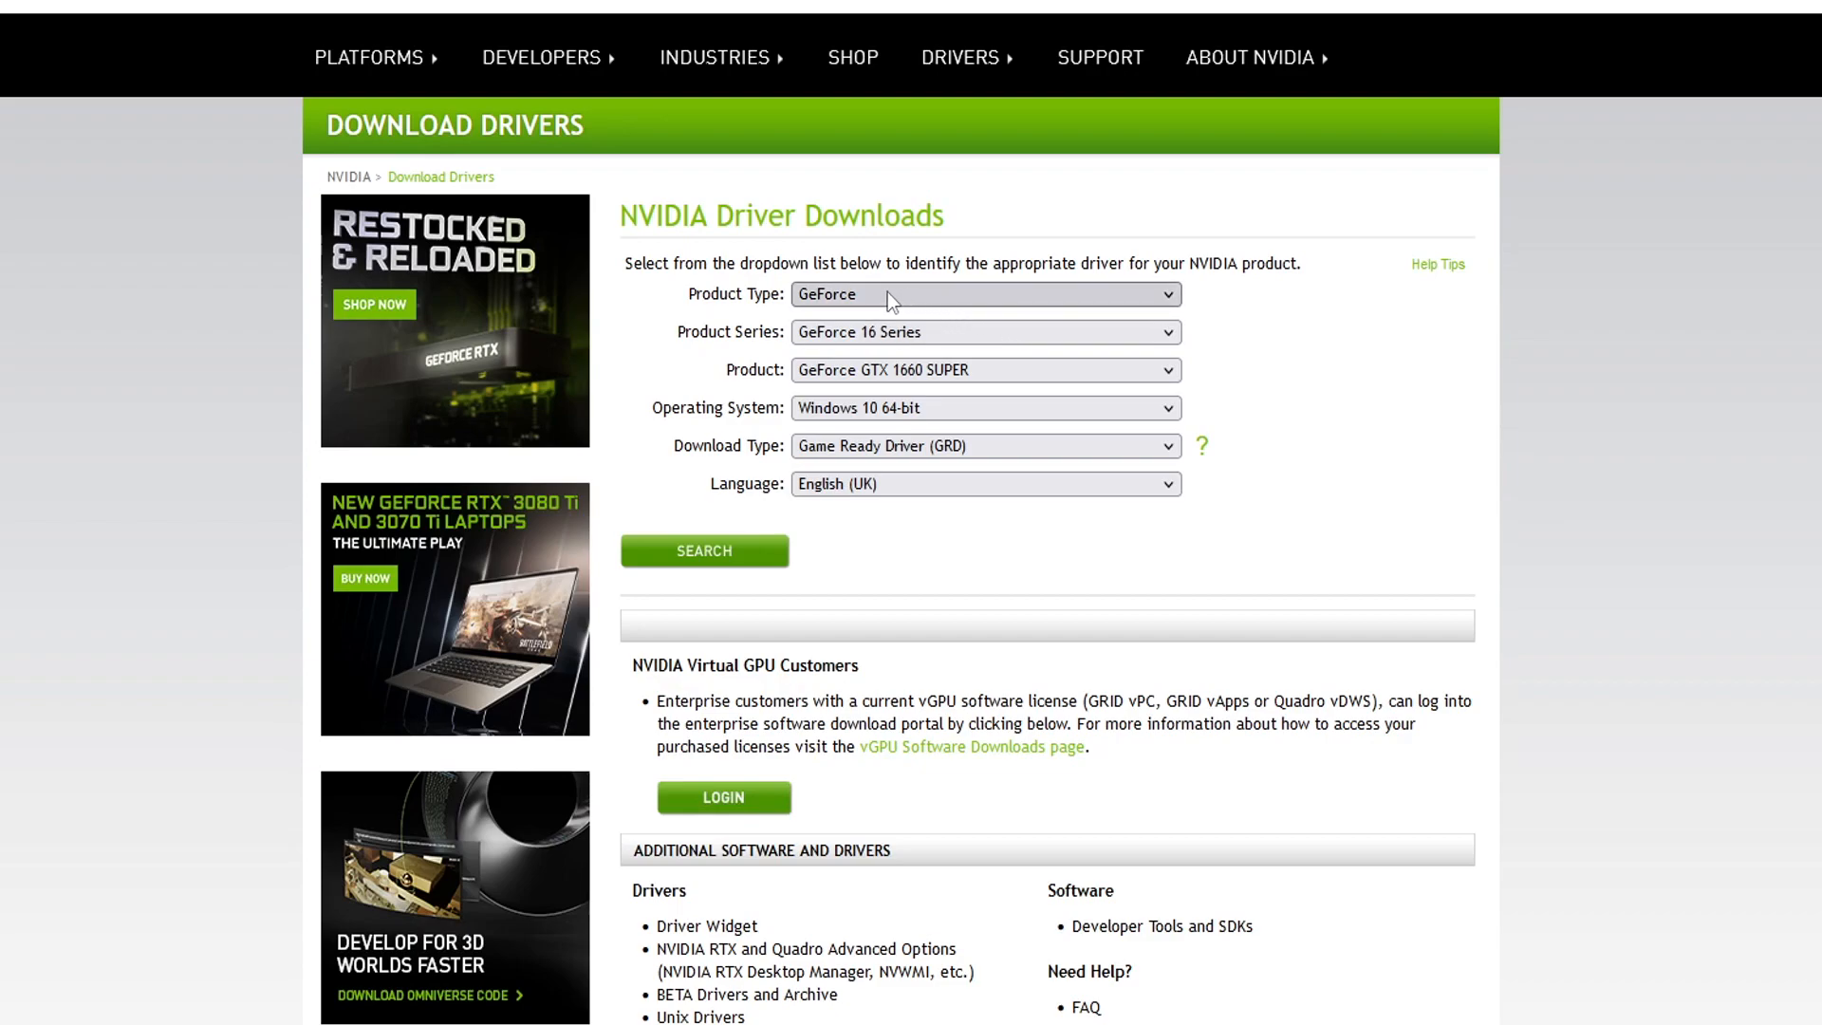
mouse_move(967, 297)
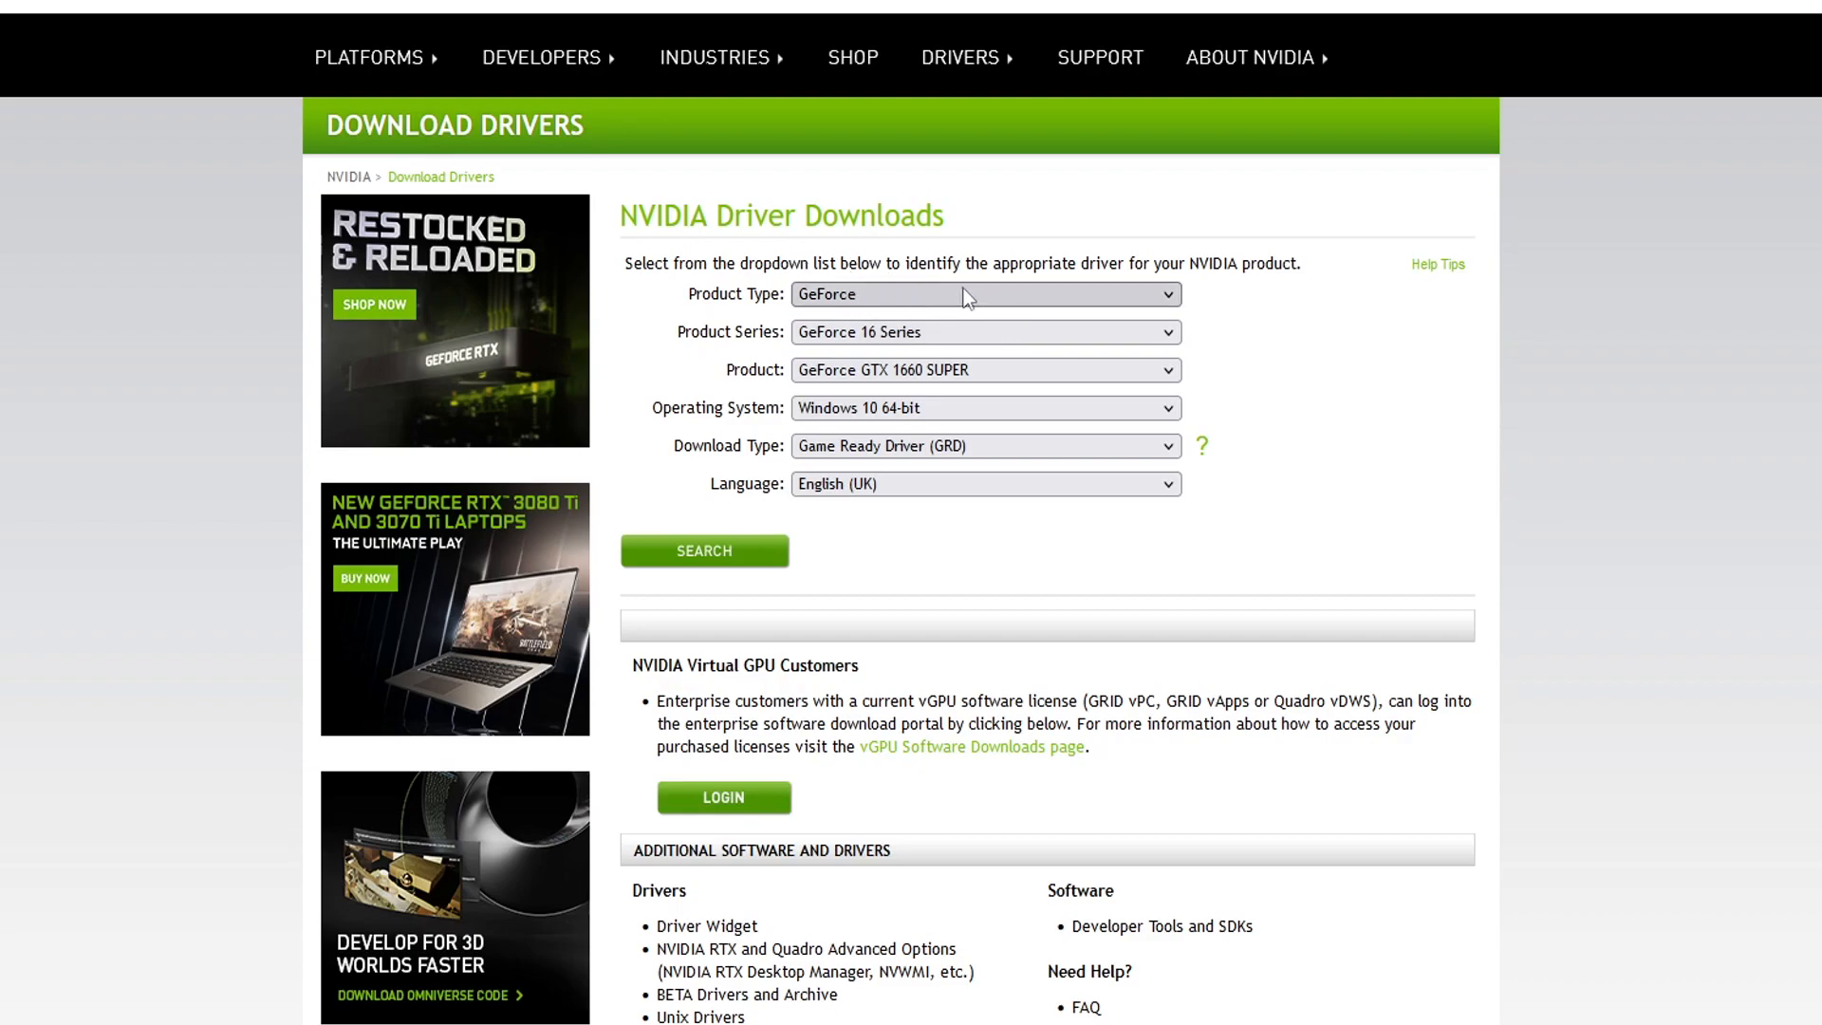
mouse_move(976, 333)
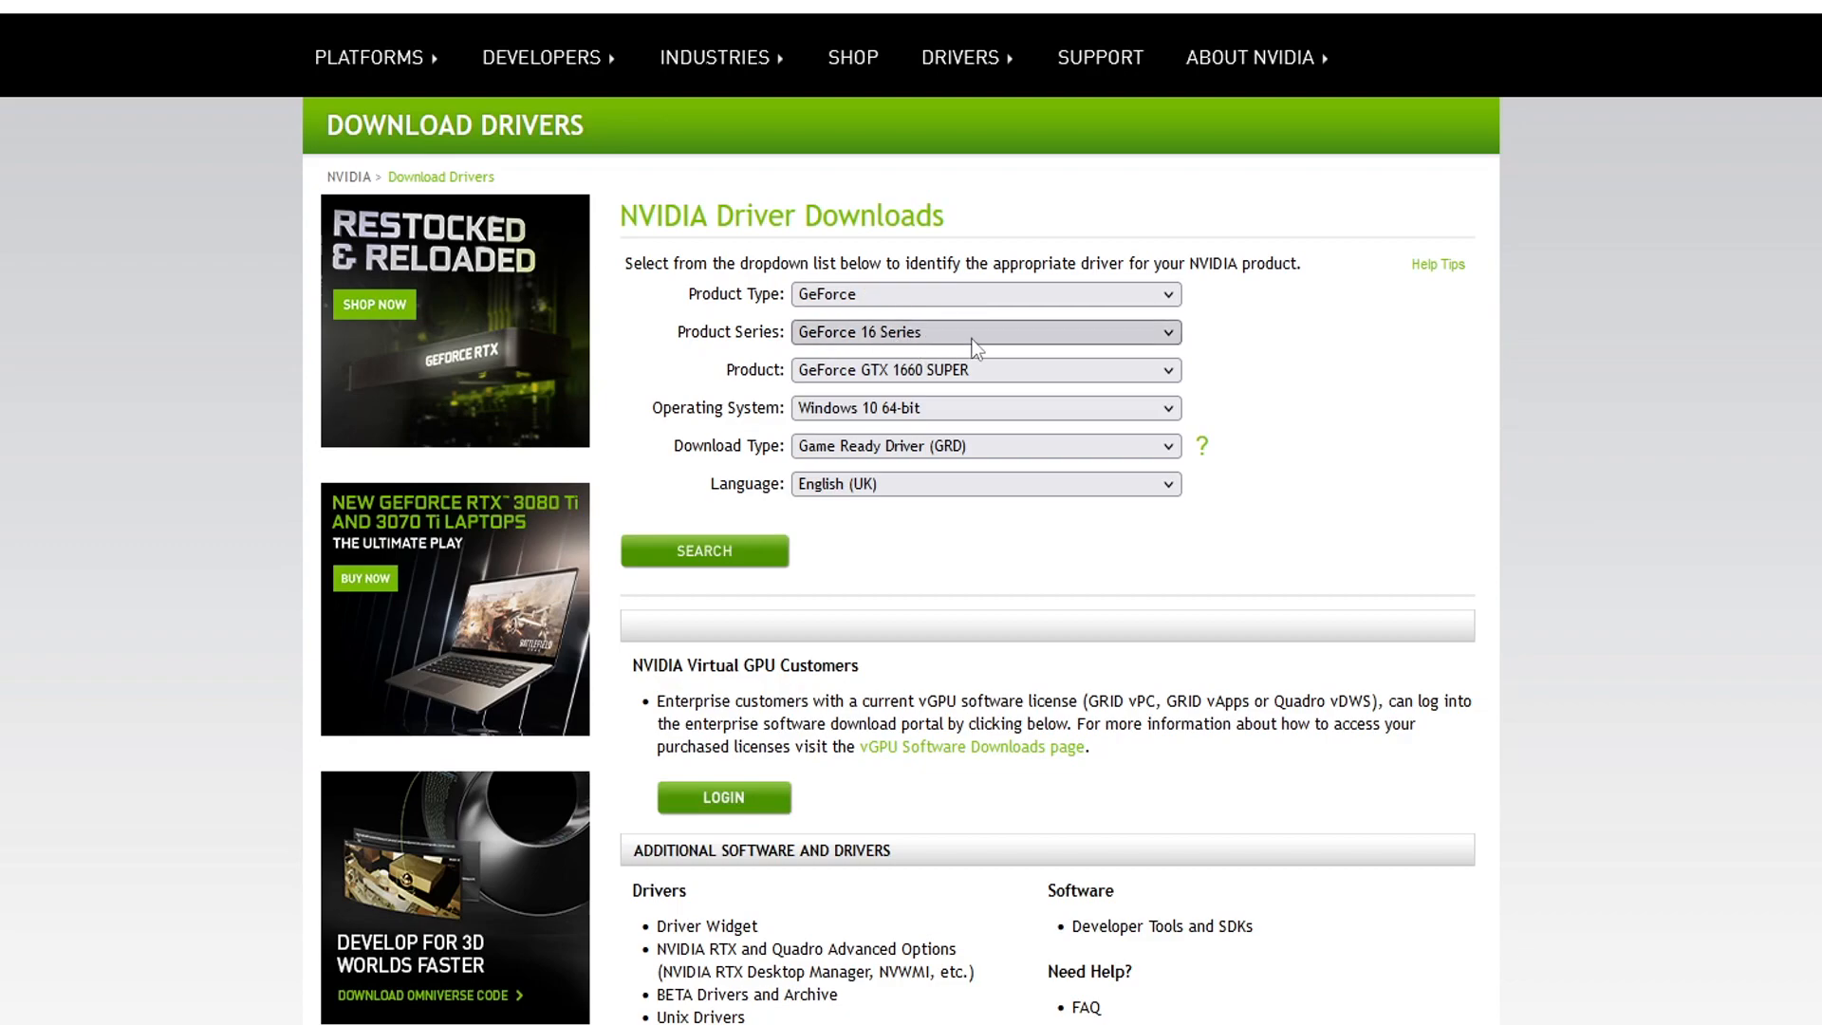
mouse_move(930, 351)
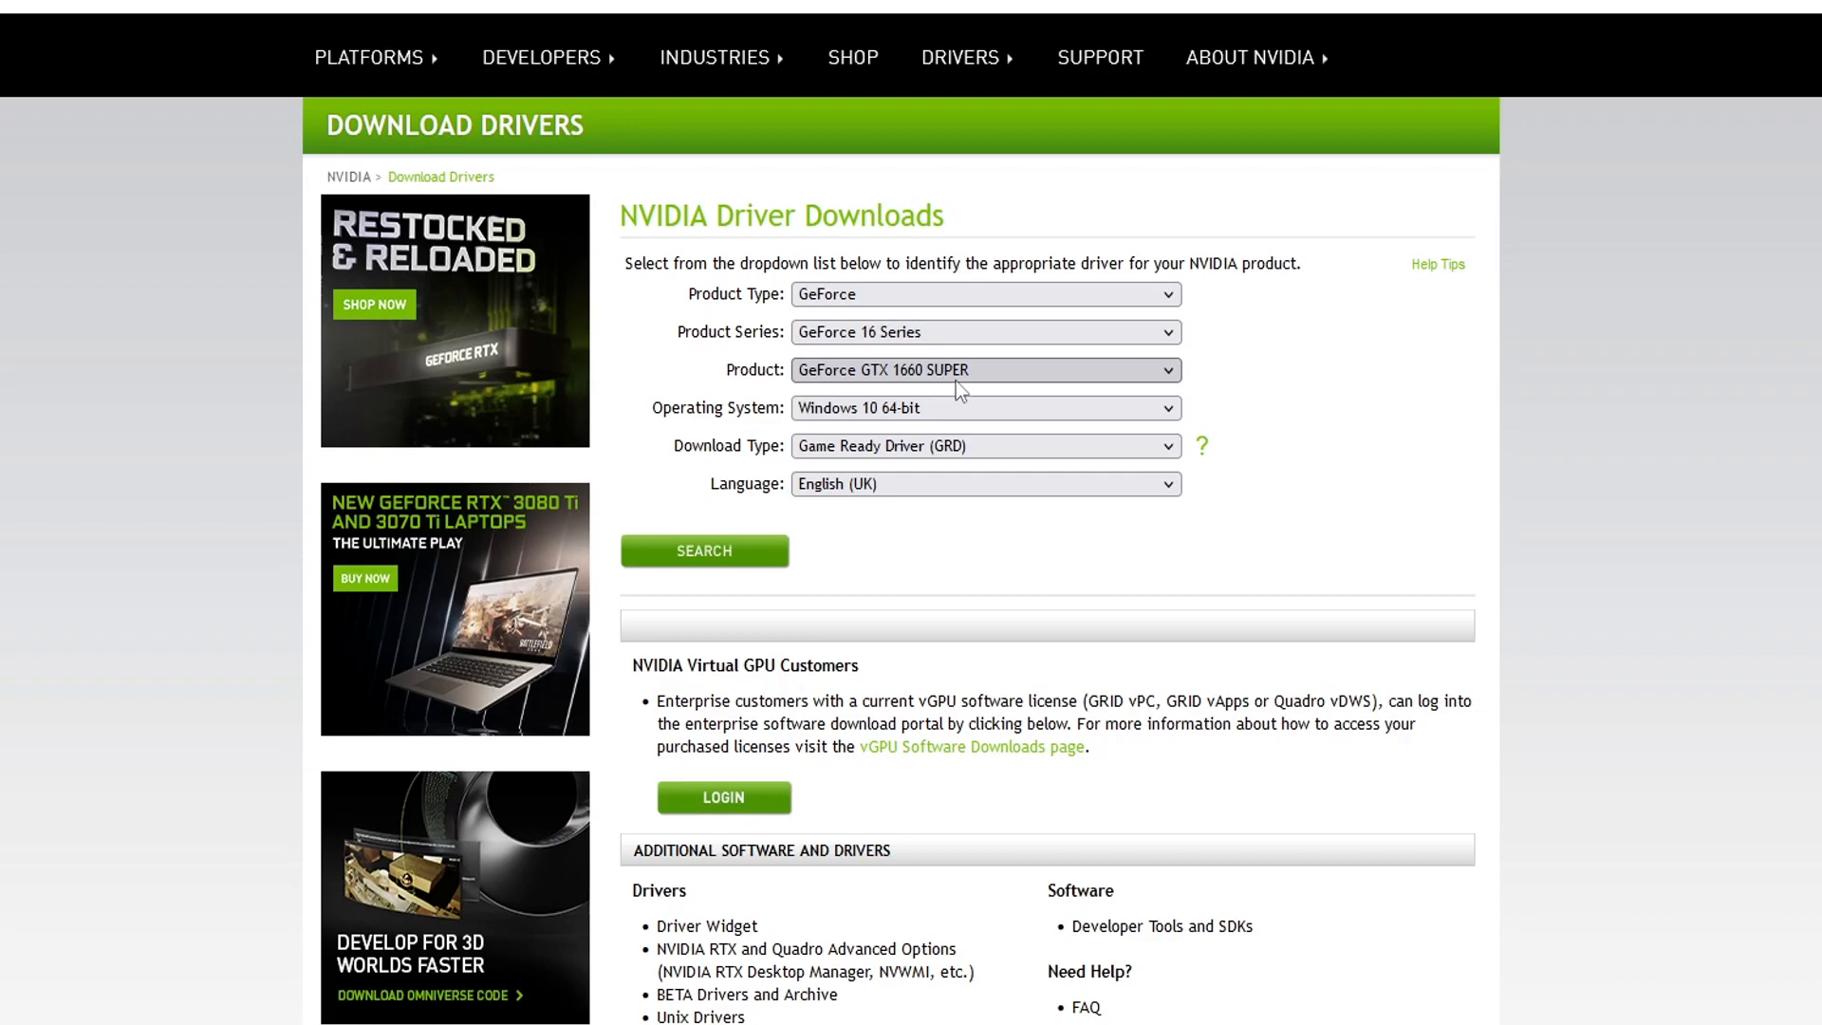
mouse_move(964, 383)
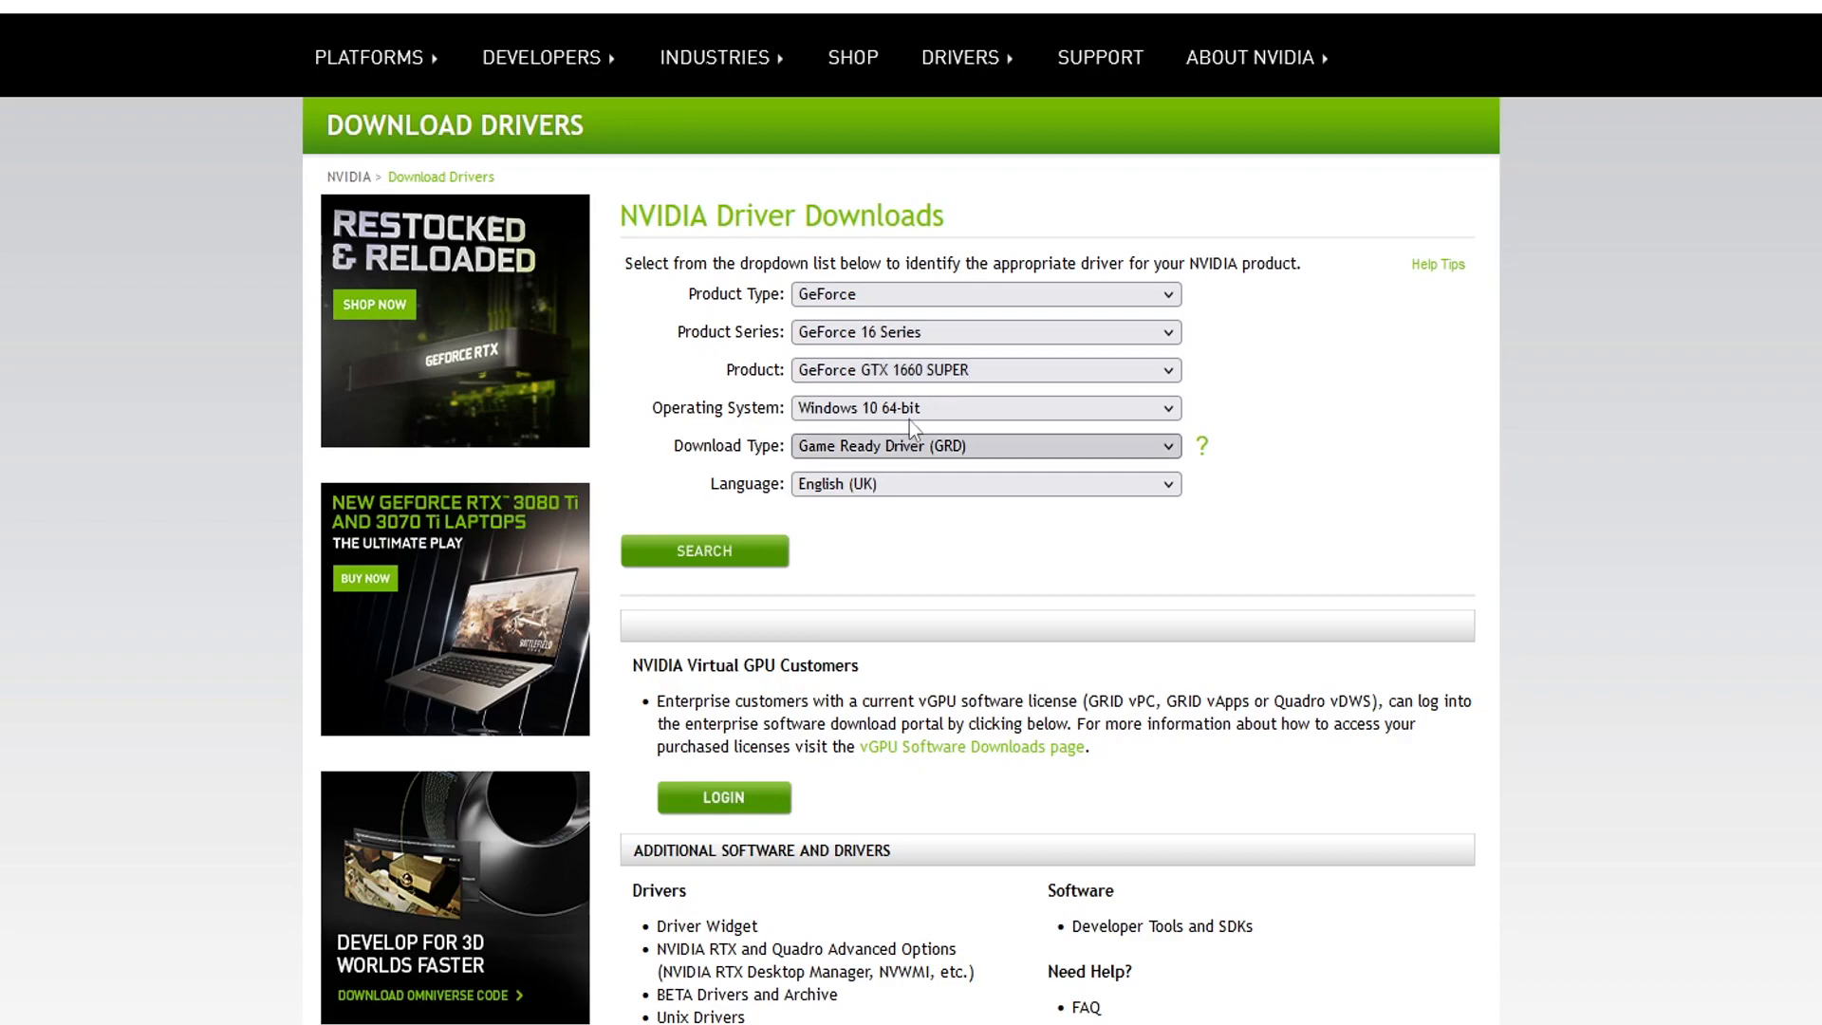
mouse_move(1264, 451)
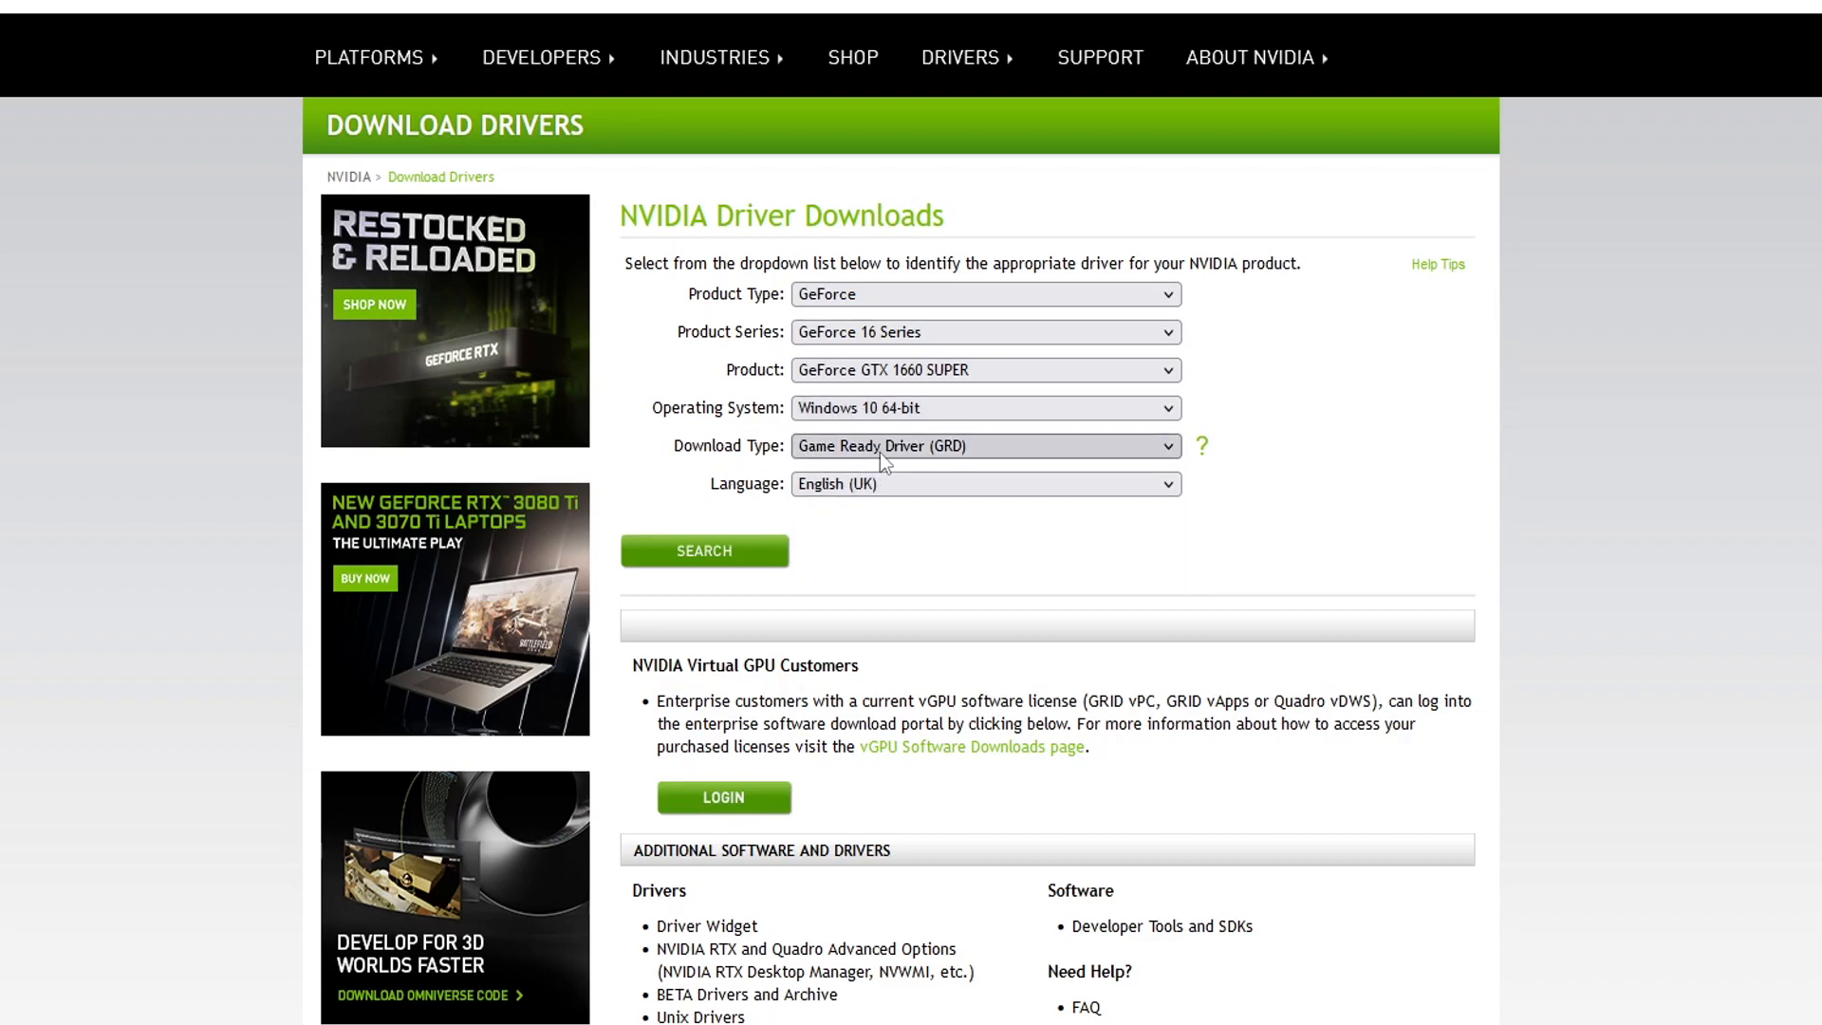
mouse_move(927, 462)
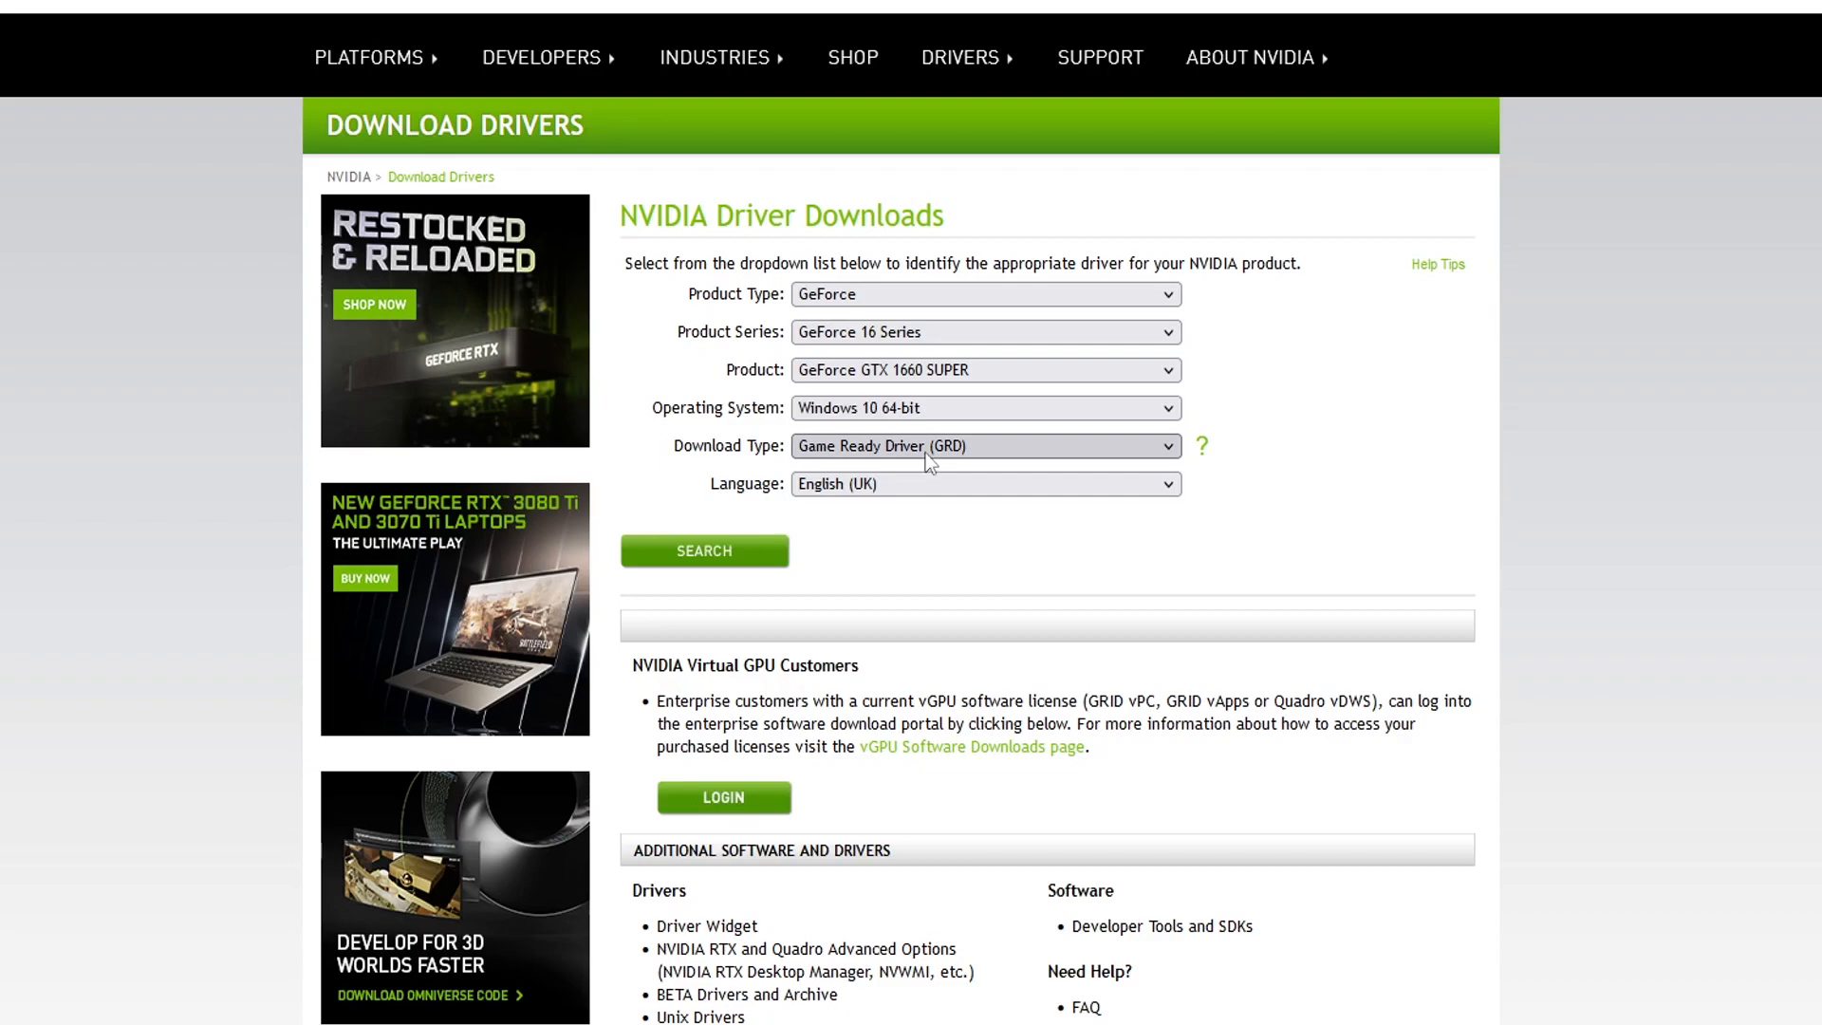
mouse_move(854, 532)
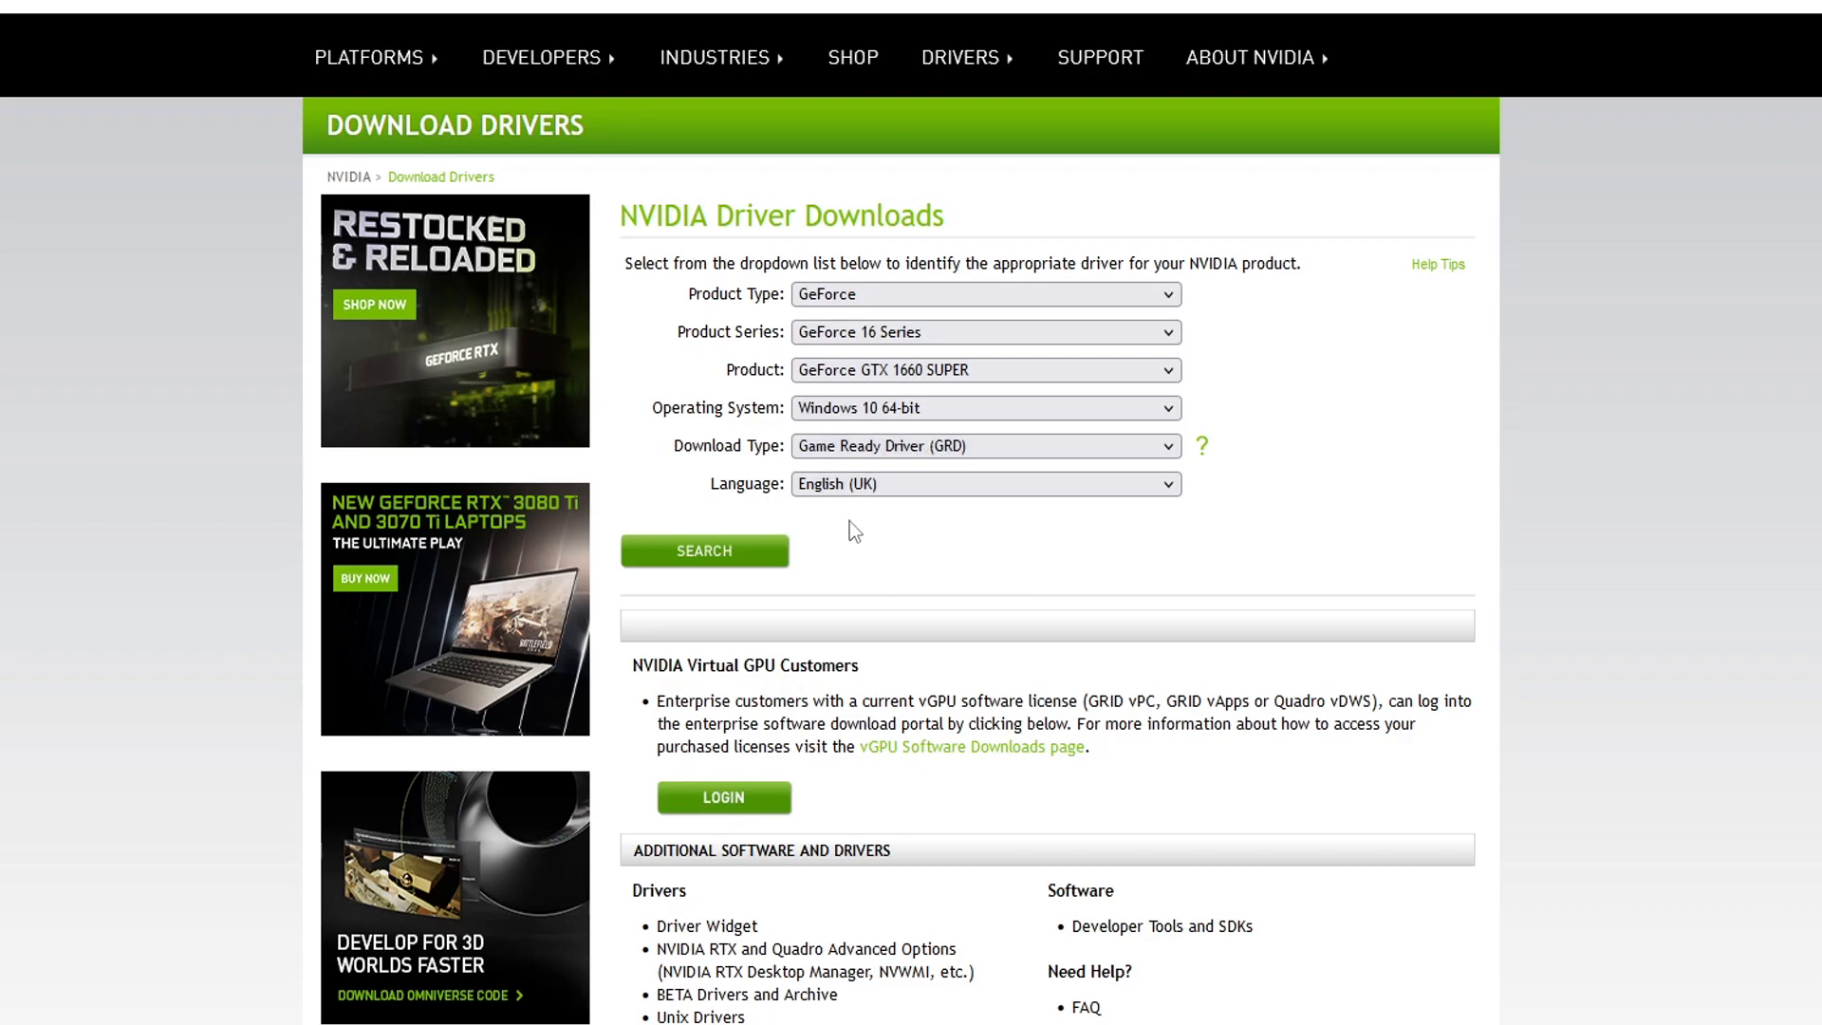
mouse_move(819, 509)
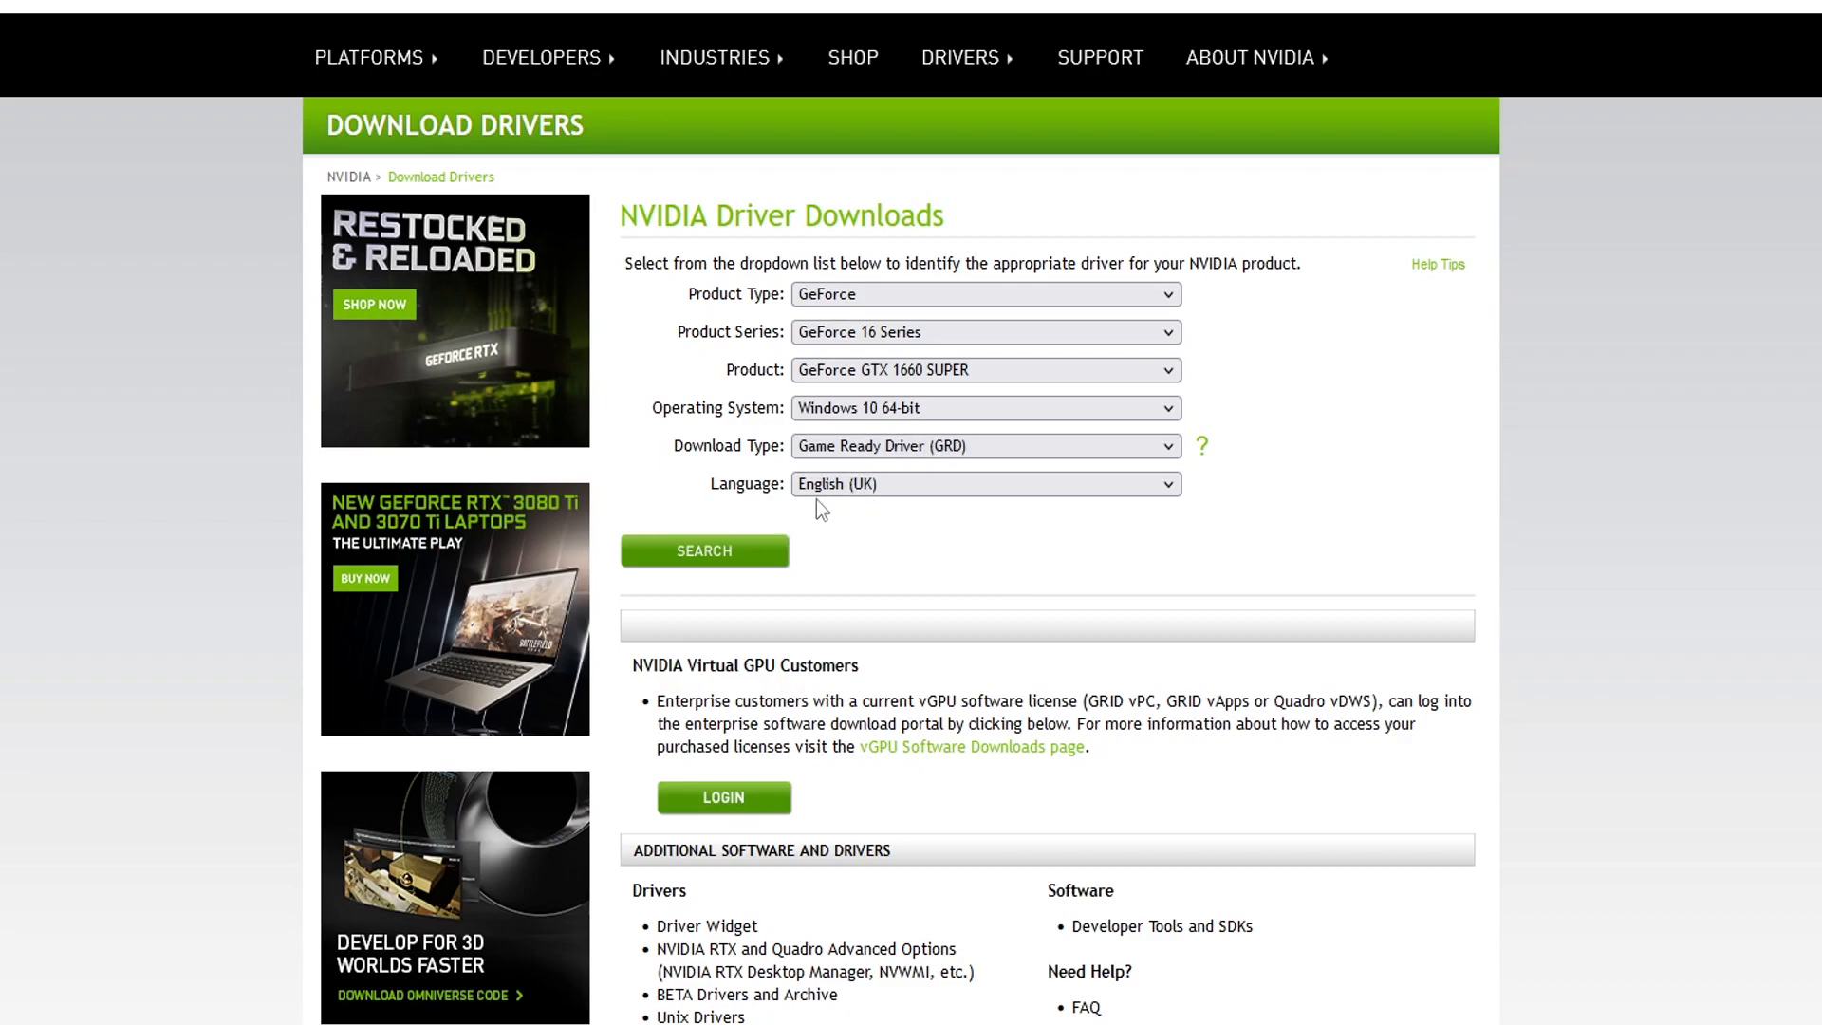
Step: Search NVIDIA's site for the GTX 1660 SUPER Windows 10 64-bit Game Ready Driver
left_click(704, 551)
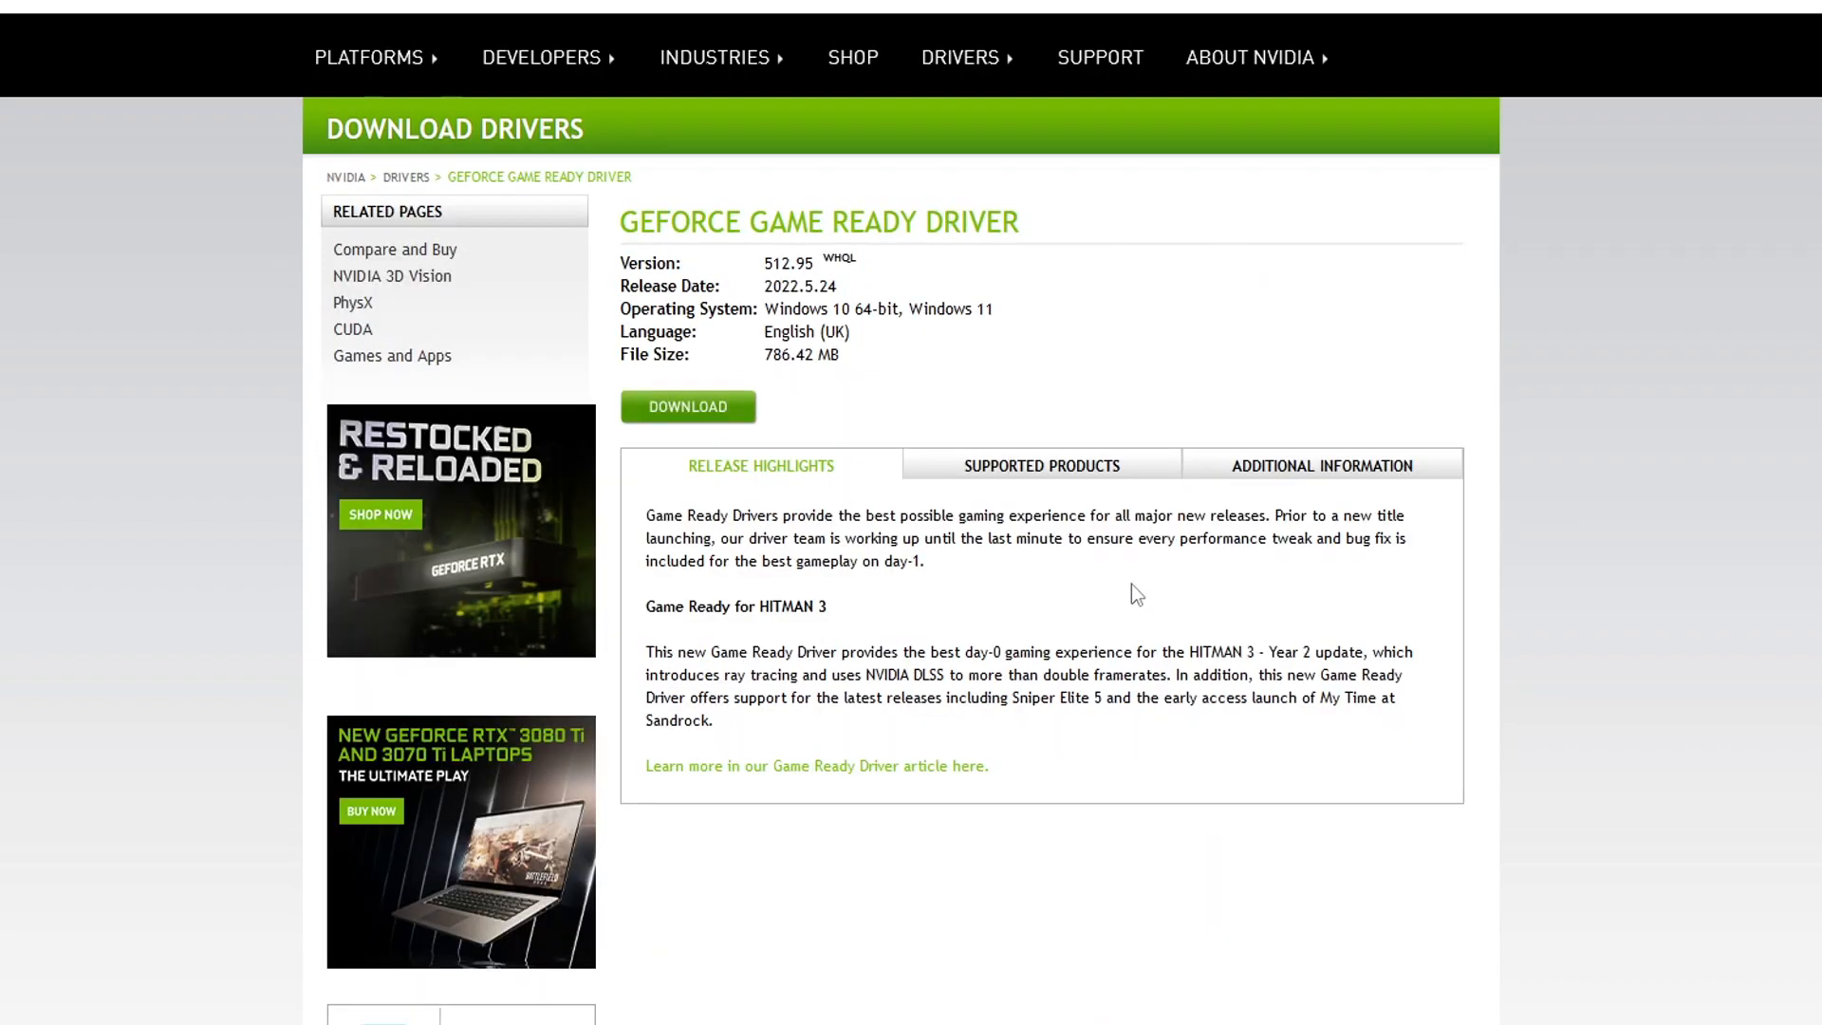
Step: Download the GeForce Game Ready Driver 512.95
left_click(687, 405)
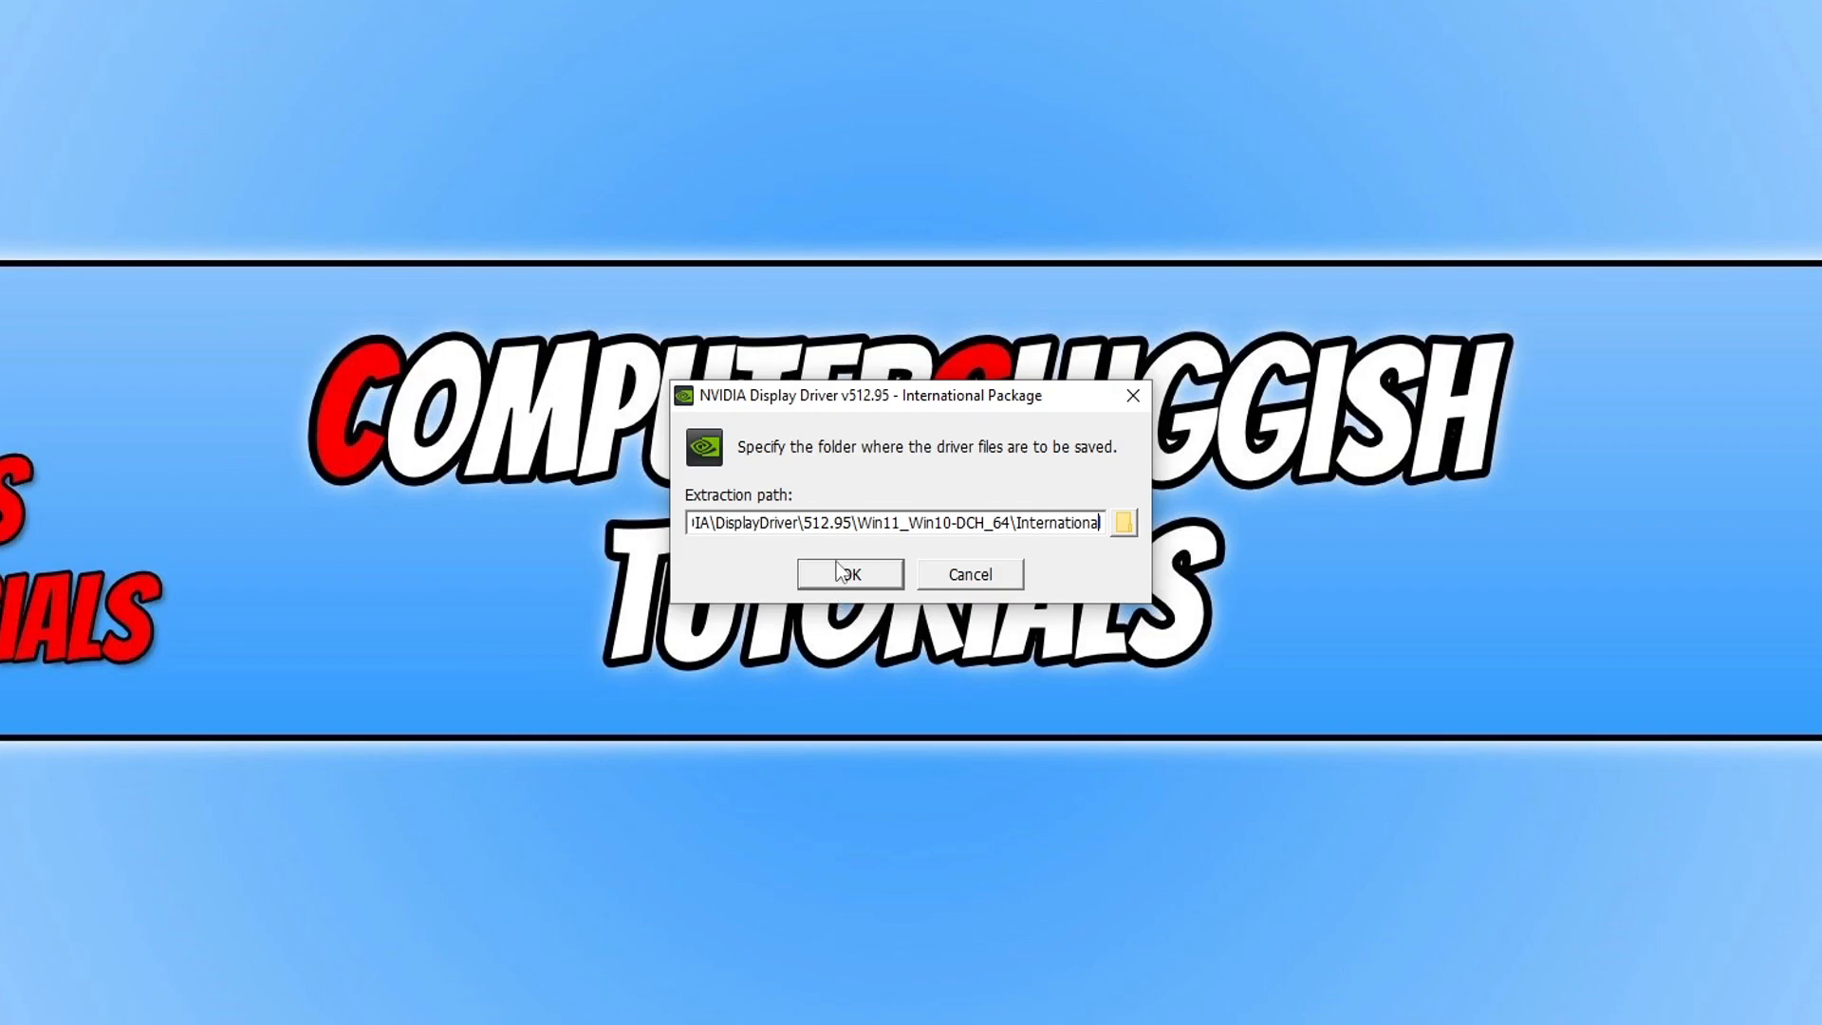
Step: Extract the 512.95 driver files to the default extraction folder
left_click(849, 574)
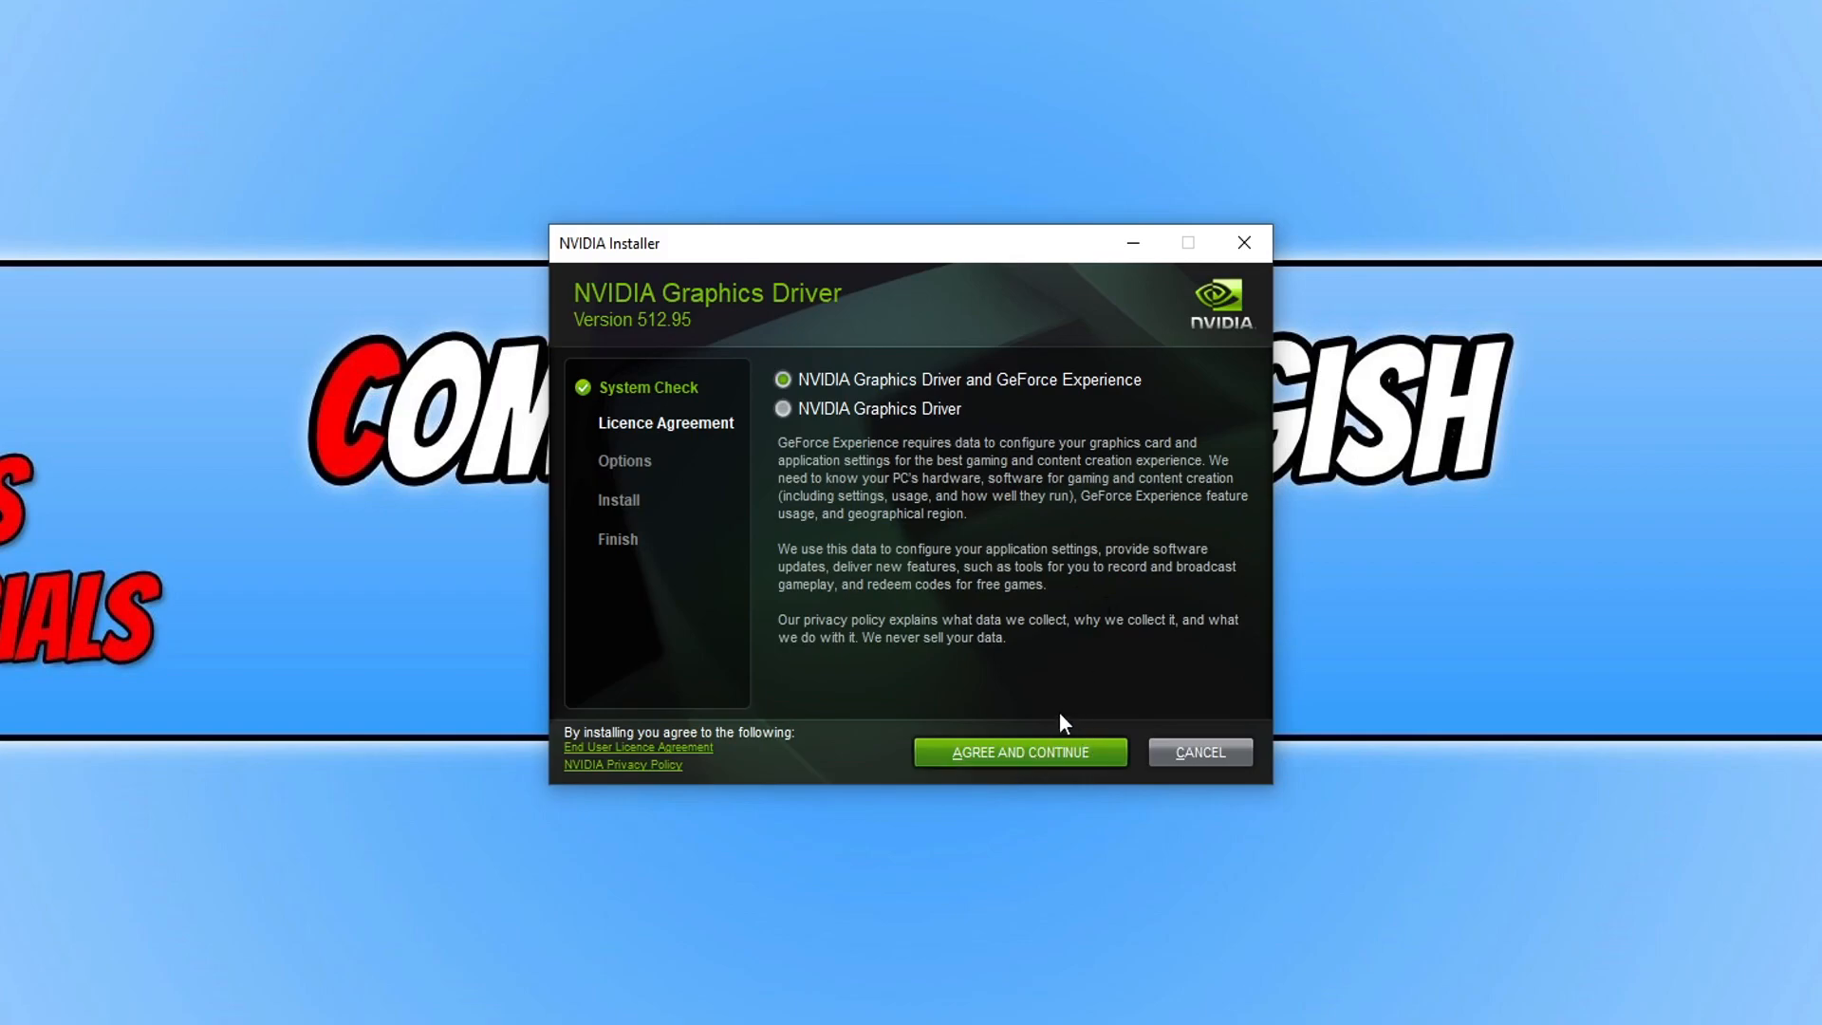
mouse_move(1038, 756)
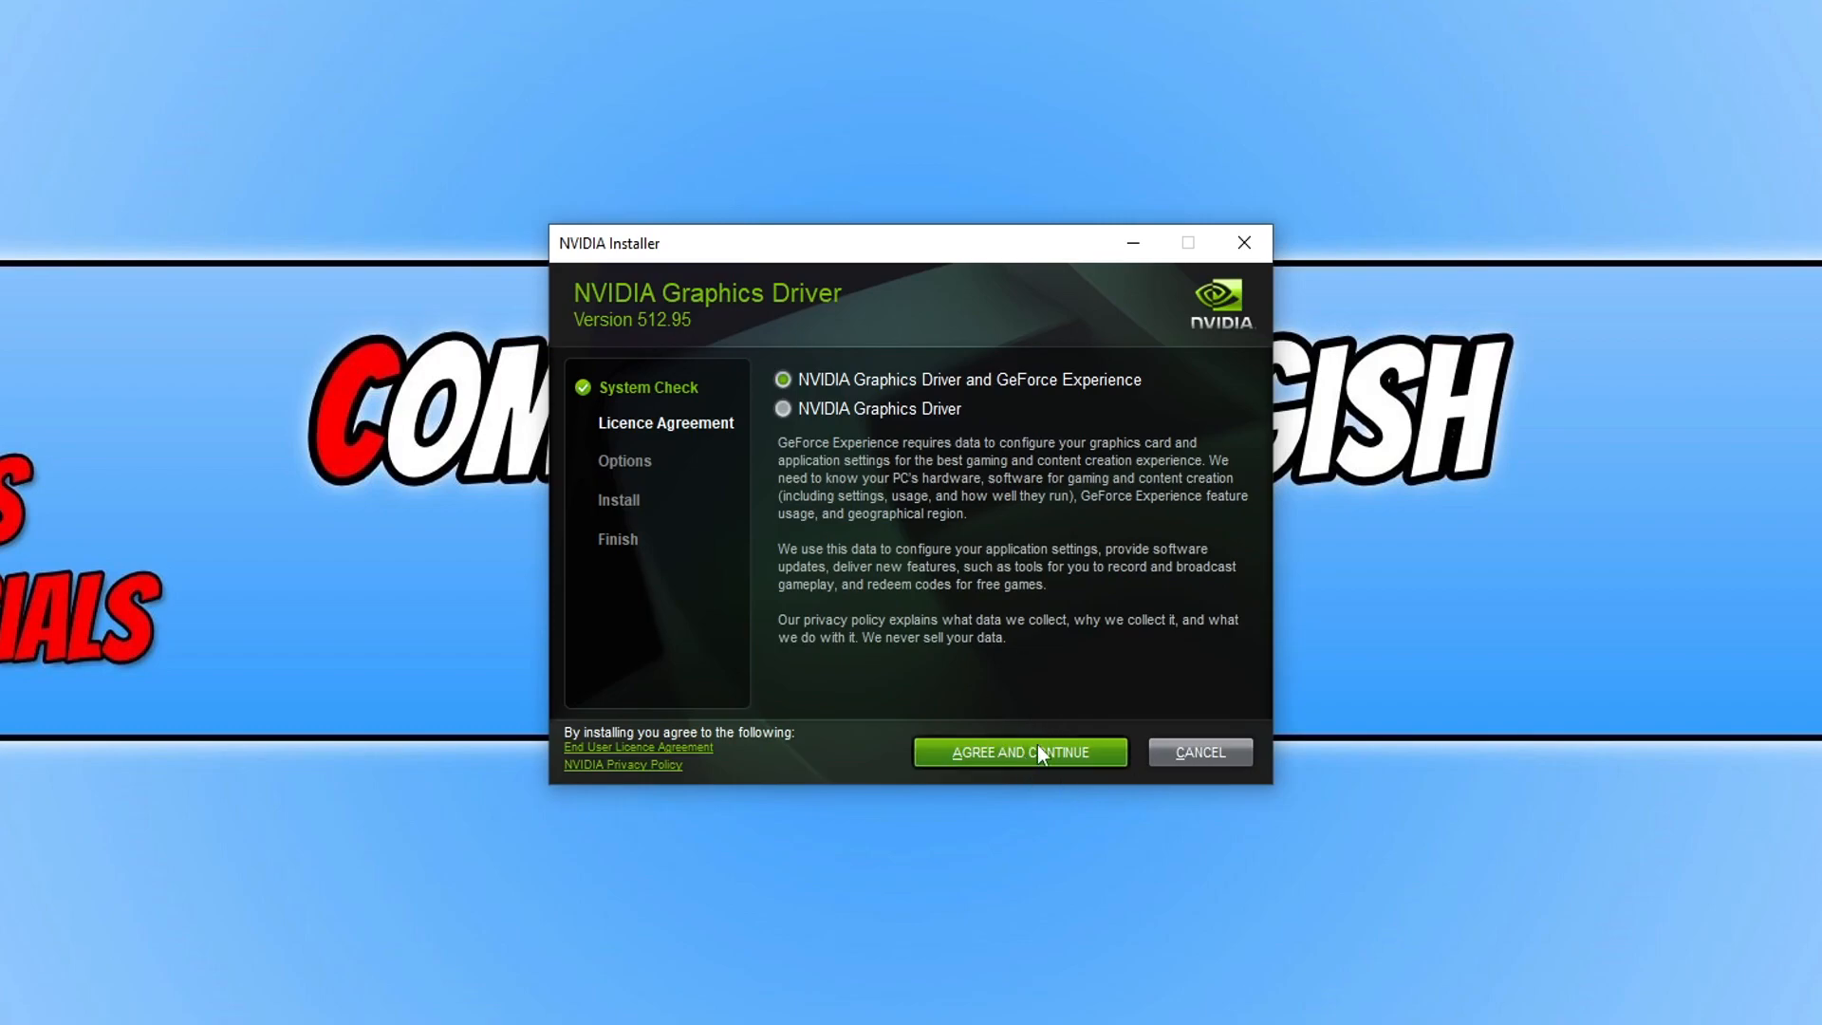
Step: Accept the licence and install driver 512.95 as a custom clean installation
left_click(1018, 752)
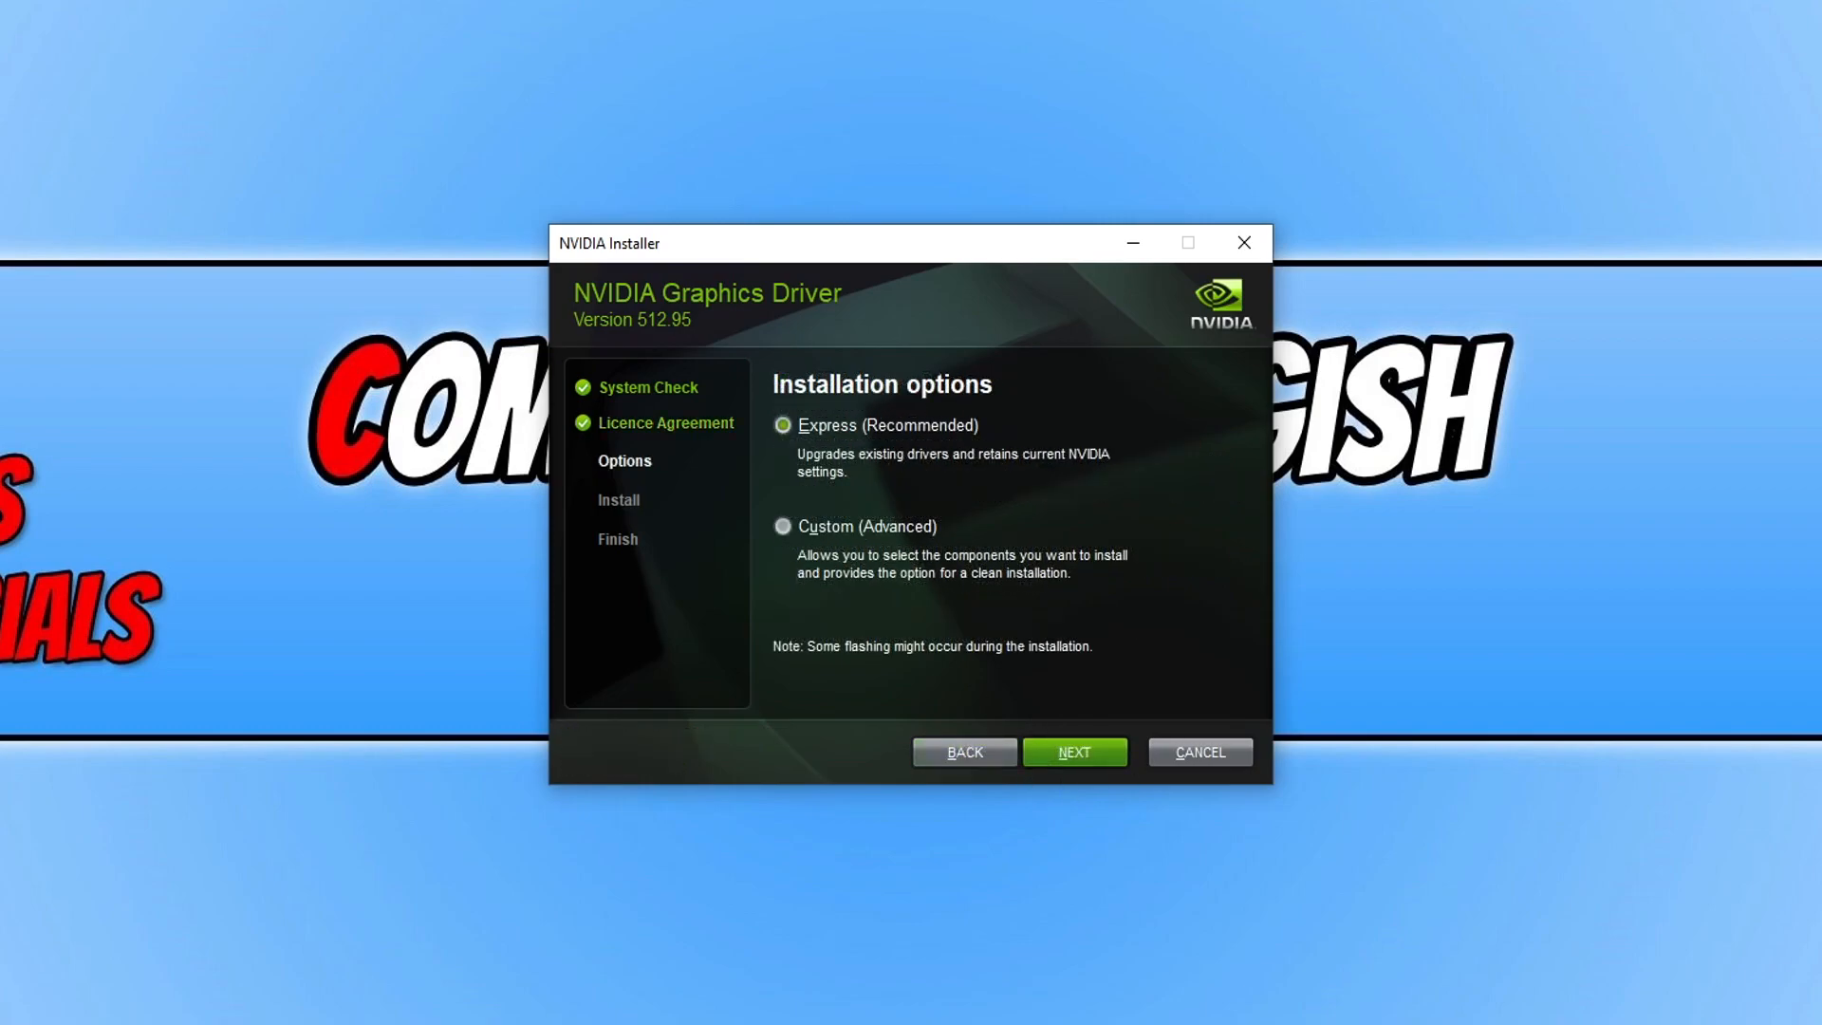
mouse_move(884, 534)
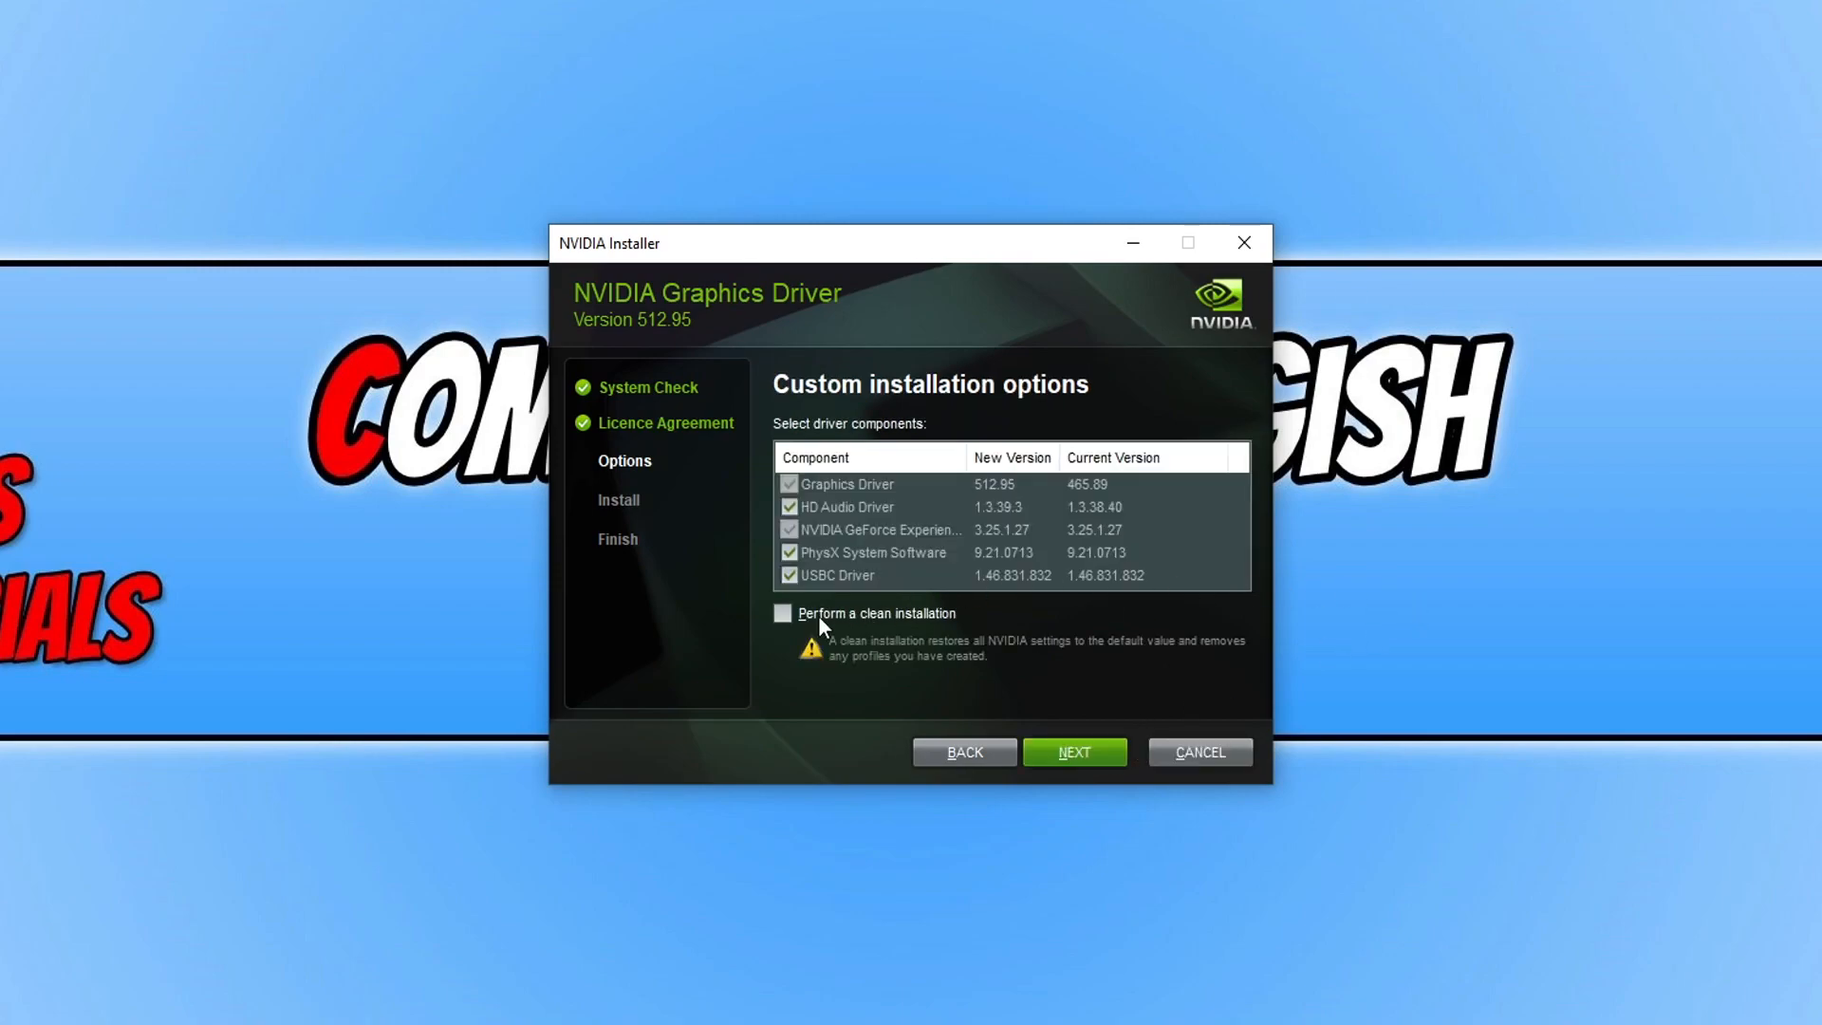
left_click(782, 614)
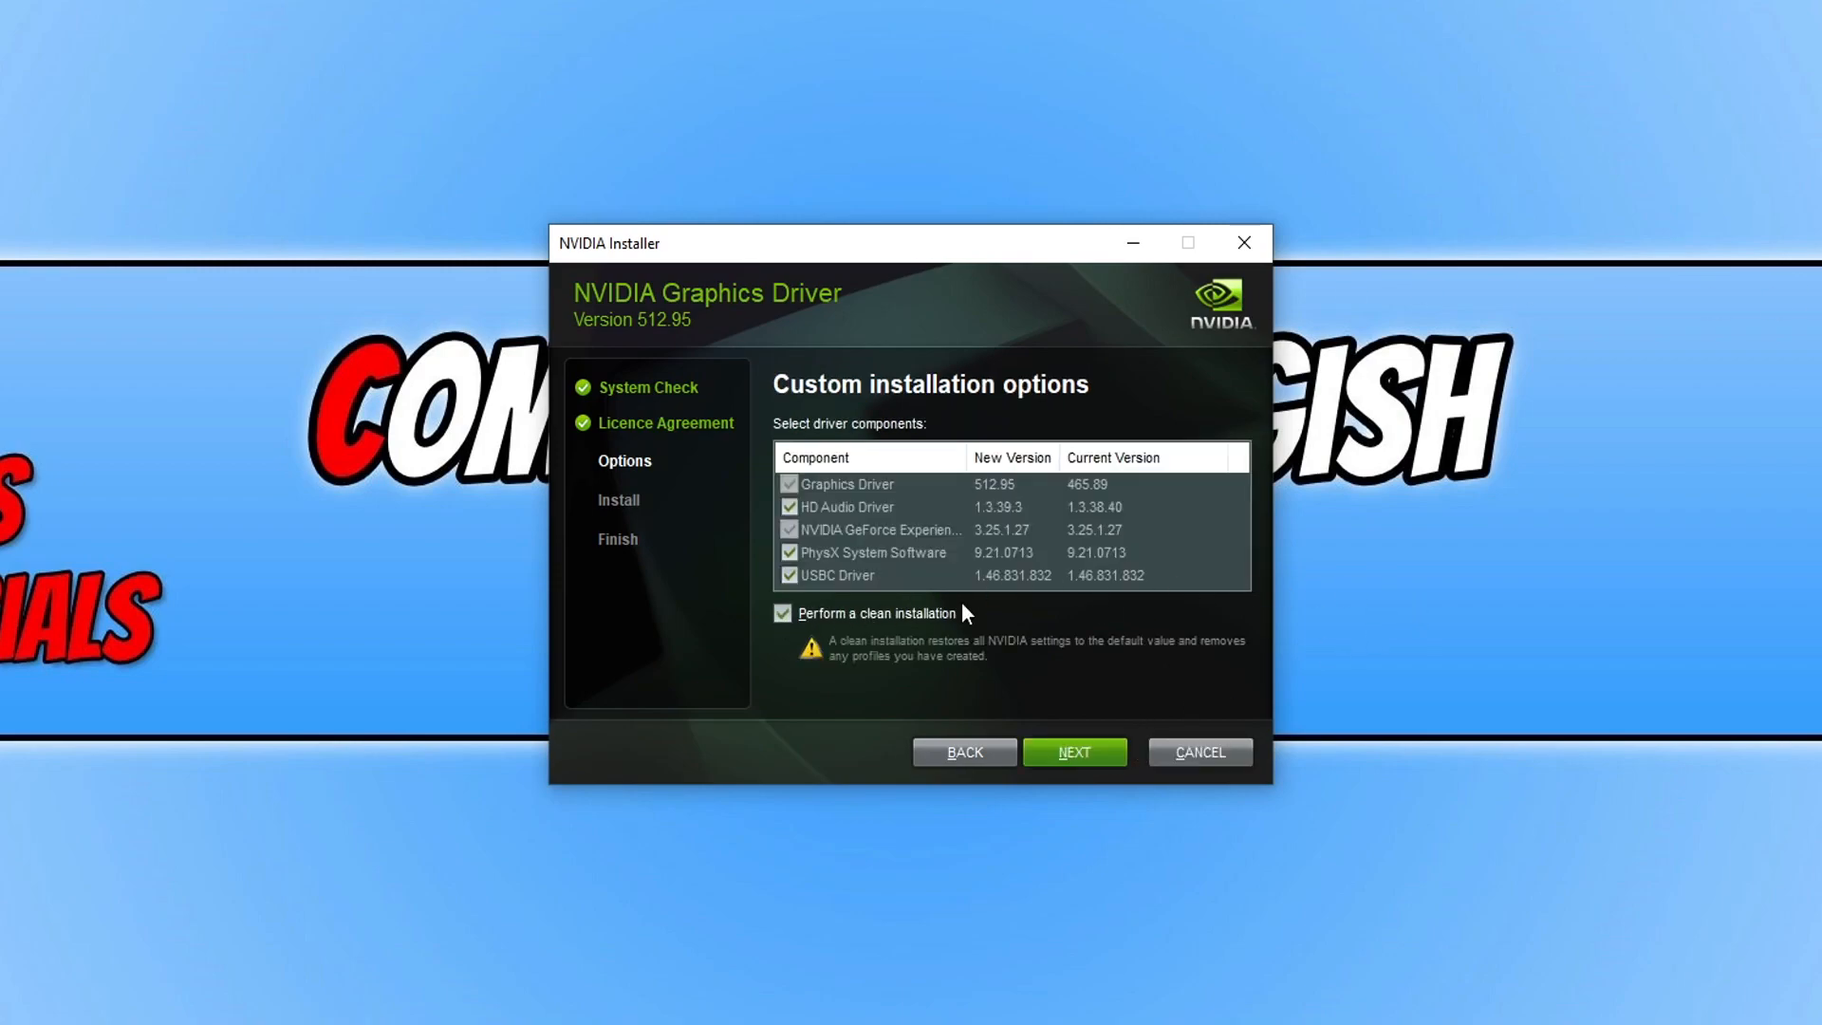
mouse_move(1621, 616)
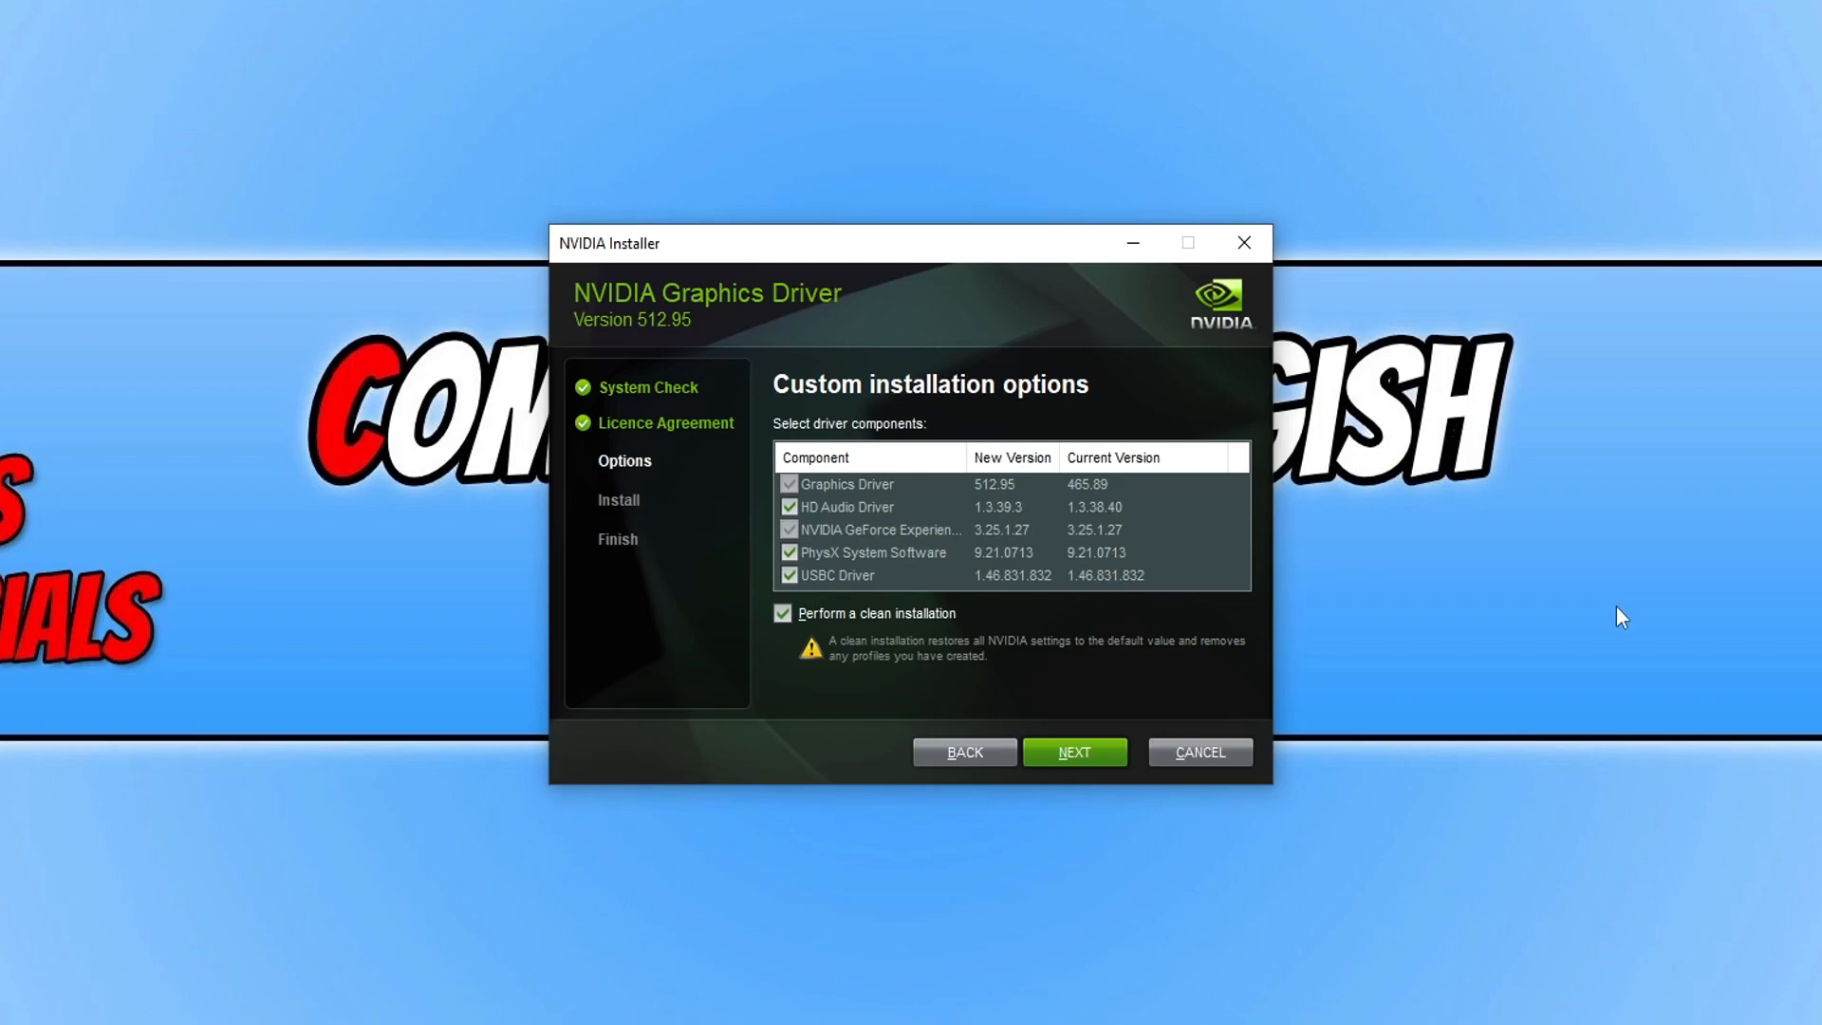
mouse_move(1363, 682)
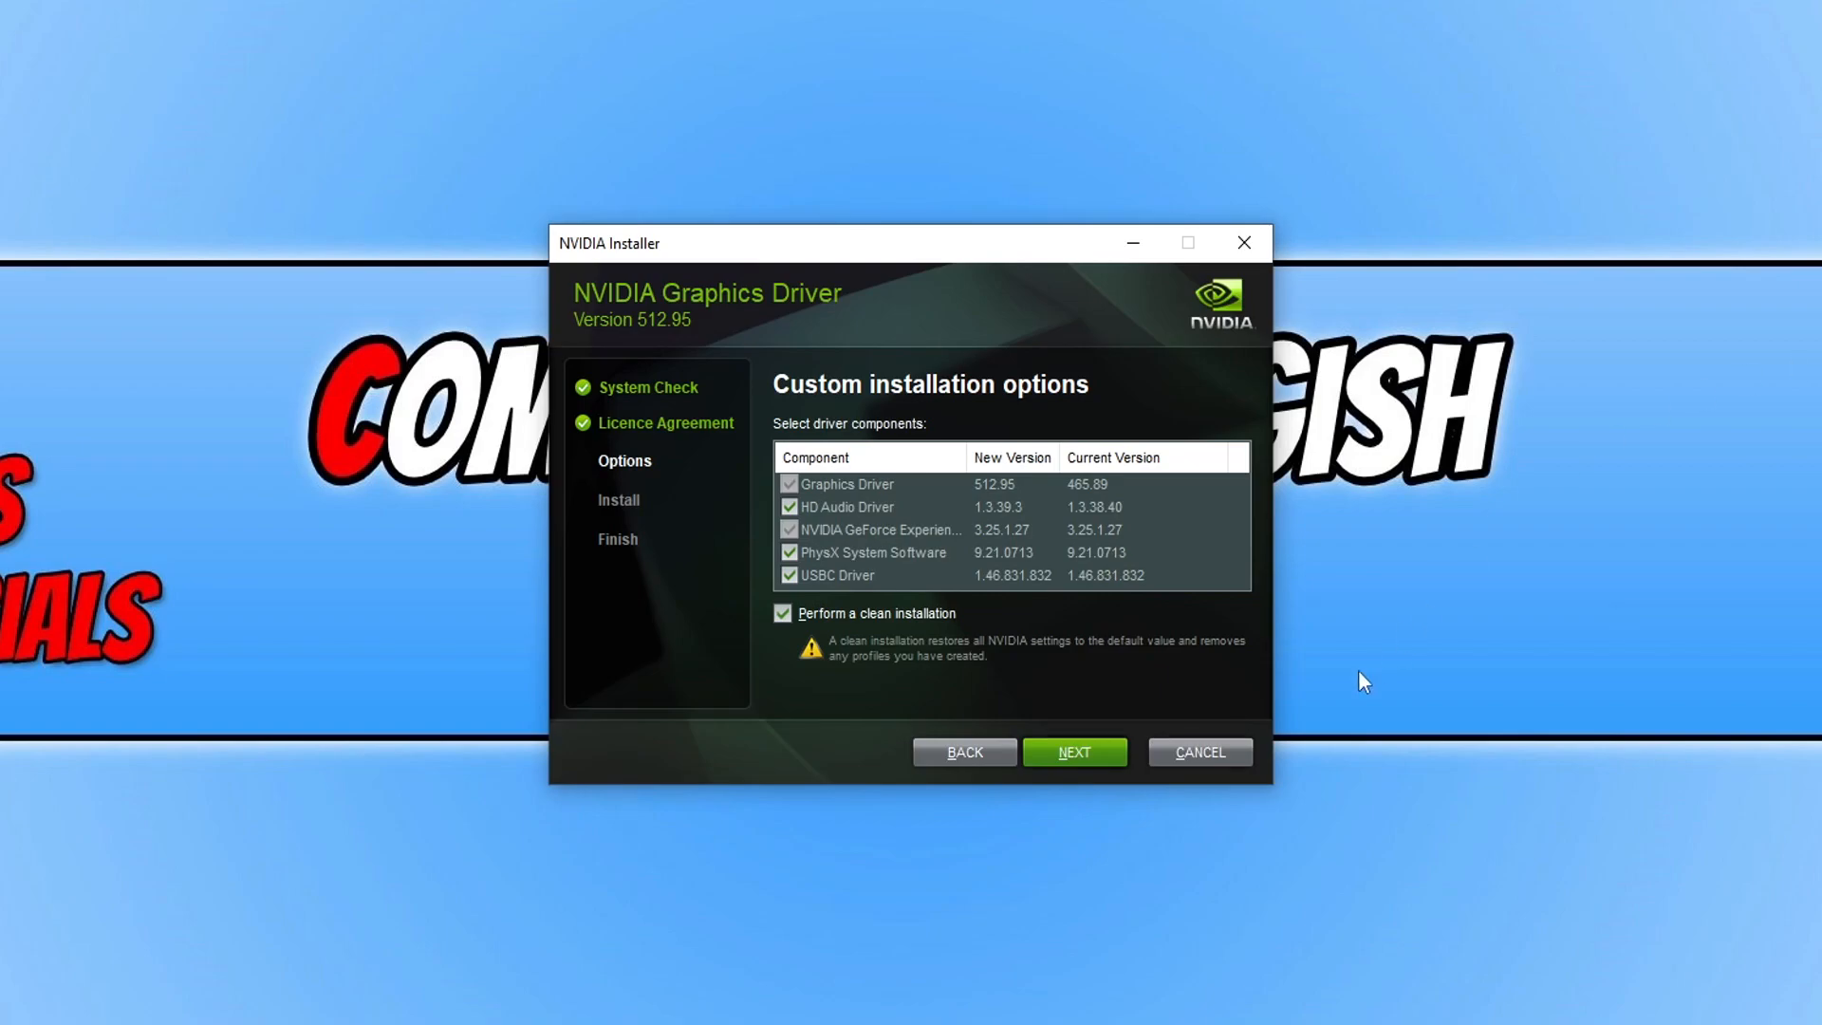
left_click(1073, 751)
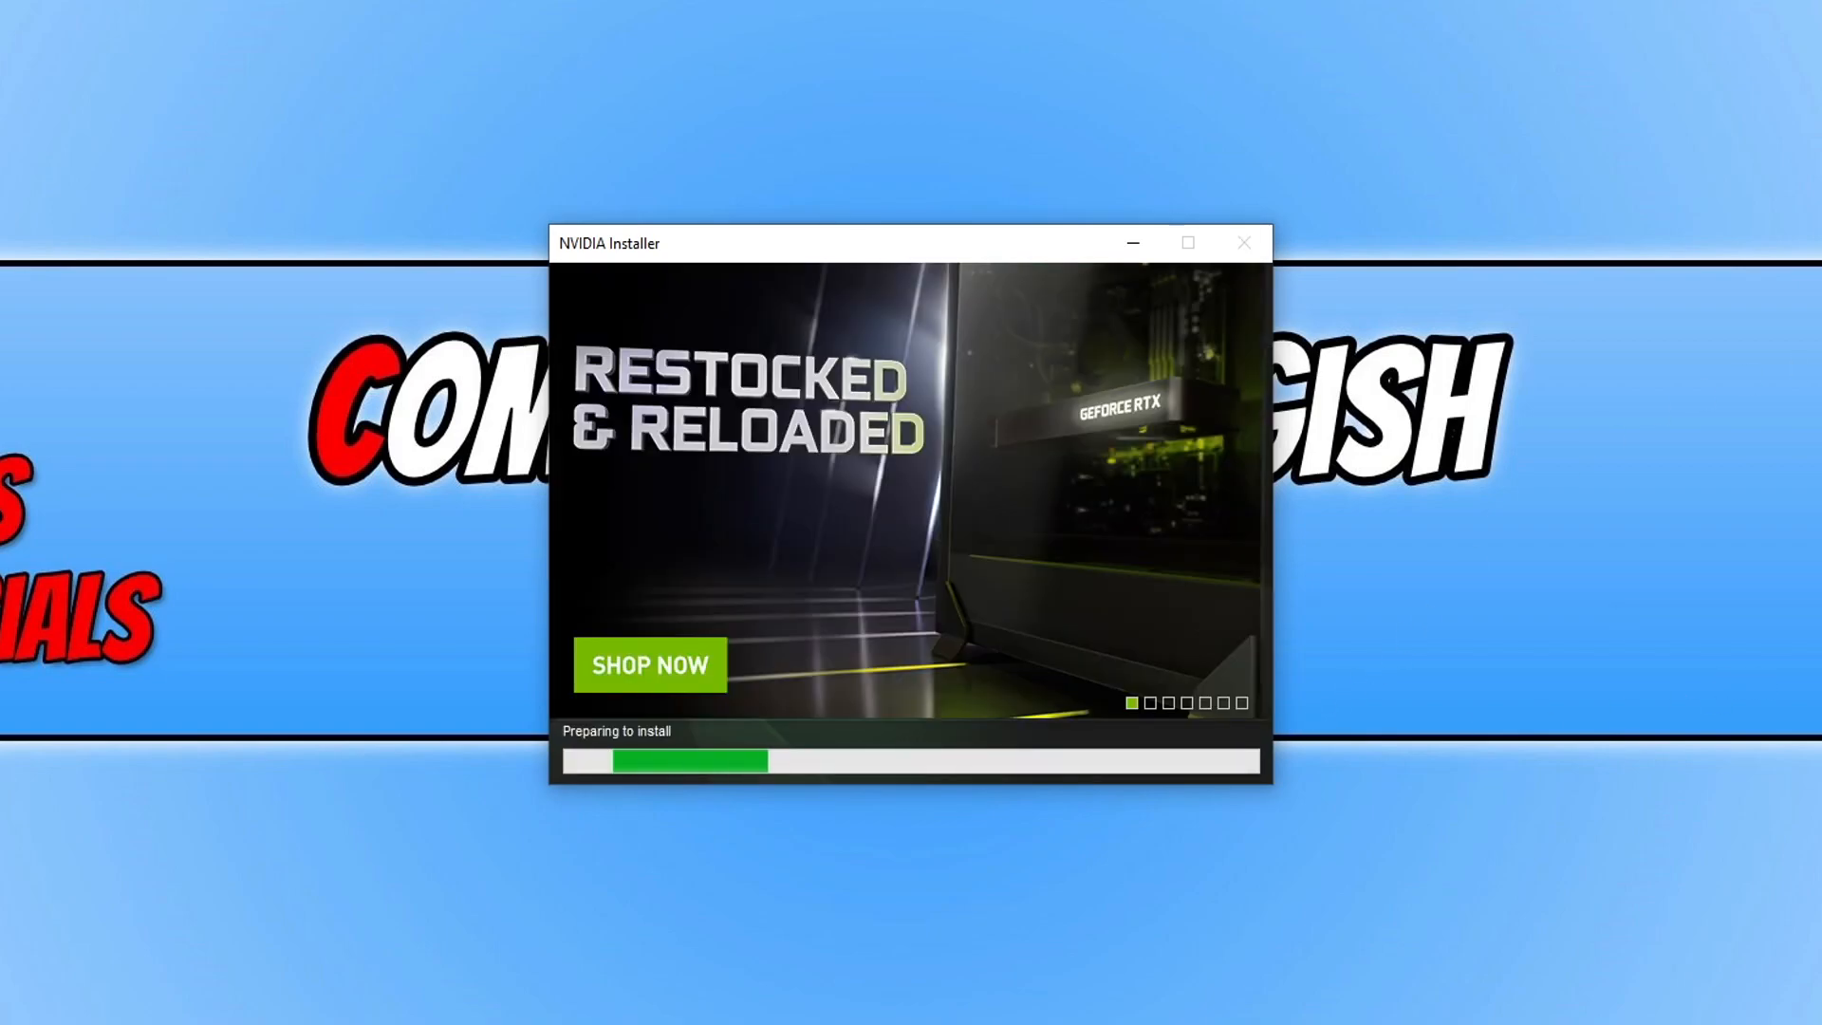